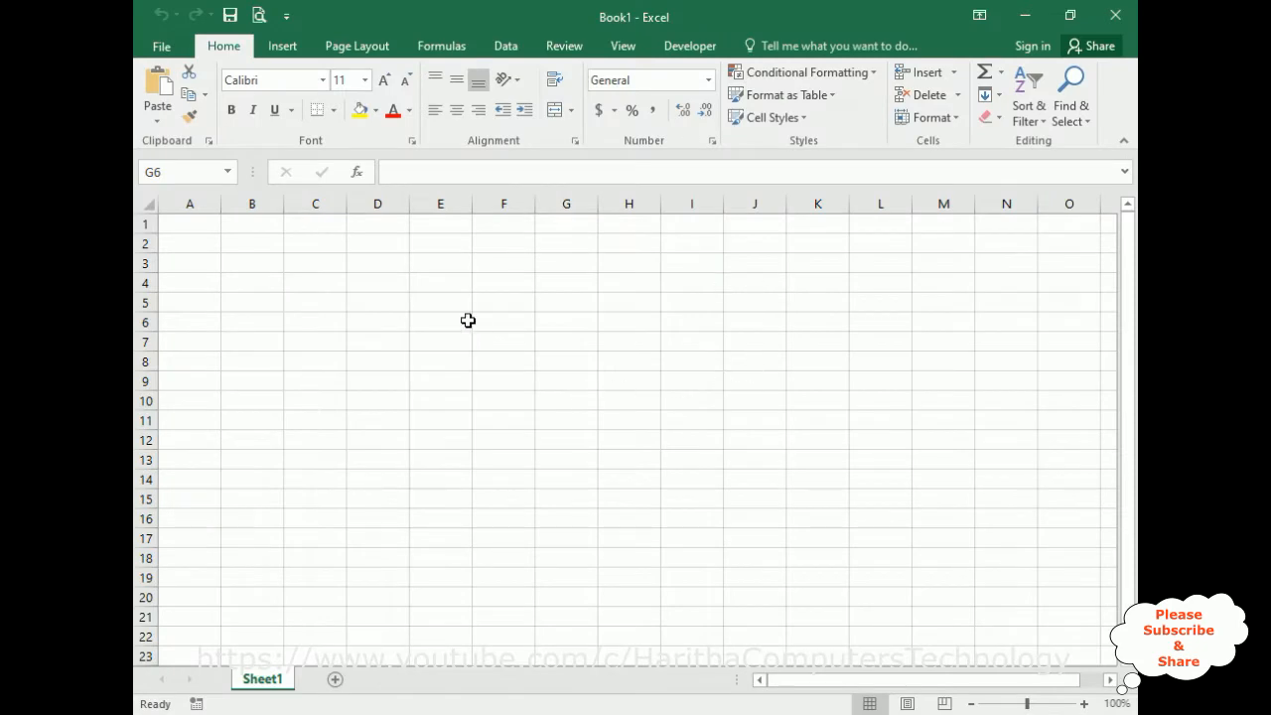
{"action": "mouse_move", "coordinate": [302, 660]}
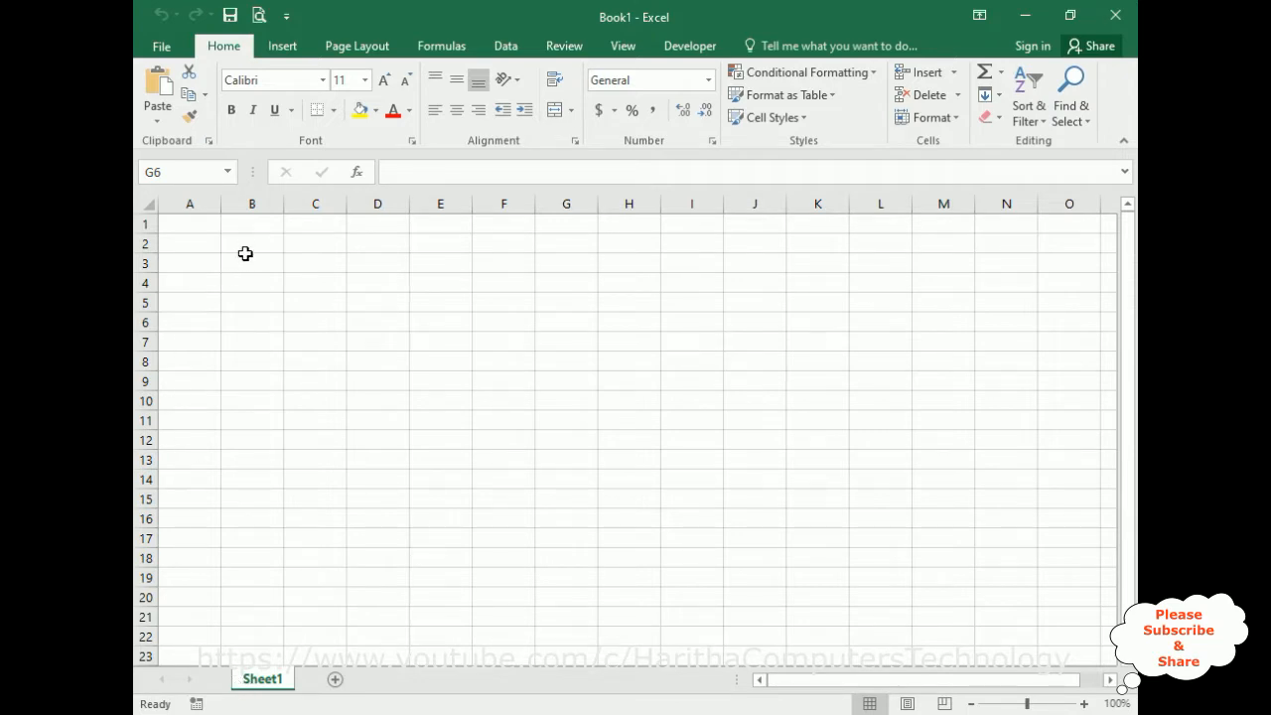
- Enter the ten numbers 23, 56, 43, 78, 25, 99, 100, 23, 55, 5 down B2:B11
{"action": "left_click", "coordinate": [250, 245]}
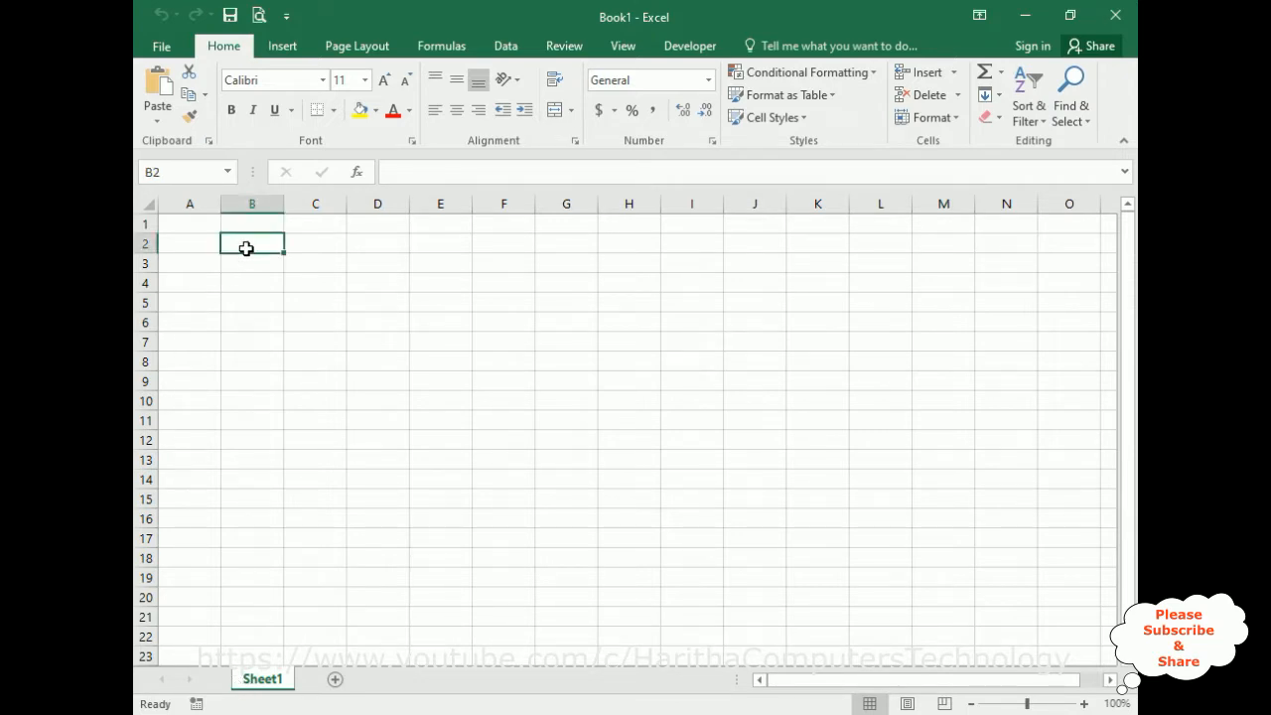
{"action": "type", "text": "23"}
{"action": "left_click", "coordinate": [252, 342]}
{"action": "type", "text": "99"}
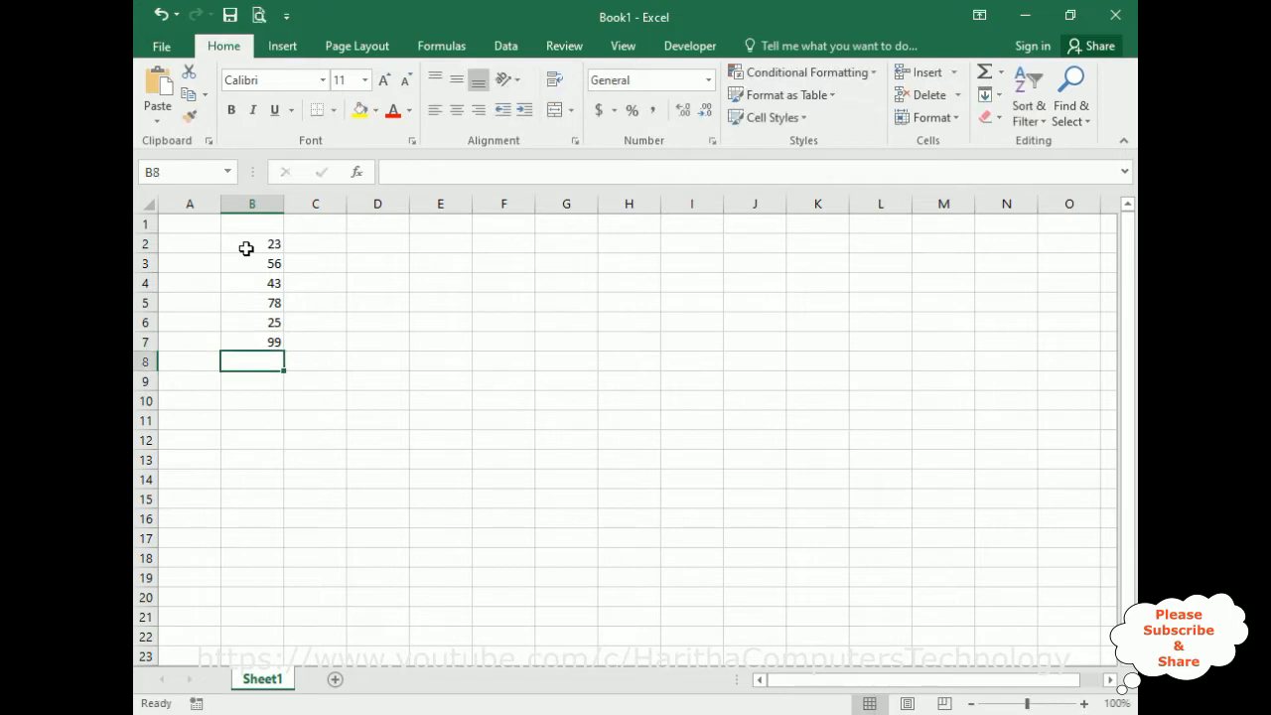
{"action": "type", "text": "23"}
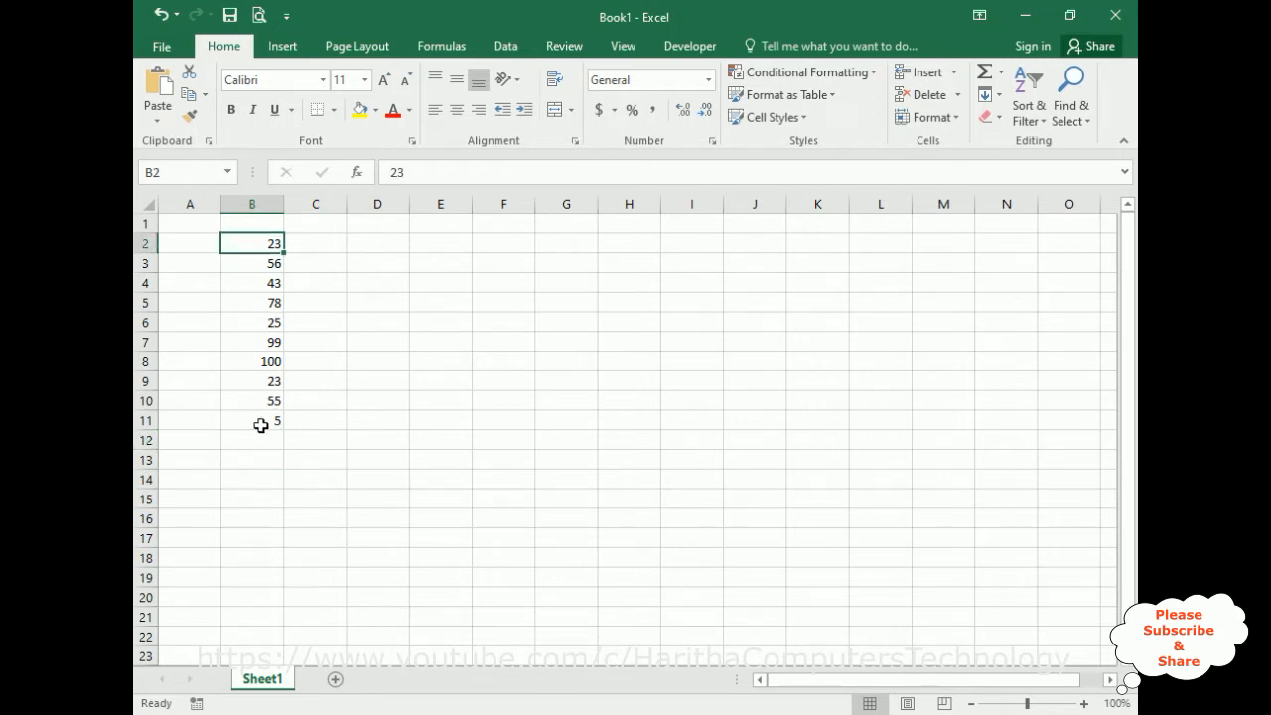
{"action": "left_click", "coordinate": [251, 421]}
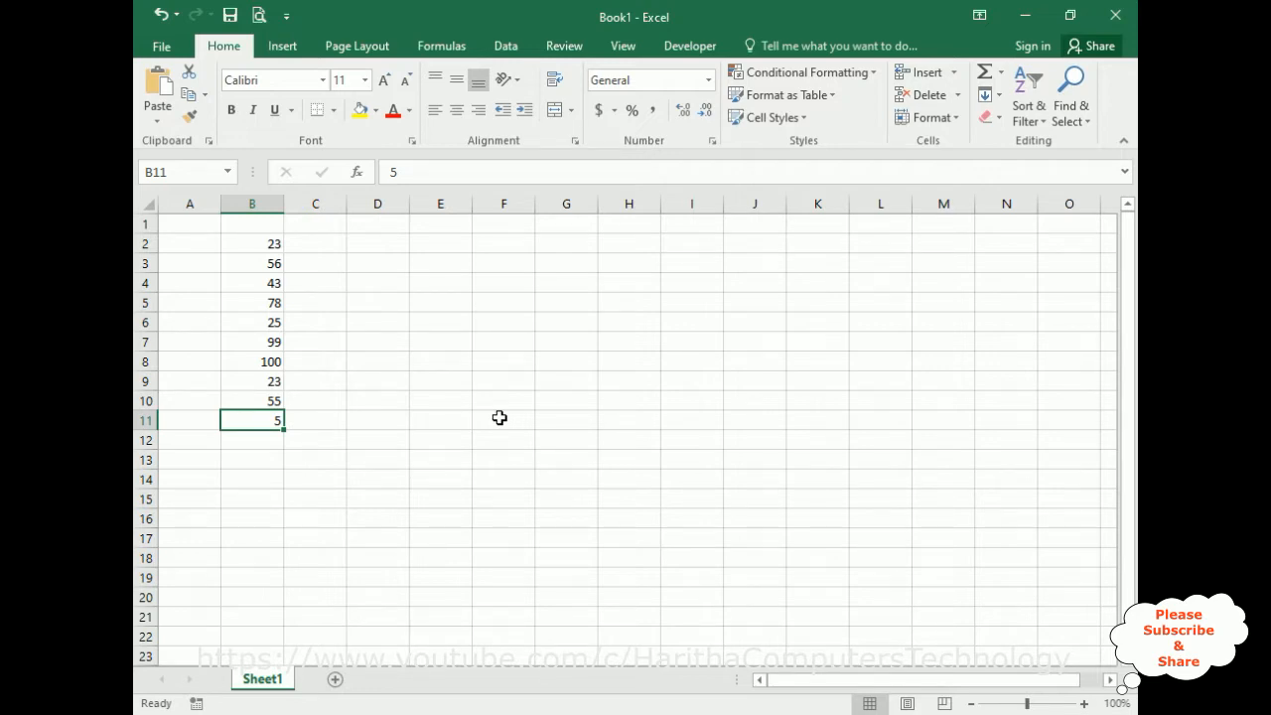
- Select B2:B11, add new worksheets Sheet2 and Sheet3, then return to Sheet1
{"action": "left_click_drag", "start_coordinate": [250, 242], "coordinate": [251, 262]}
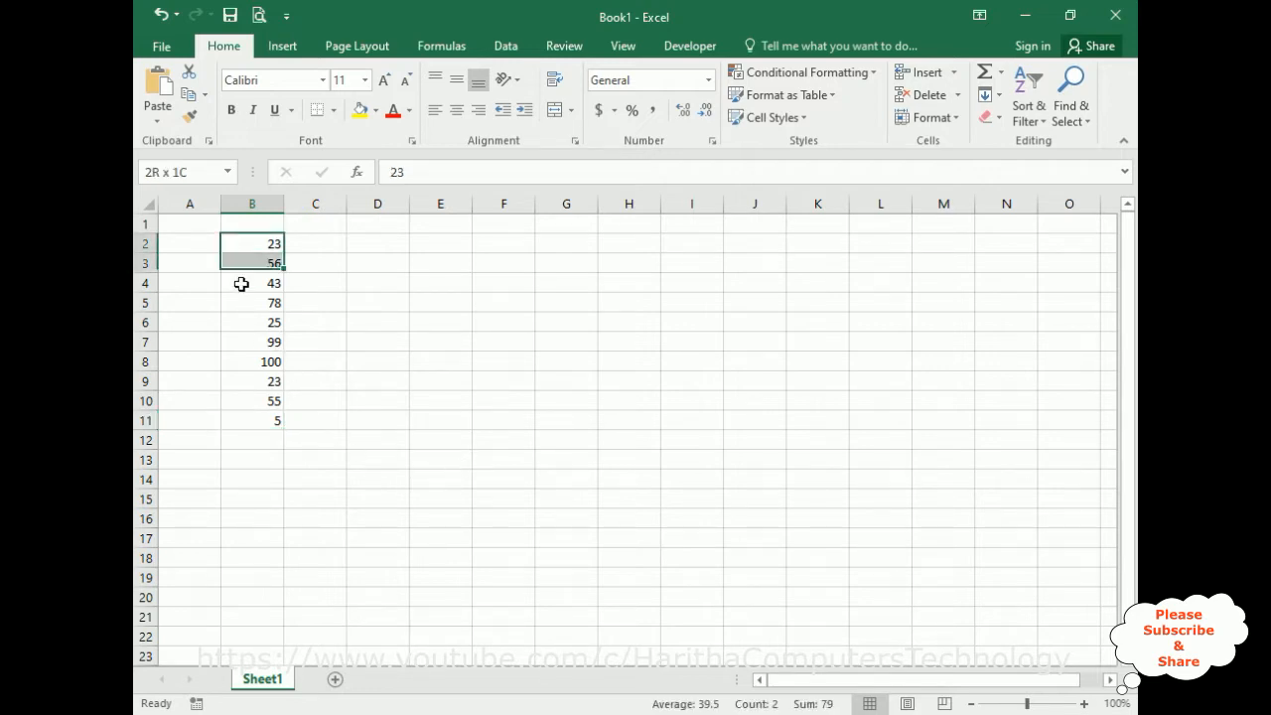
{"action": "left_click_drag", "start_coordinate": [250, 262], "coordinate": [251, 419]}
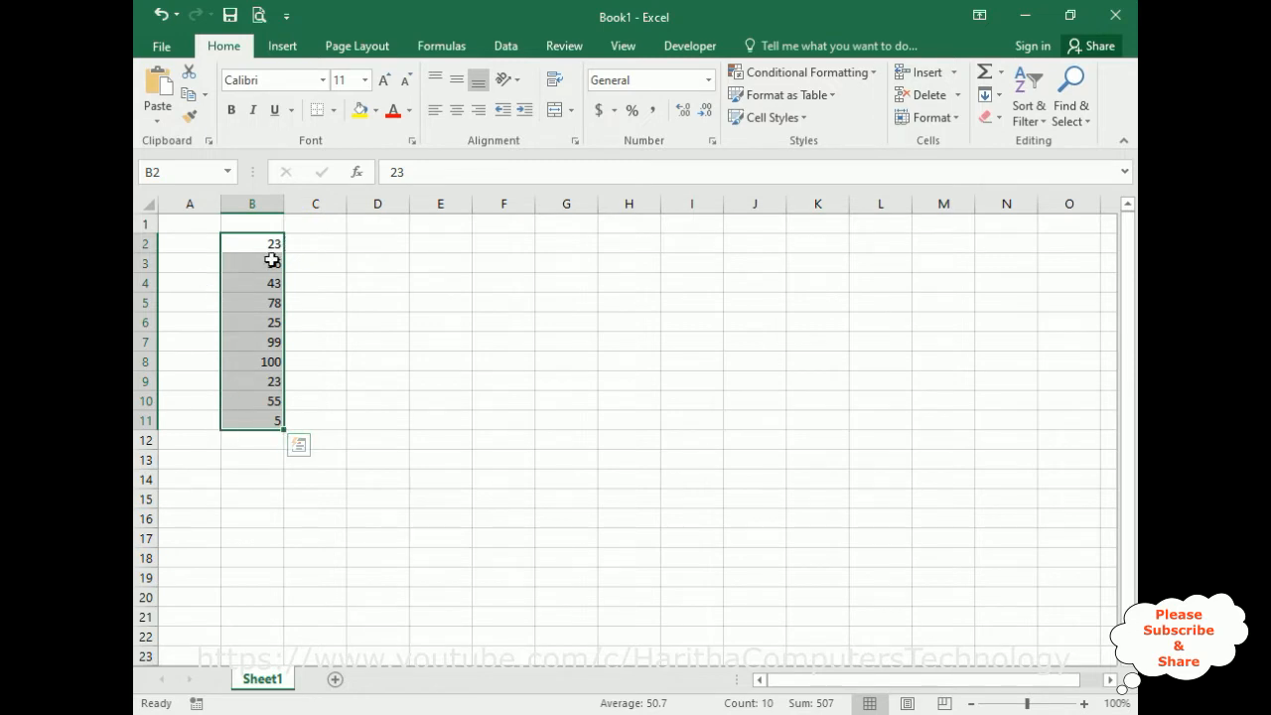
{"action": "type", "text": "56"}
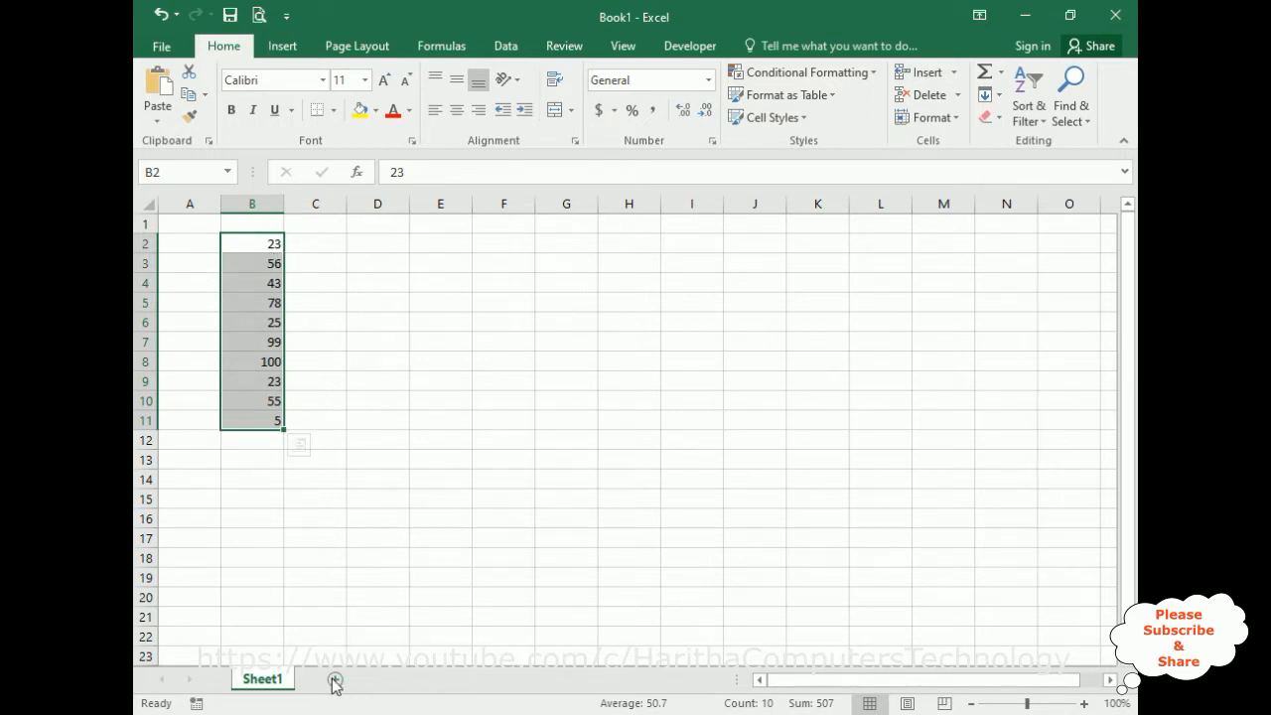
{"action": "left_click", "coordinate": [334, 680]}
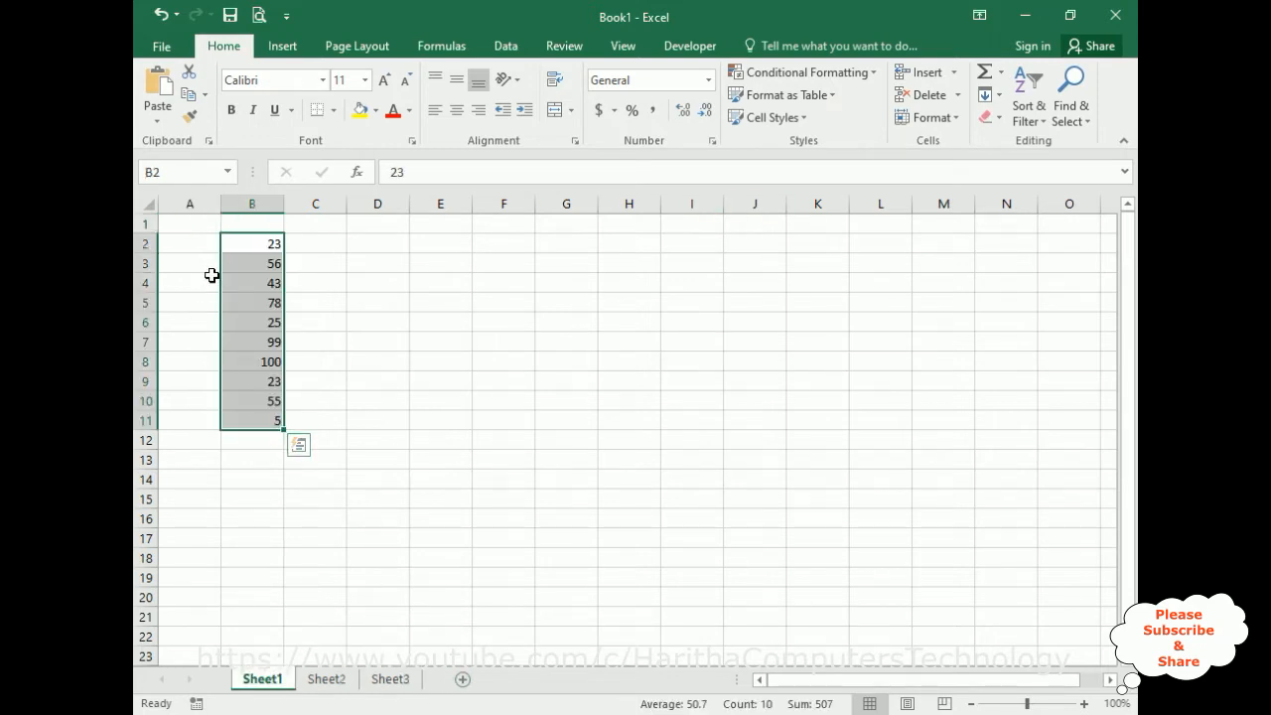
{"action": "mouse_move", "coordinate": [264, 391]}
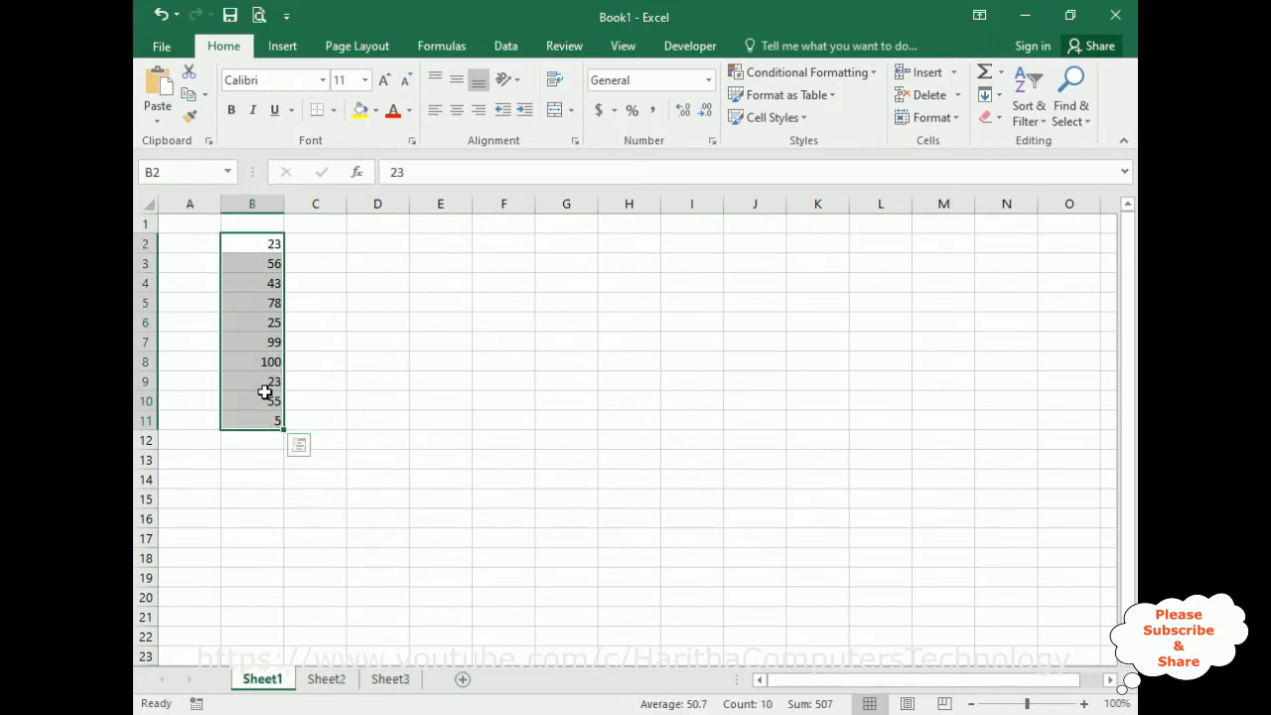
{"action": "mouse_move", "coordinate": [425, 433]}
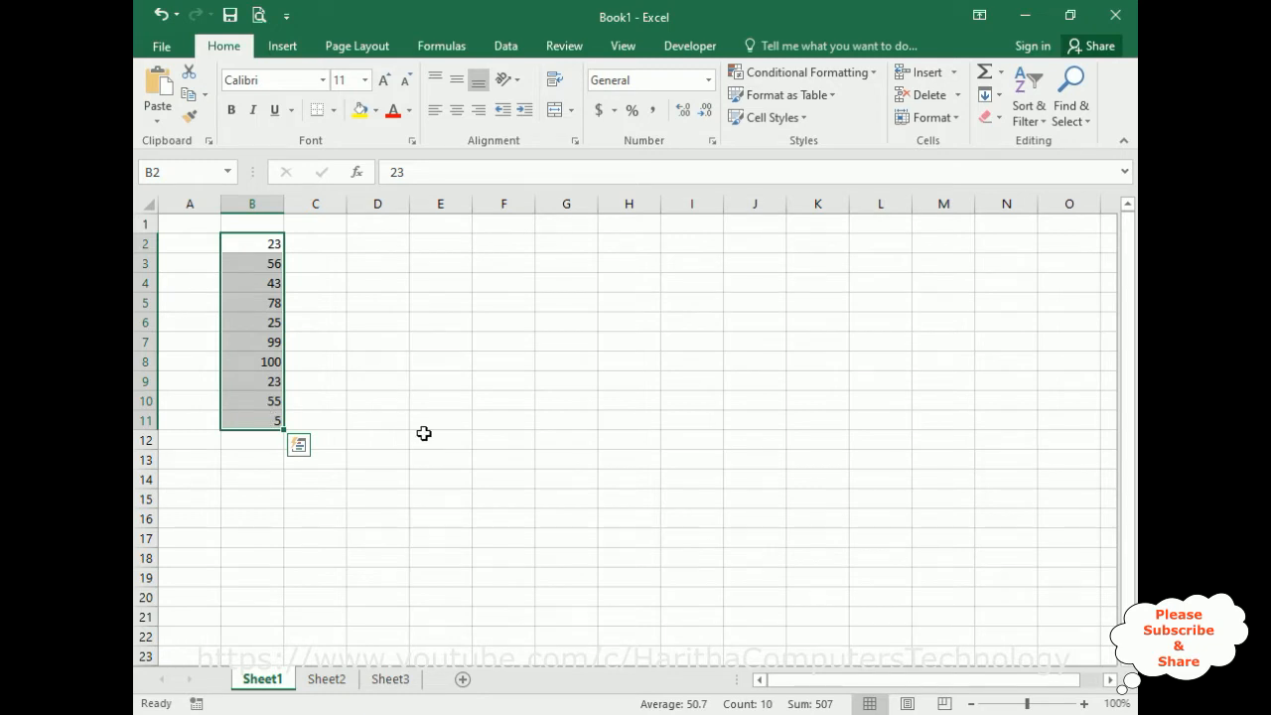
{"action": "left_click", "coordinate": [326, 679]}
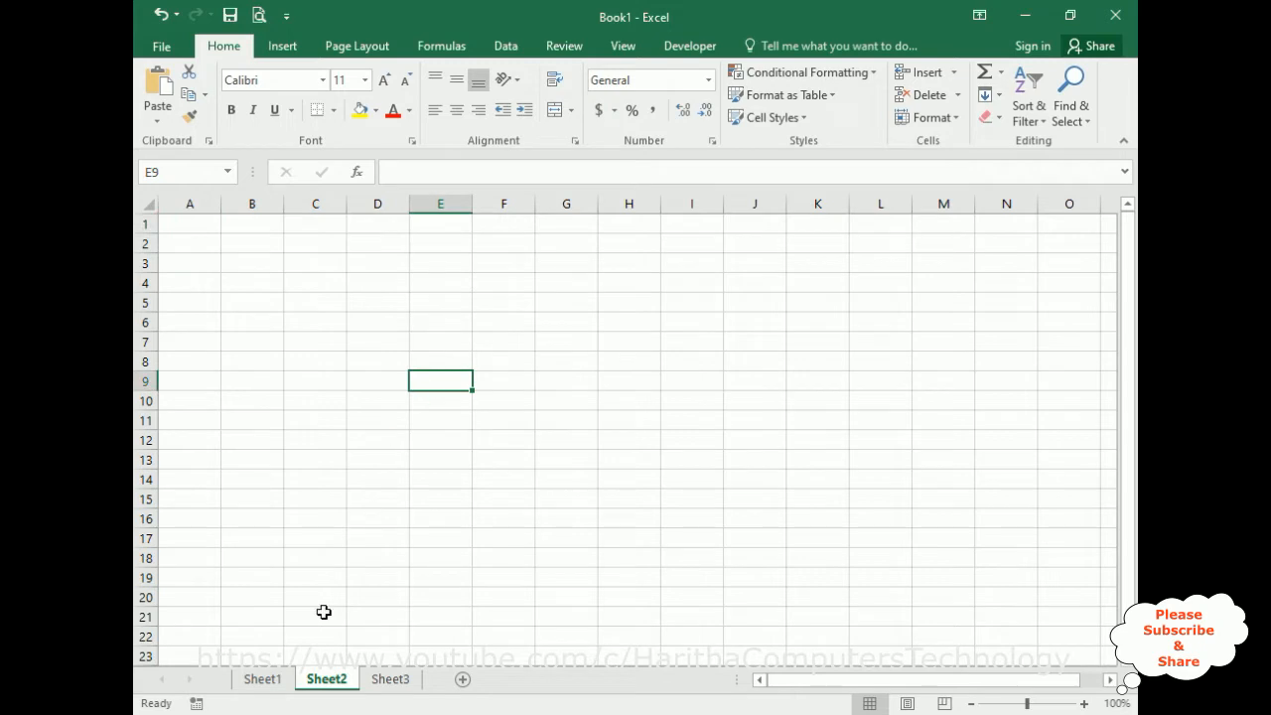
{"action": "left_click", "coordinate": [262, 679]}
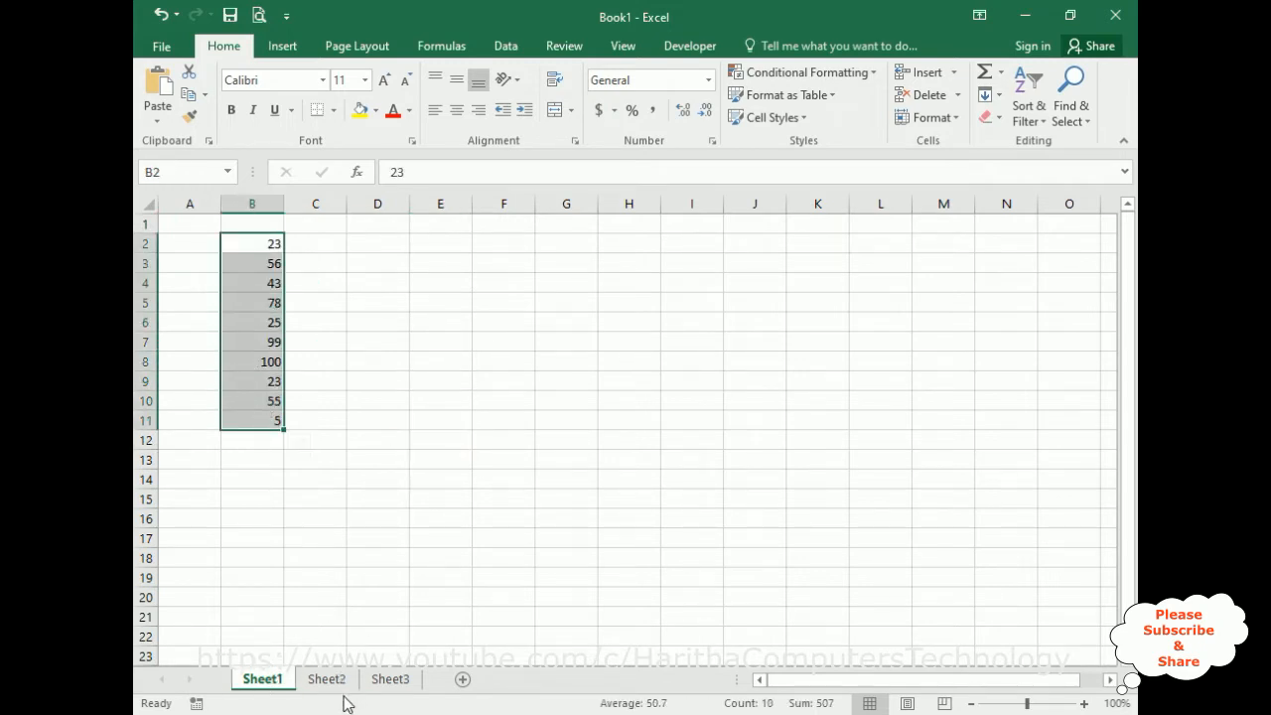
- In Sheet2 E9 enter a cross-sheet SUM of Sheet1!B2:B11, giving 507
{"action": "left_click", "coordinate": [326, 679]}
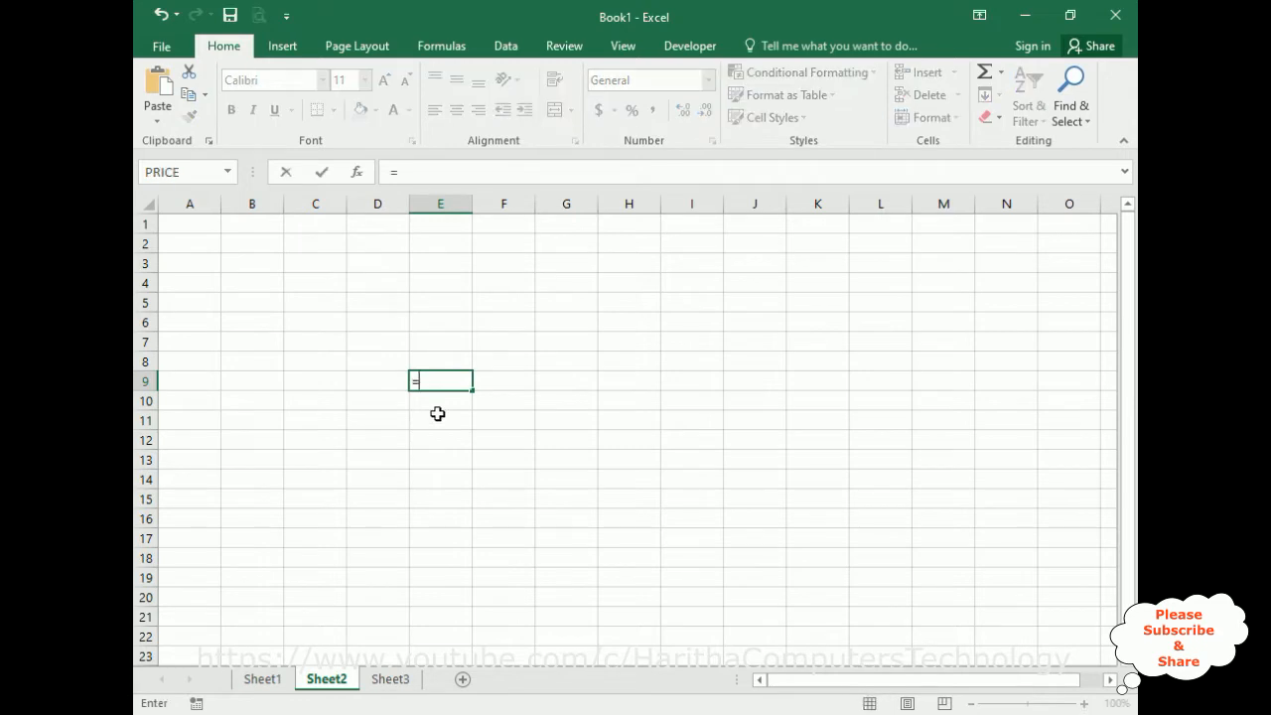
{"action": "type", "text": "sum("}
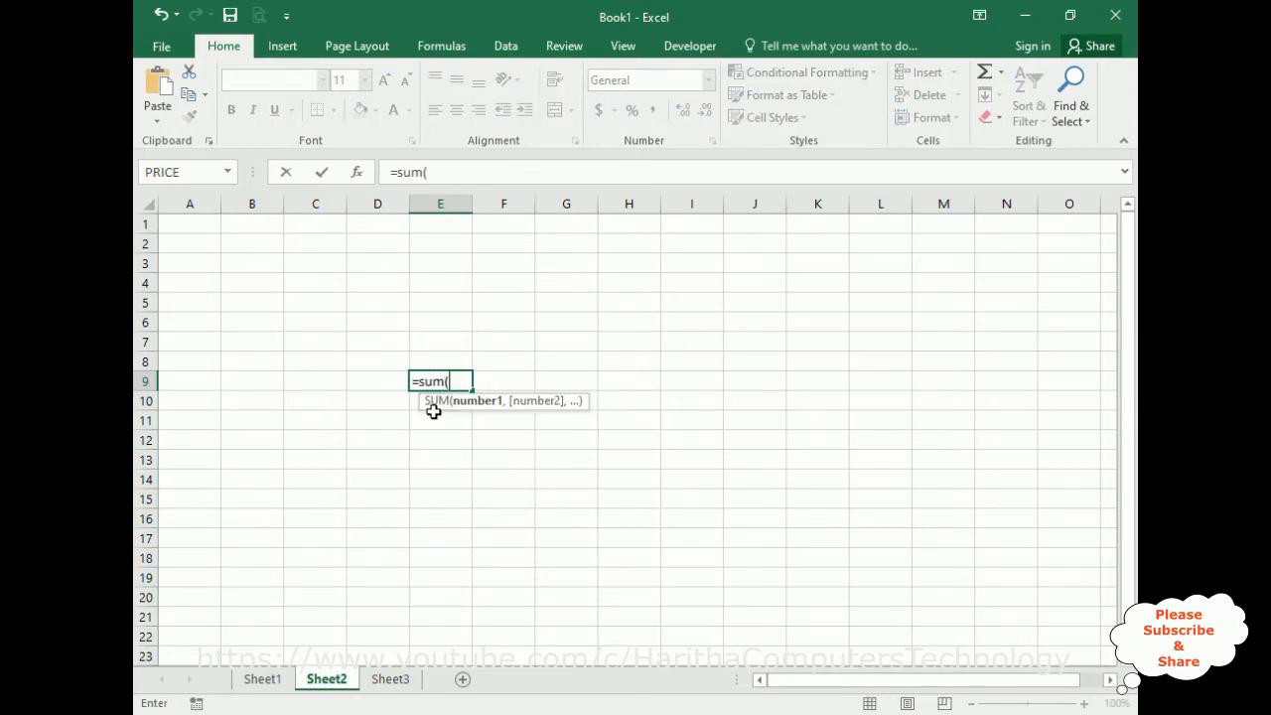
{"action": "left_click", "coordinate": [262, 679]}
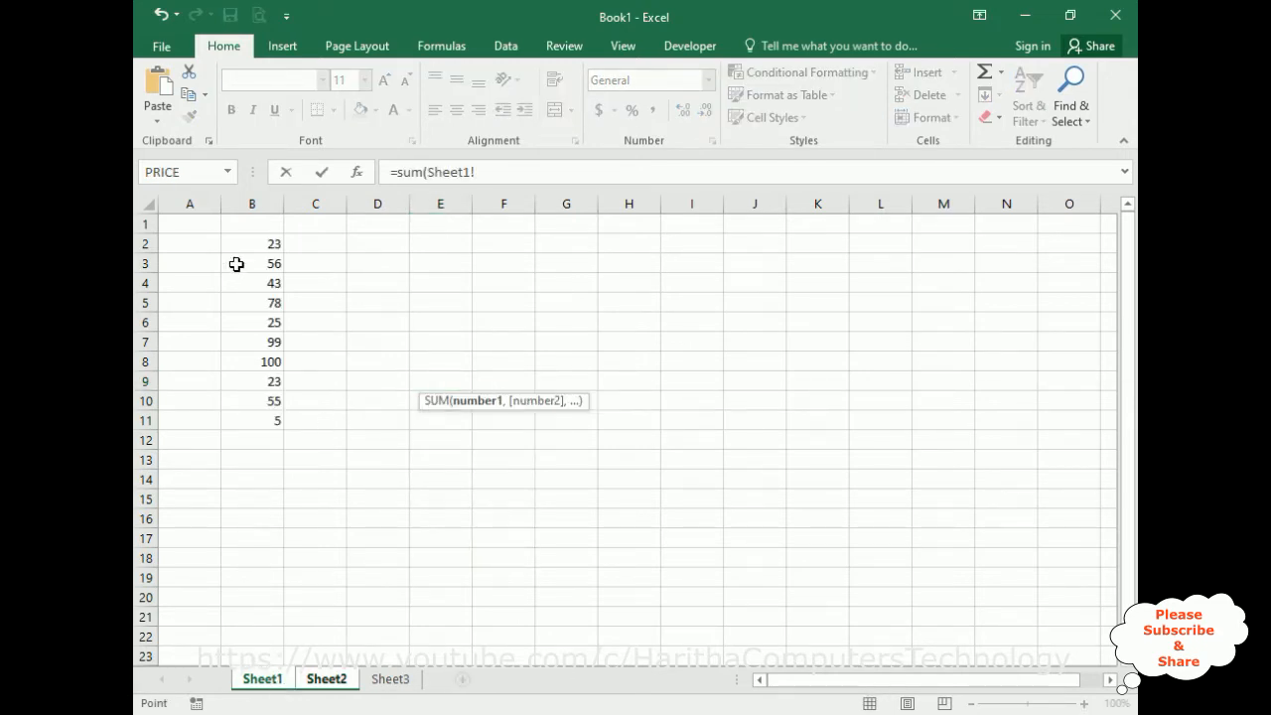
{"action": "left_click_drag", "start_coordinate": [250, 242], "coordinate": [250, 421]}
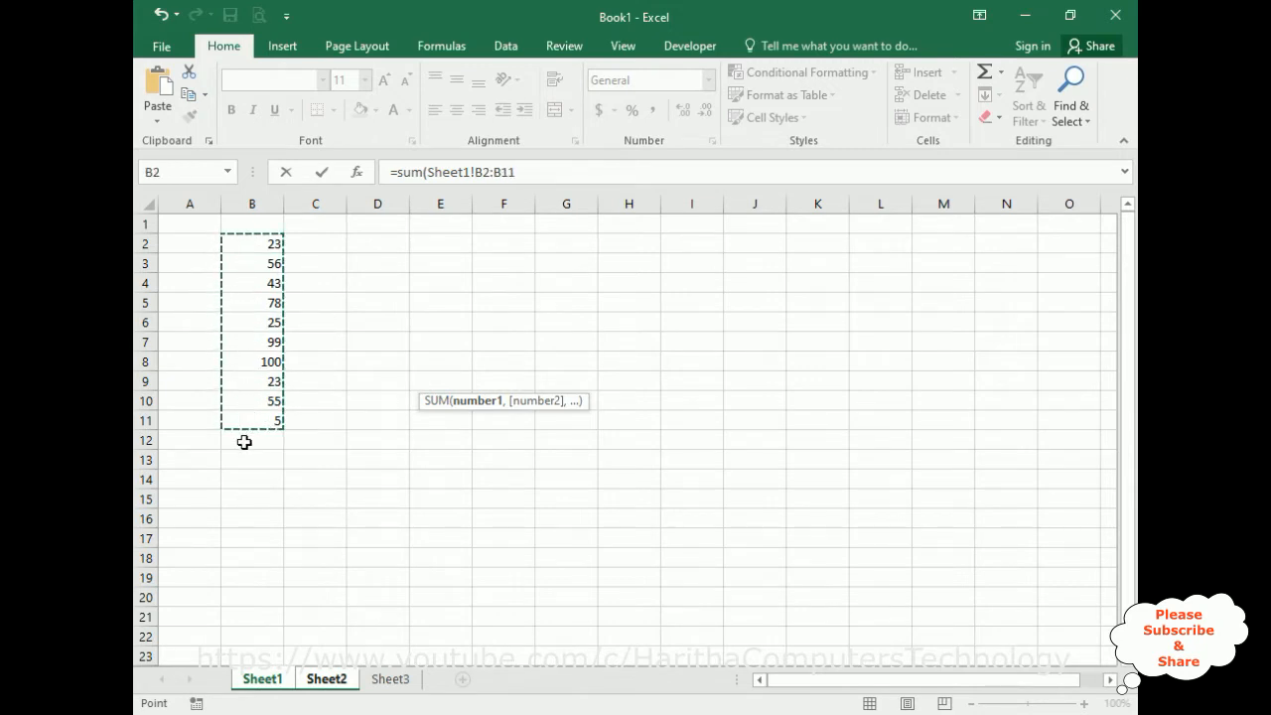
{"action": "mouse_move", "coordinate": [370, 641]}
{"action": "type", "text": ")"}
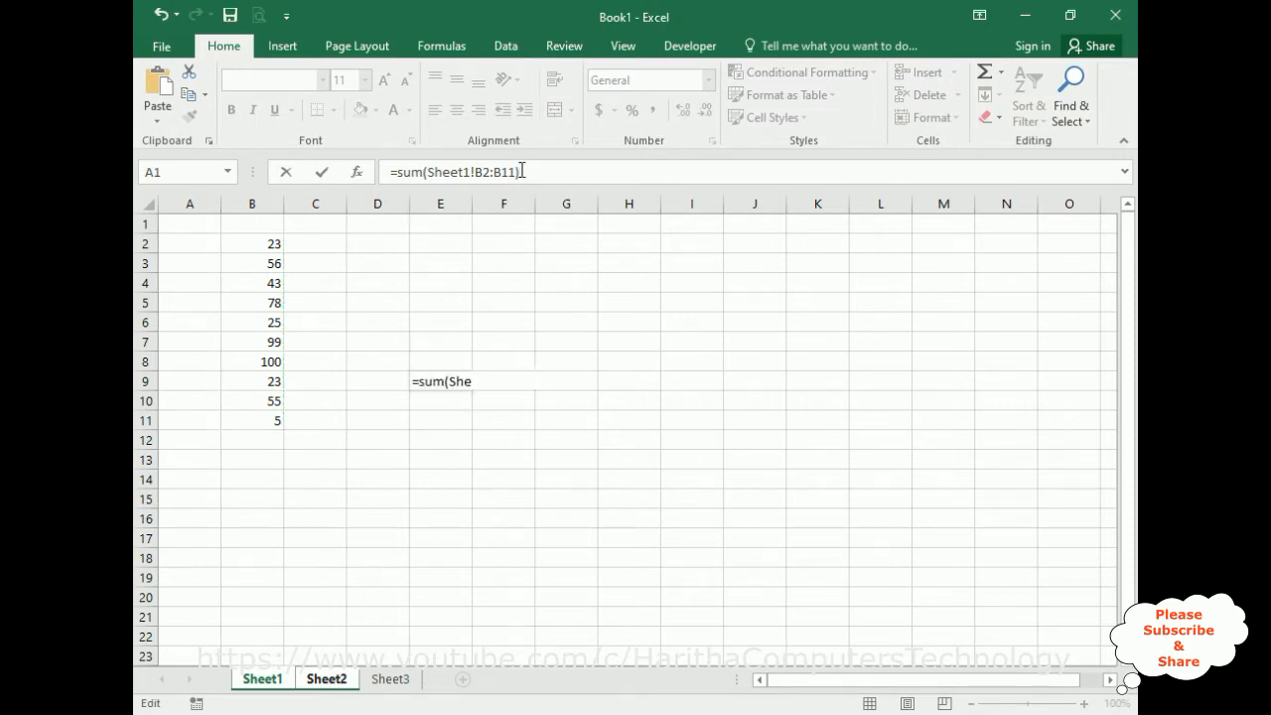
{"action": "key", "text": "enter"}
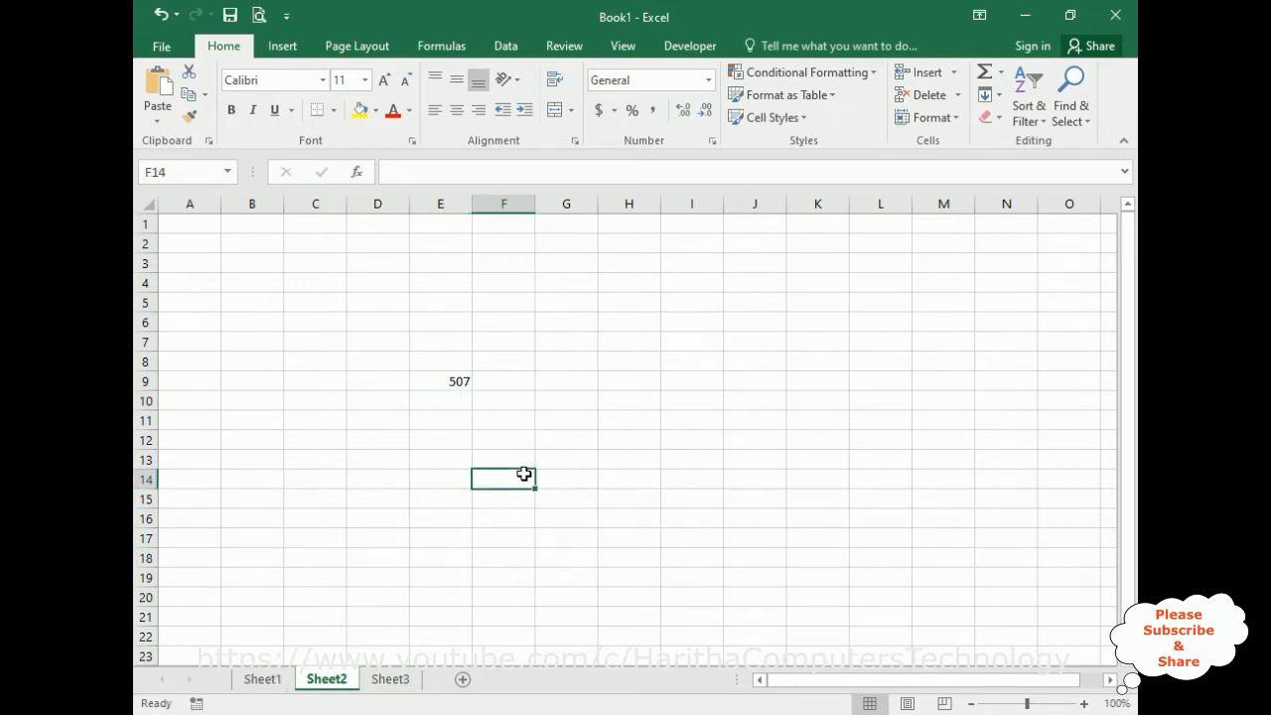
- Start a MAX formula on Sheet2 referencing Sheet1's B2:B11, switching between the sheets
{"action": "type", "text": "=max("}
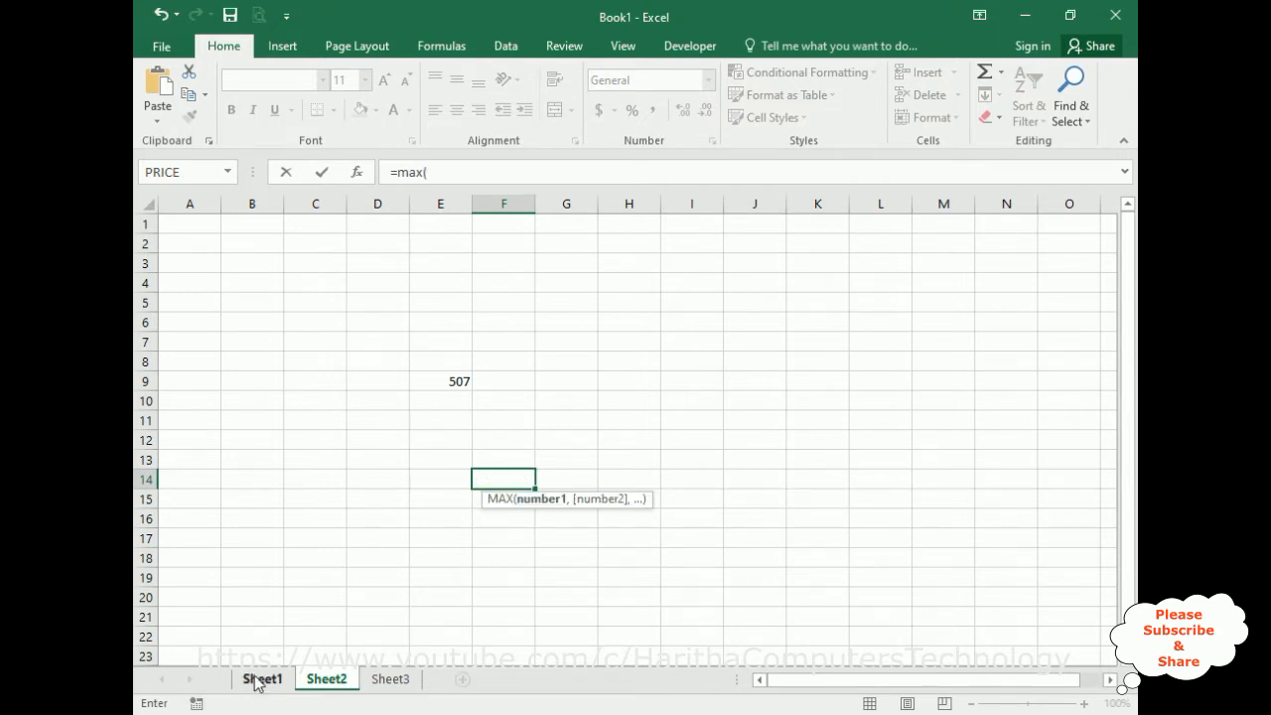
{"action": "left_click", "coordinate": [262, 679]}
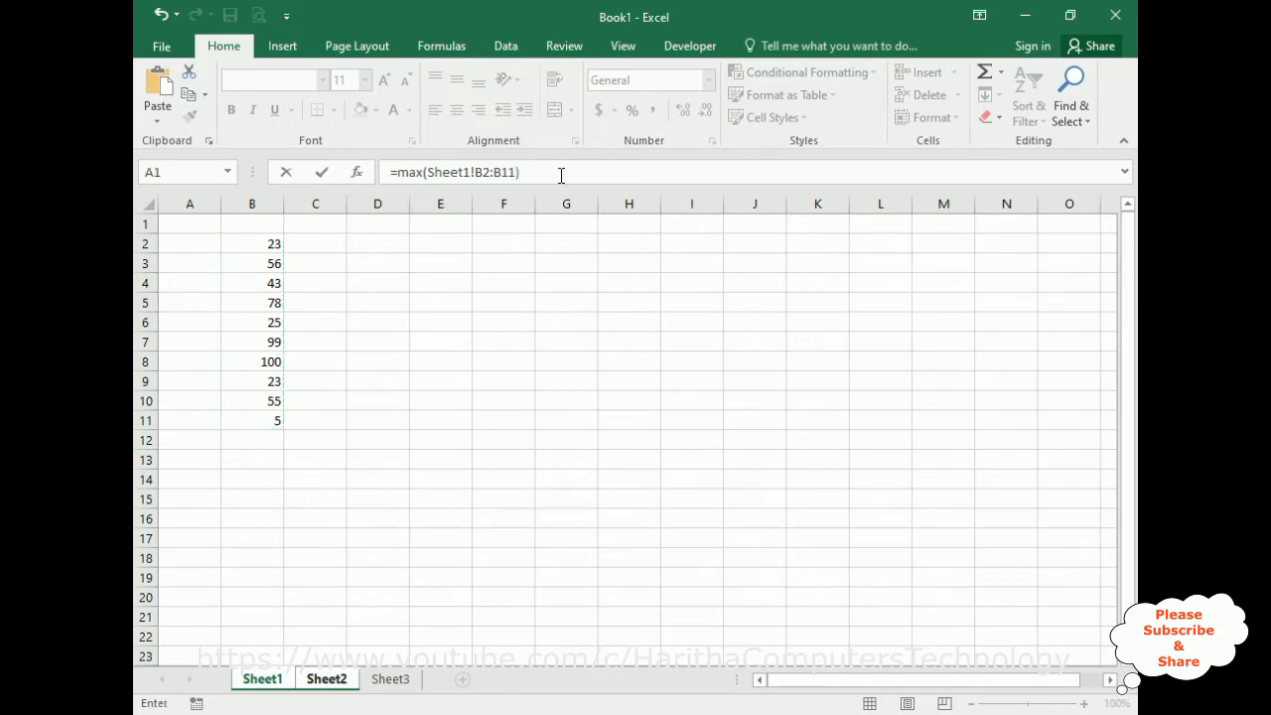
{"action": "left_click", "coordinate": [325, 679]}
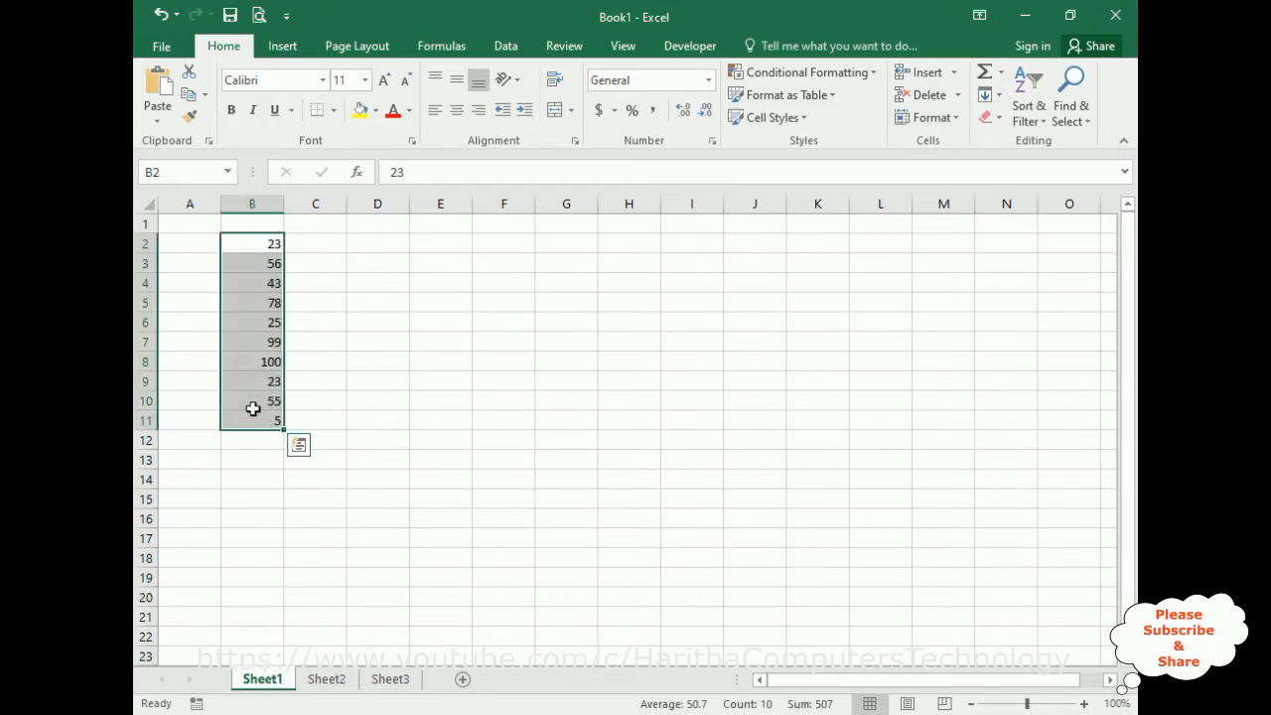
{"action": "mouse_move", "coordinate": [255, 381]}
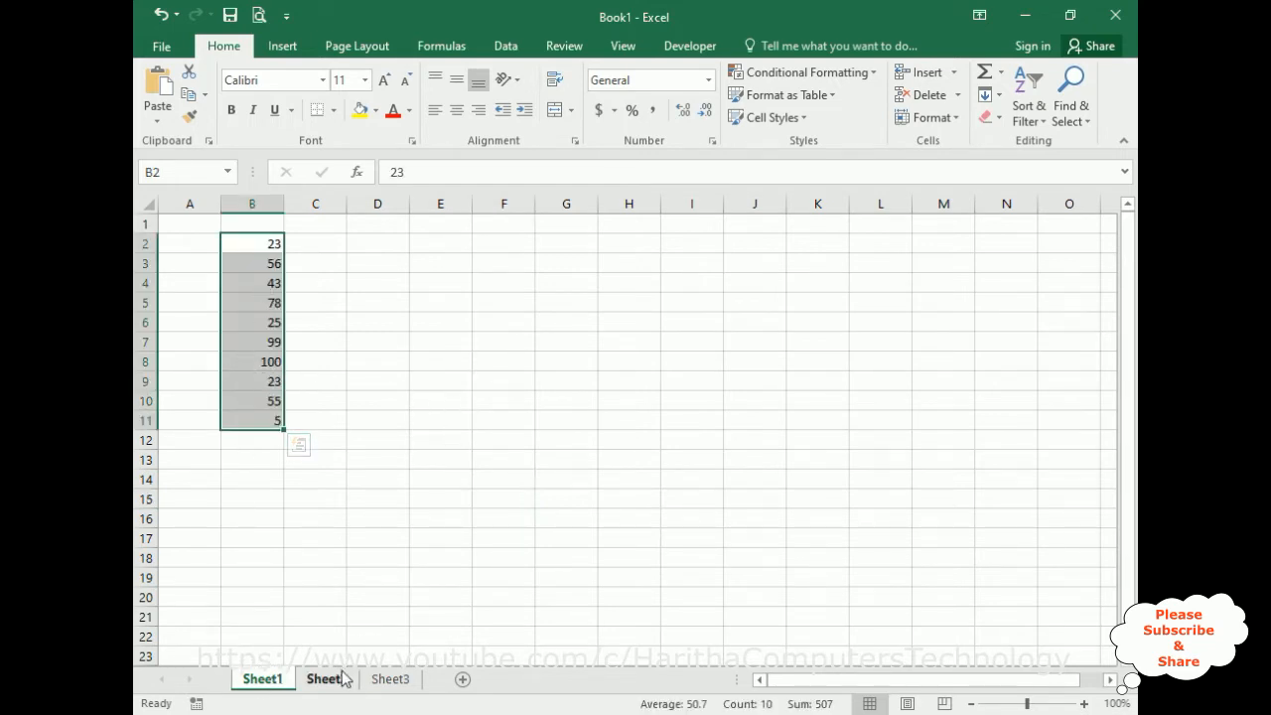
{"action": "left_click", "coordinate": [326, 679]}
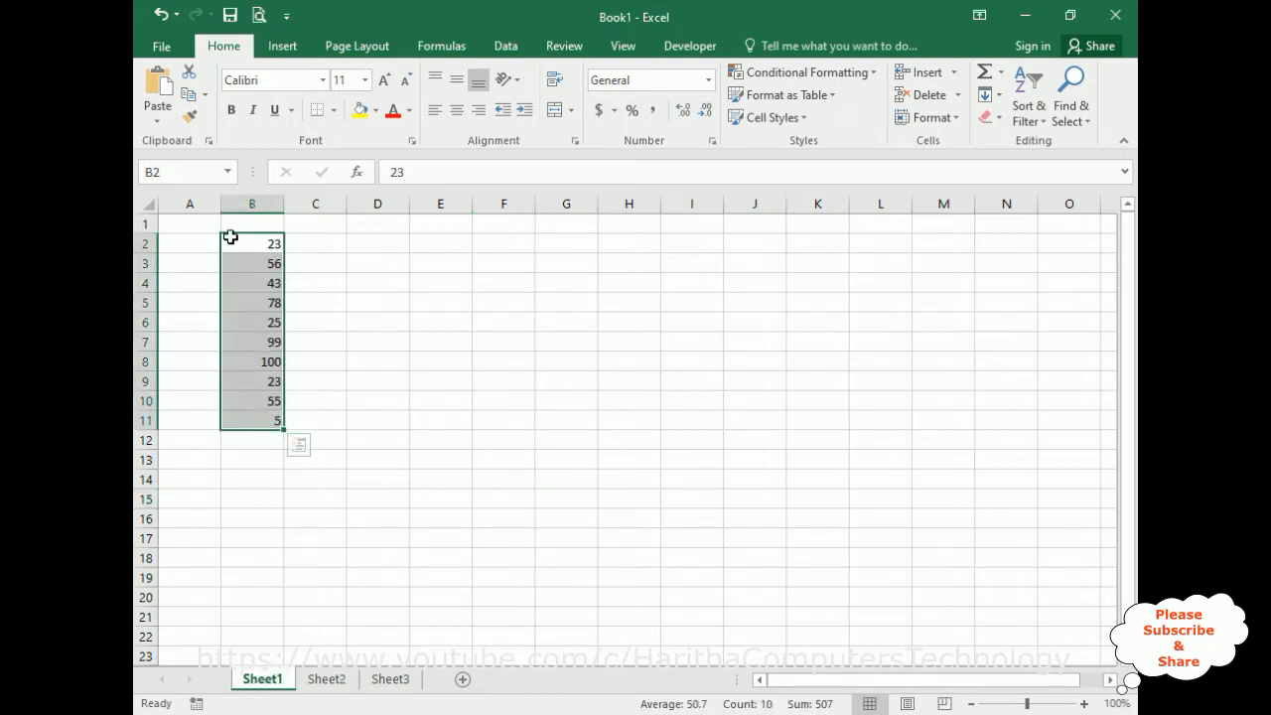
{"action": "mouse_move", "coordinate": [447, 524]}
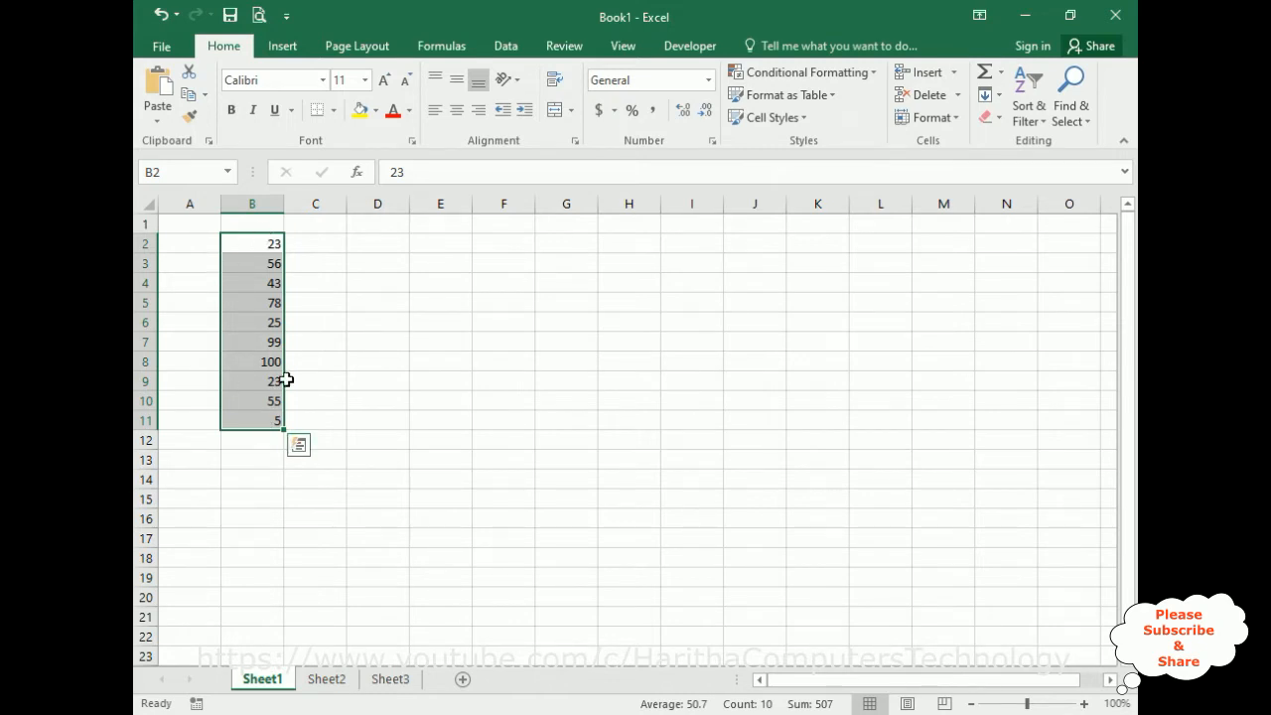
{"action": "mouse_move", "coordinate": [250, 372]}
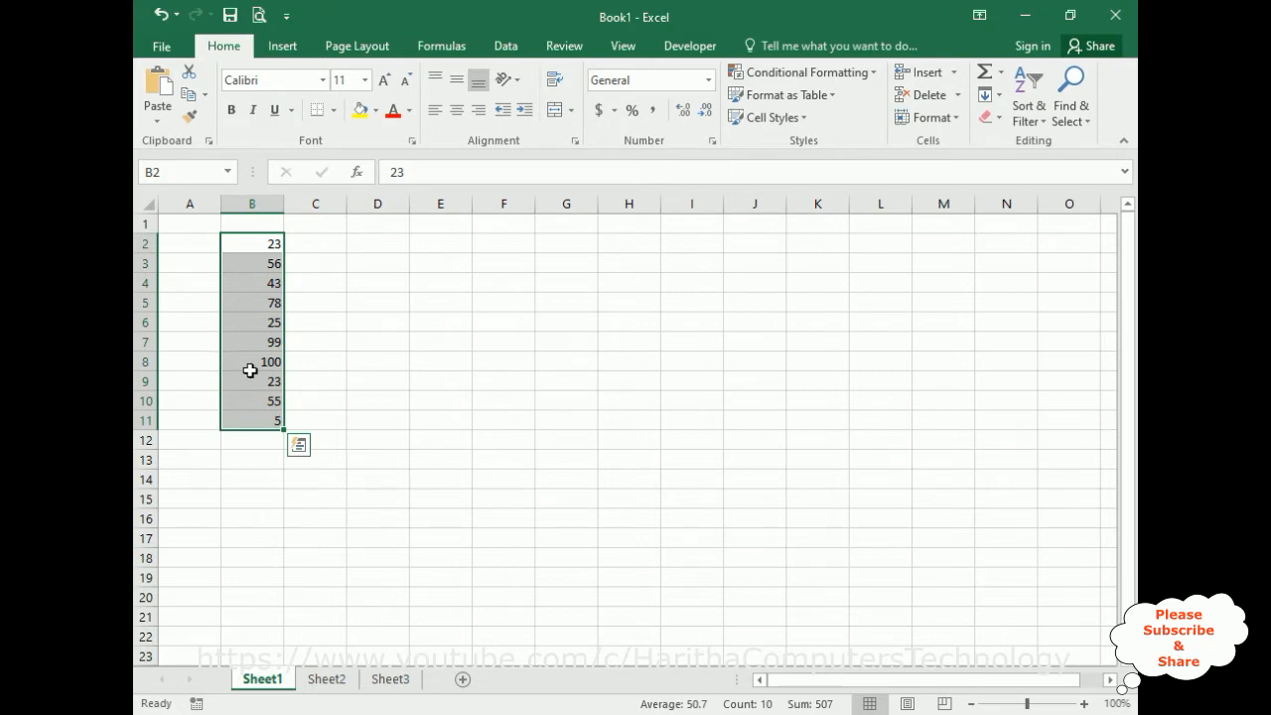
{"action": "left_click", "coordinate": [441, 420]}
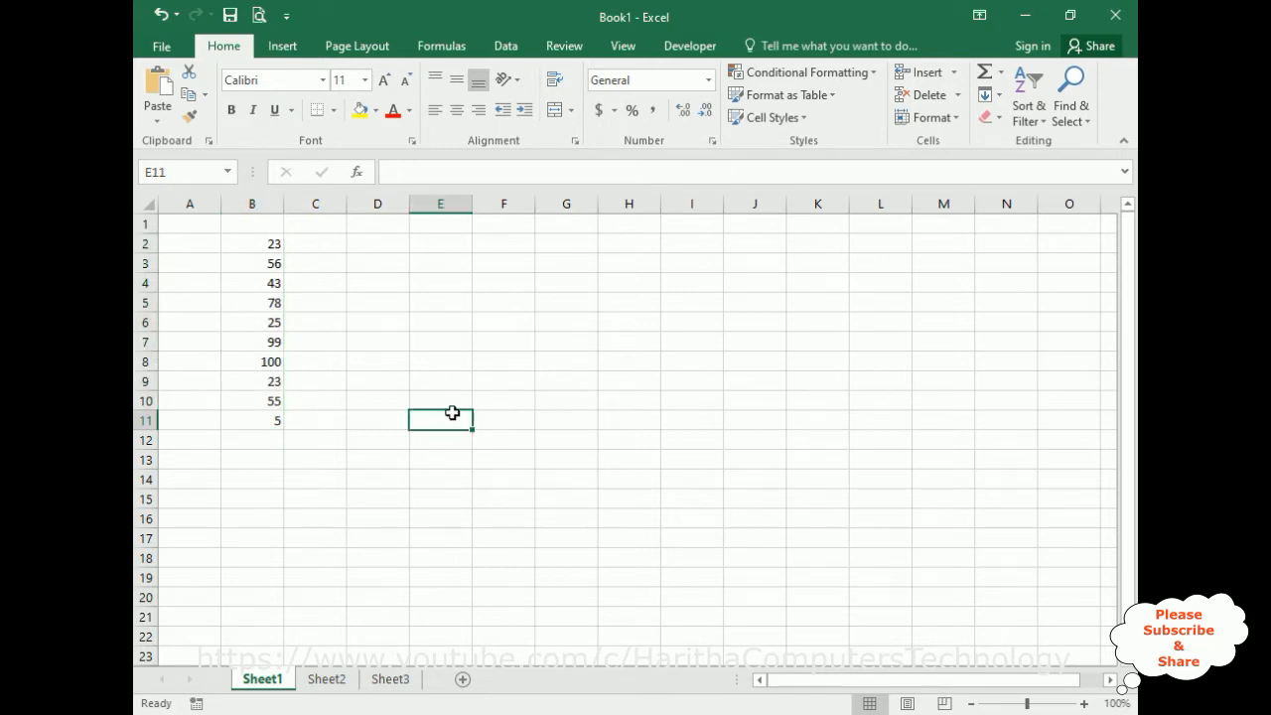
{"action": "mouse_move", "coordinate": [496, 485]}
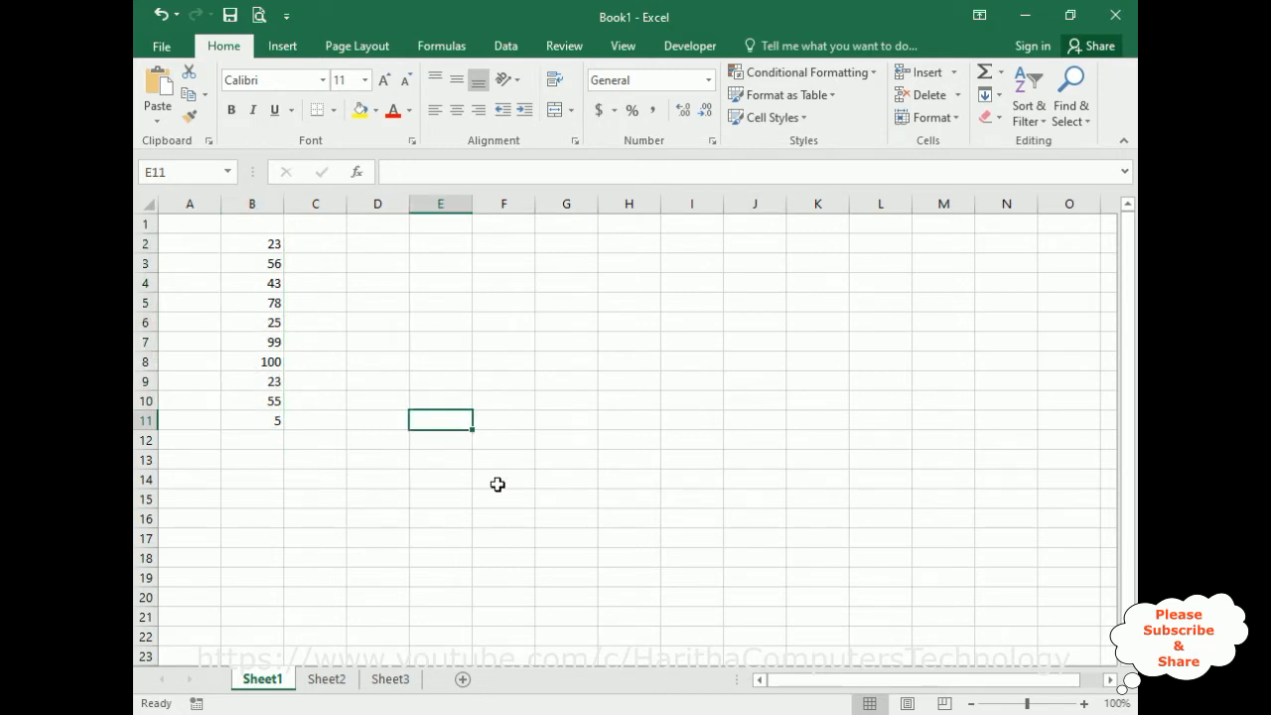
{"action": "mouse_move", "coordinate": [421, 387]}
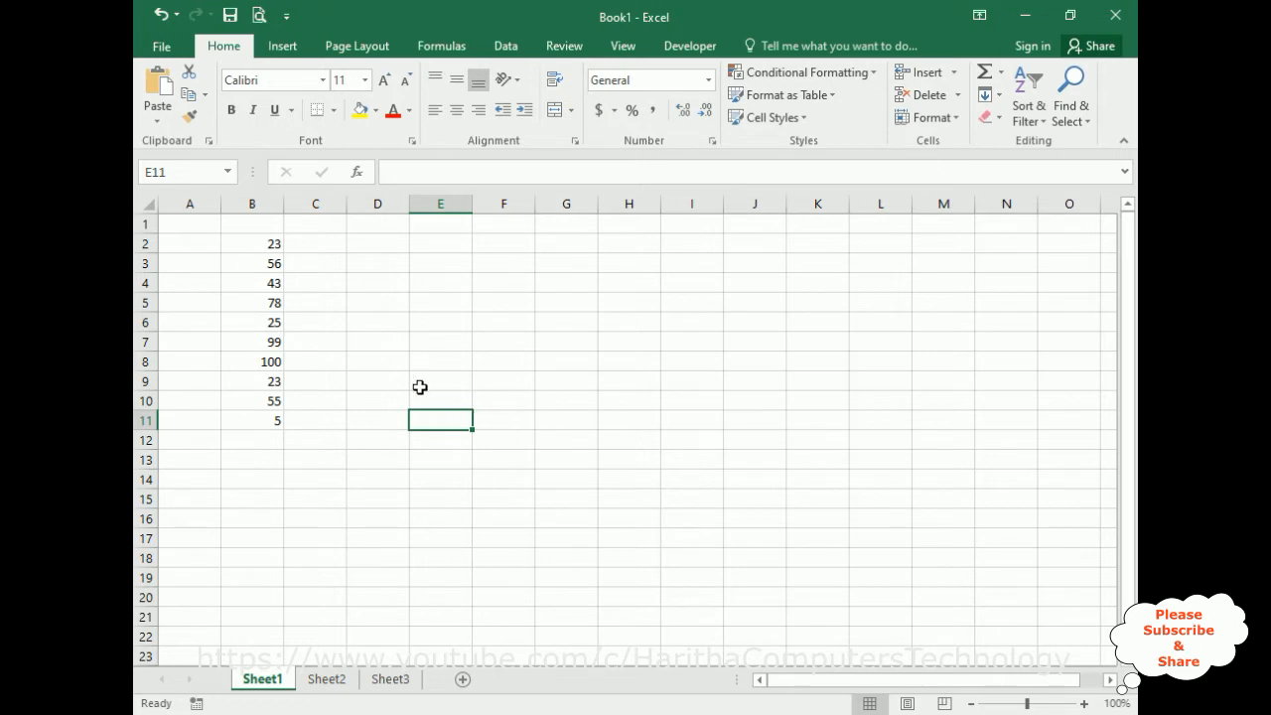
{"action": "mouse_move", "coordinate": [230, 286]}
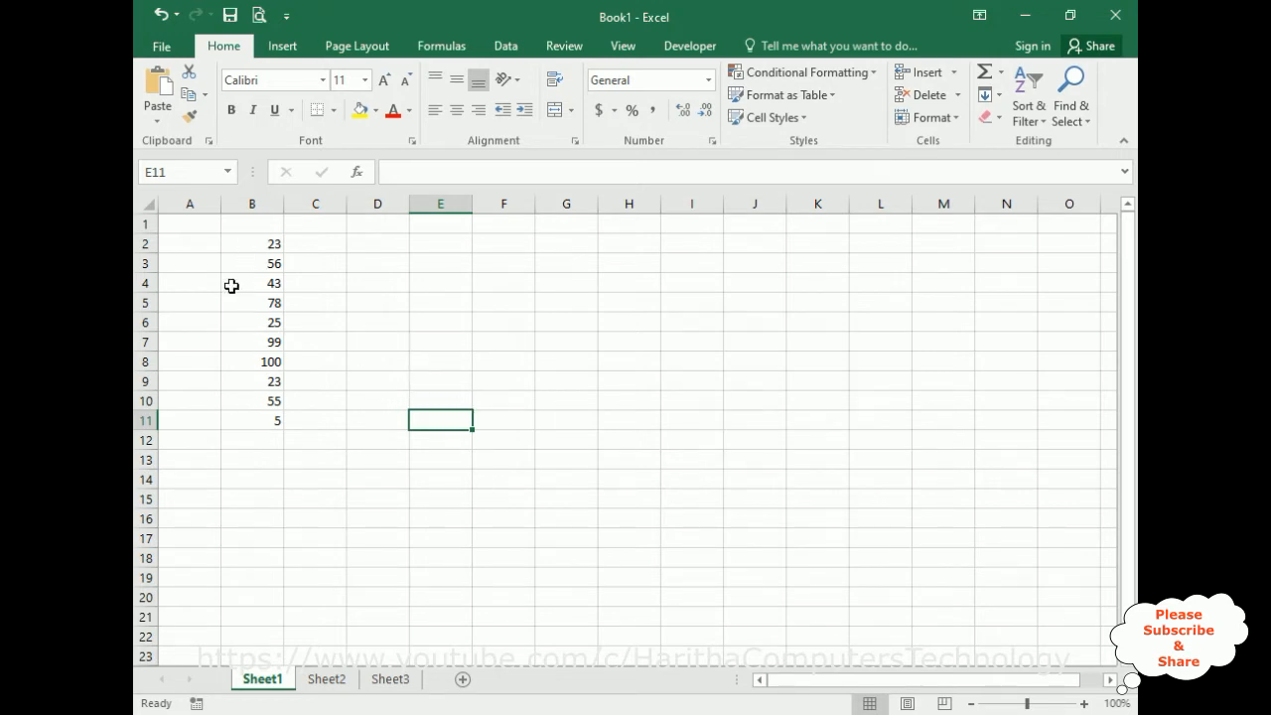
{"action": "mouse_move", "coordinate": [267, 422]}
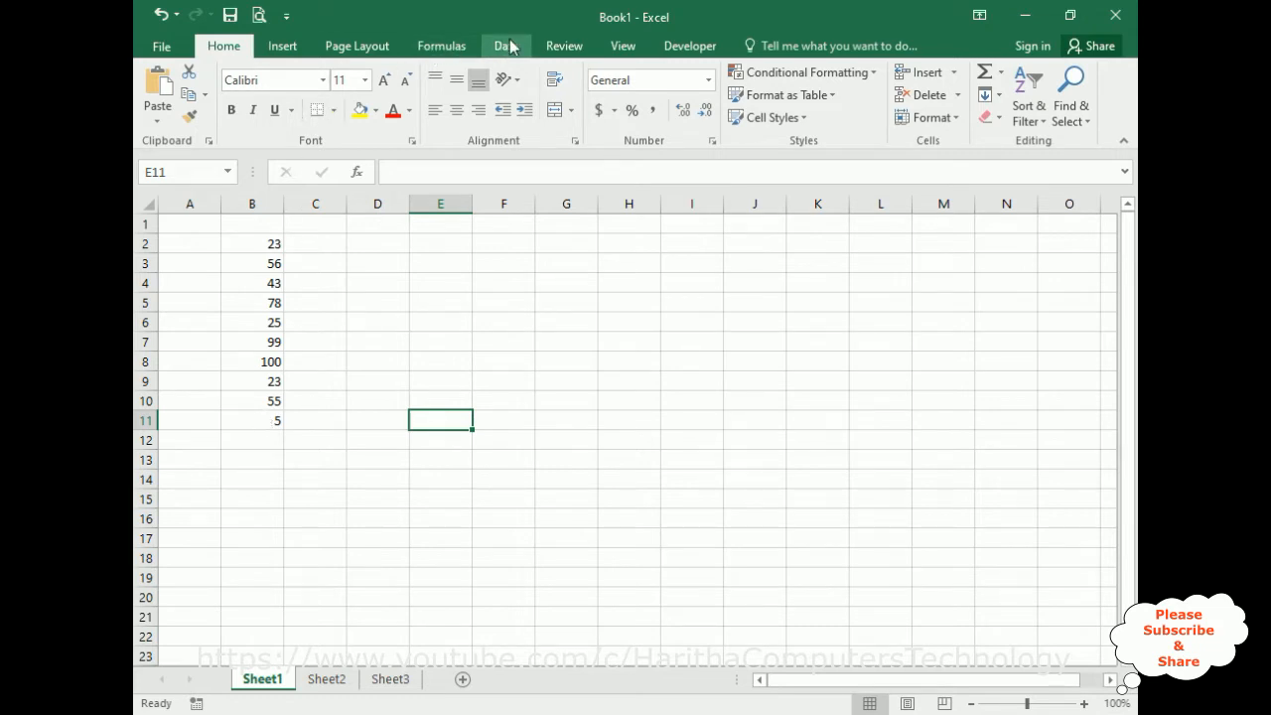
- Define a new name charan via Formulas, trying Sheet2 scope before leaving it as Workbook
{"action": "left_click", "coordinate": [441, 46]}
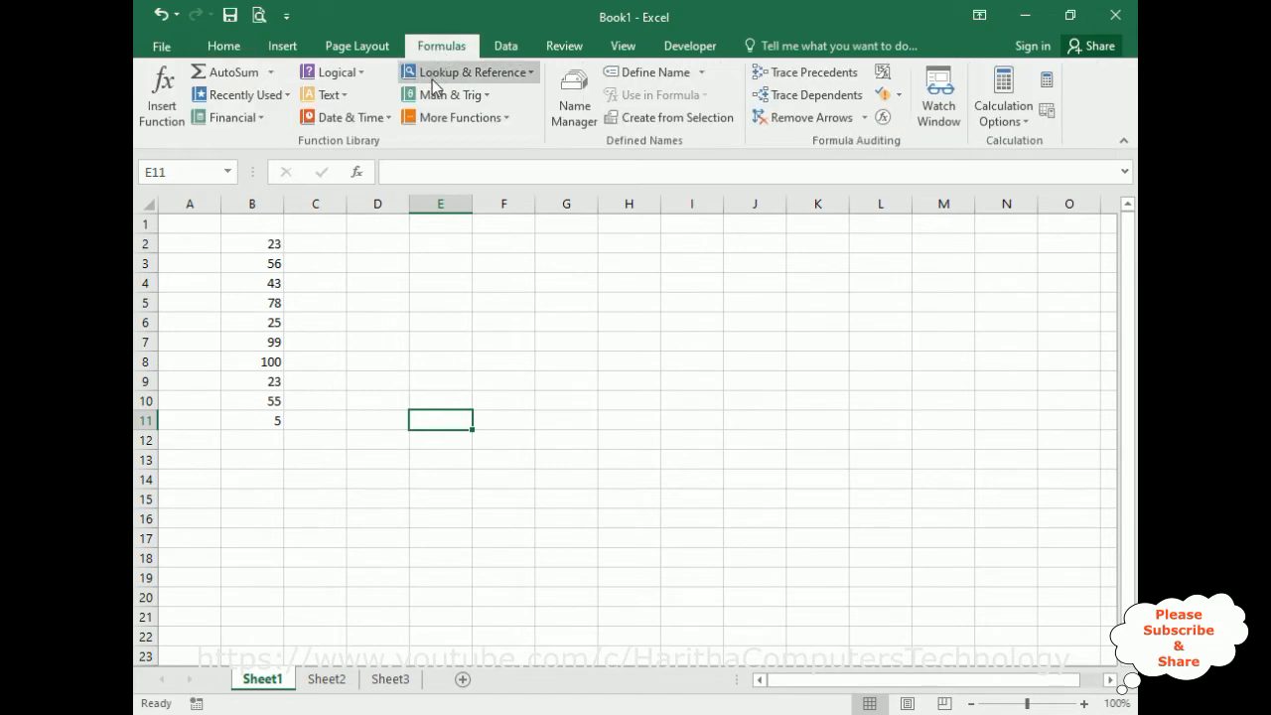
{"action": "mouse_move", "coordinate": [636, 147]}
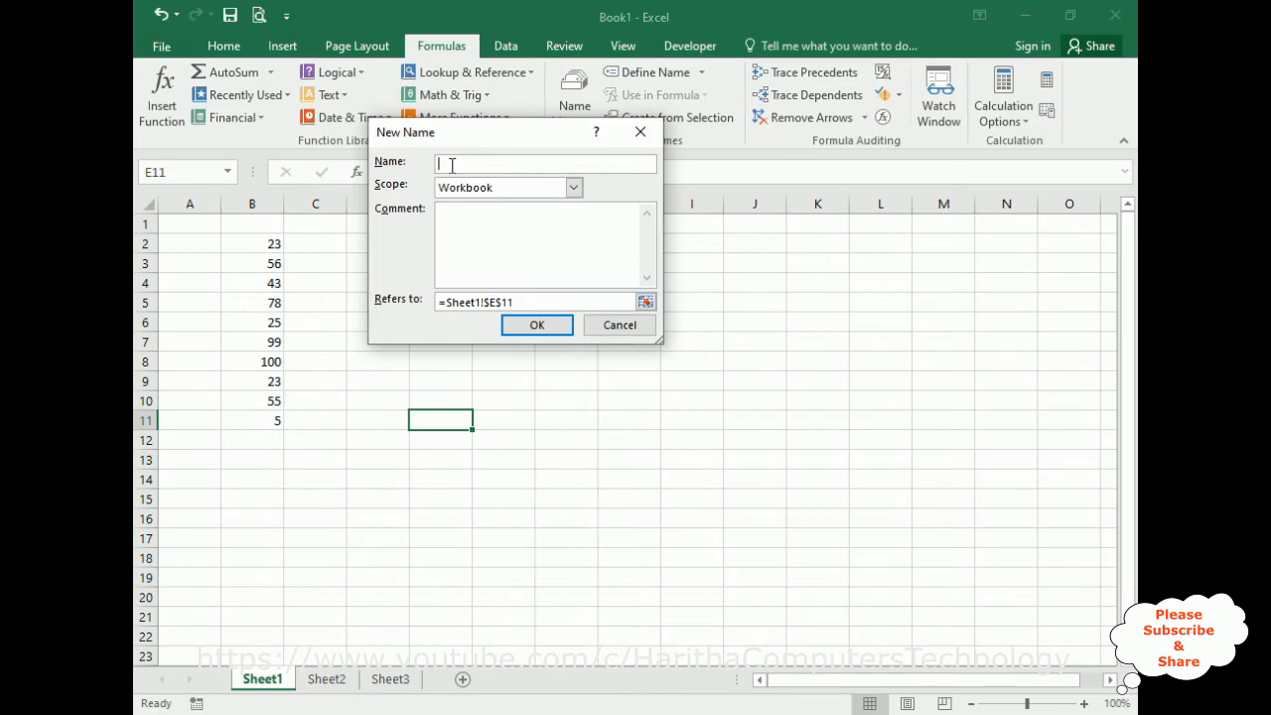
{"action": "type", "text": "charan"}
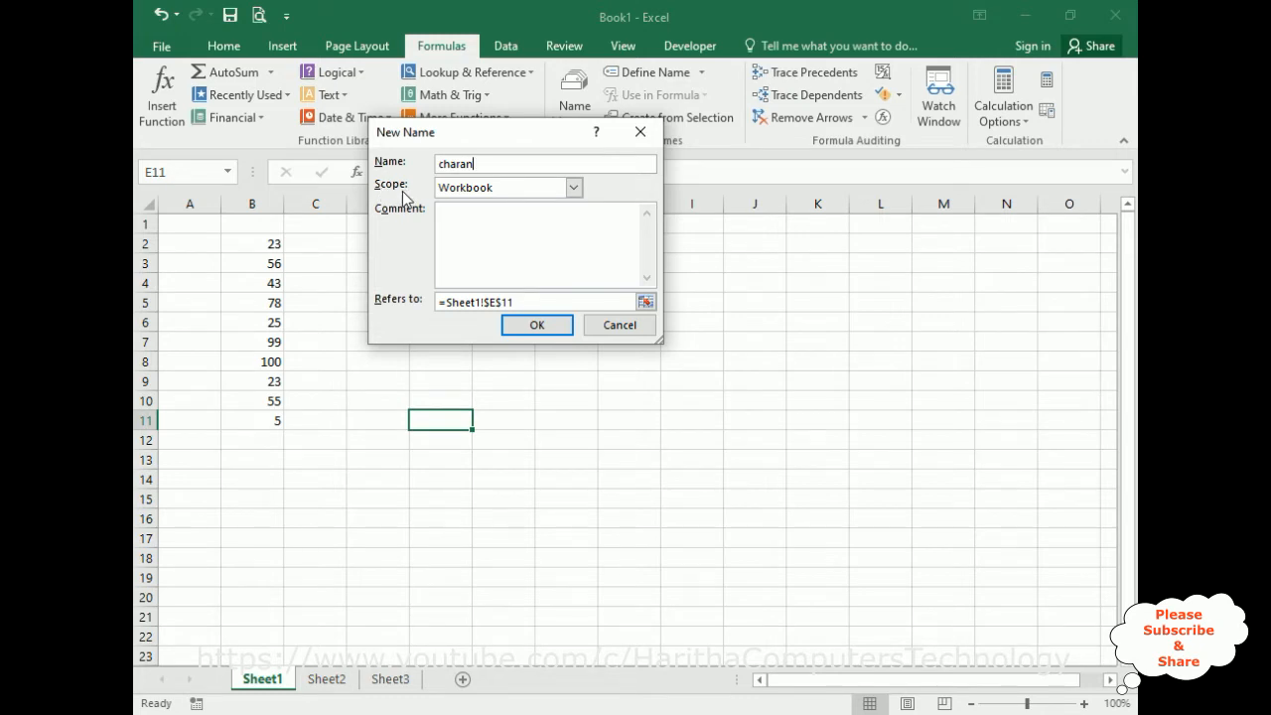
{"action": "left_click", "coordinate": [573, 187]}
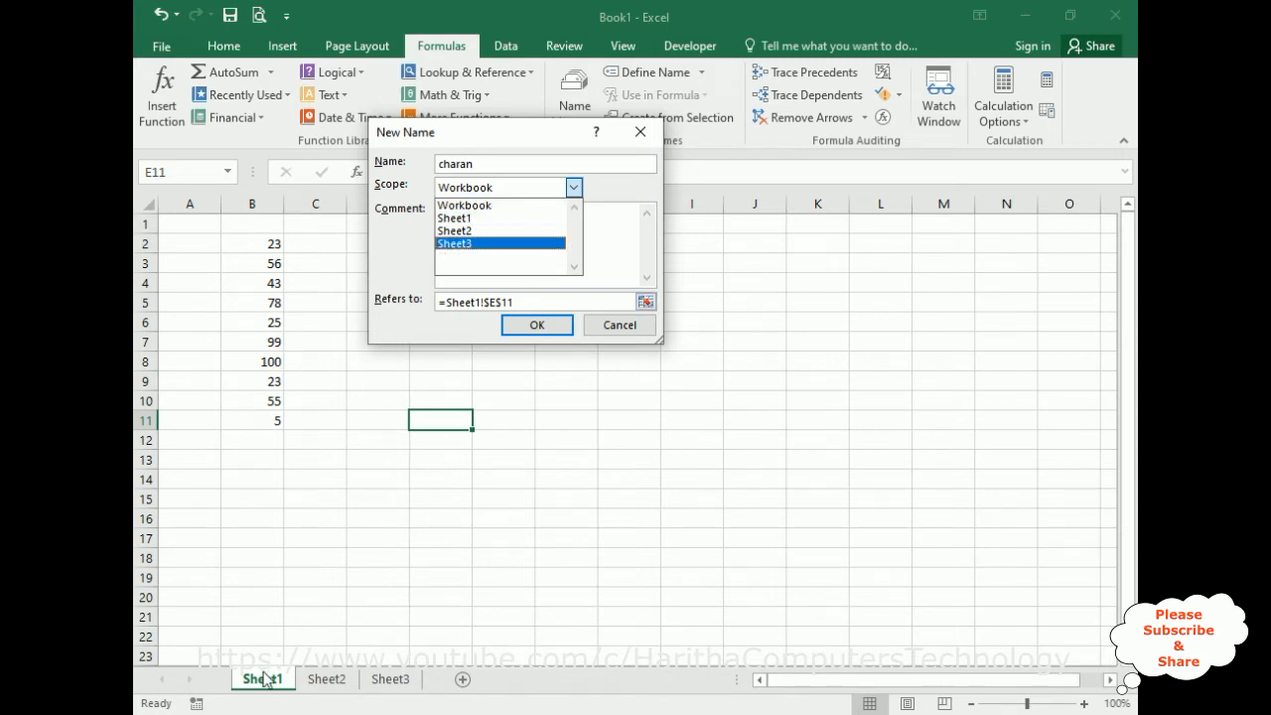
{"action": "mouse_move", "coordinate": [989, 445]}
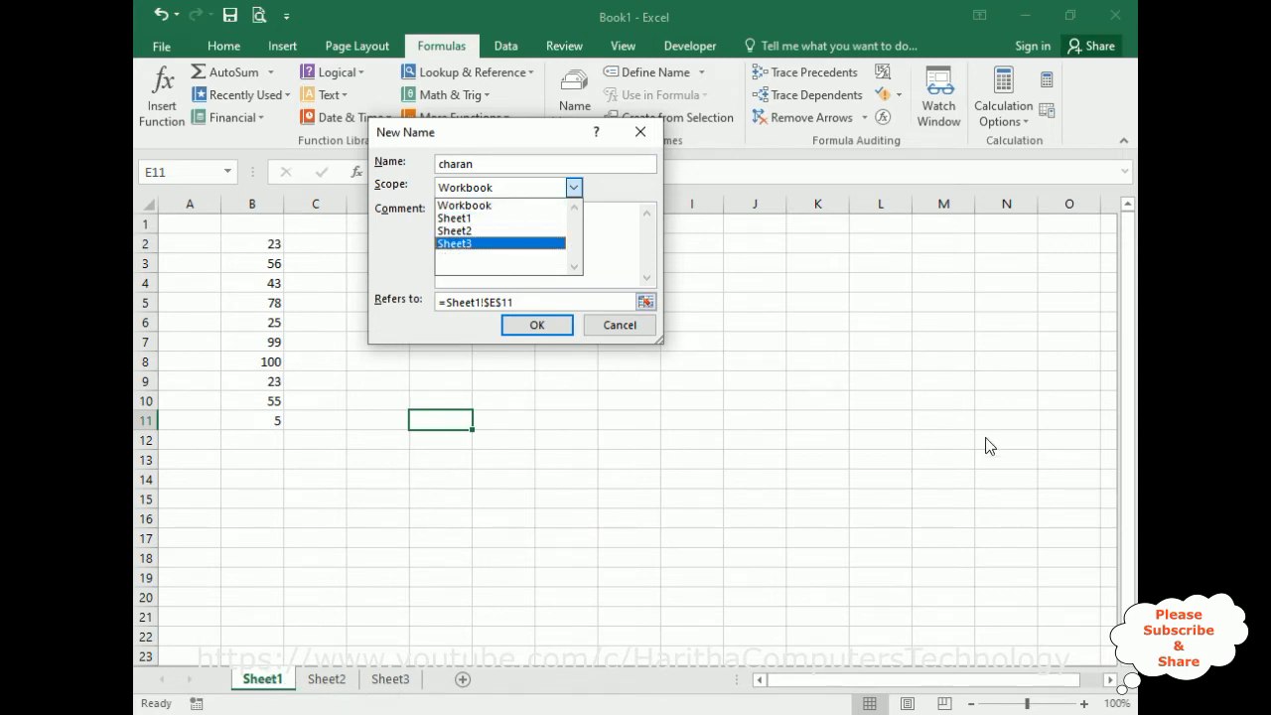
{"action": "mouse_move", "coordinate": [322, 689]}
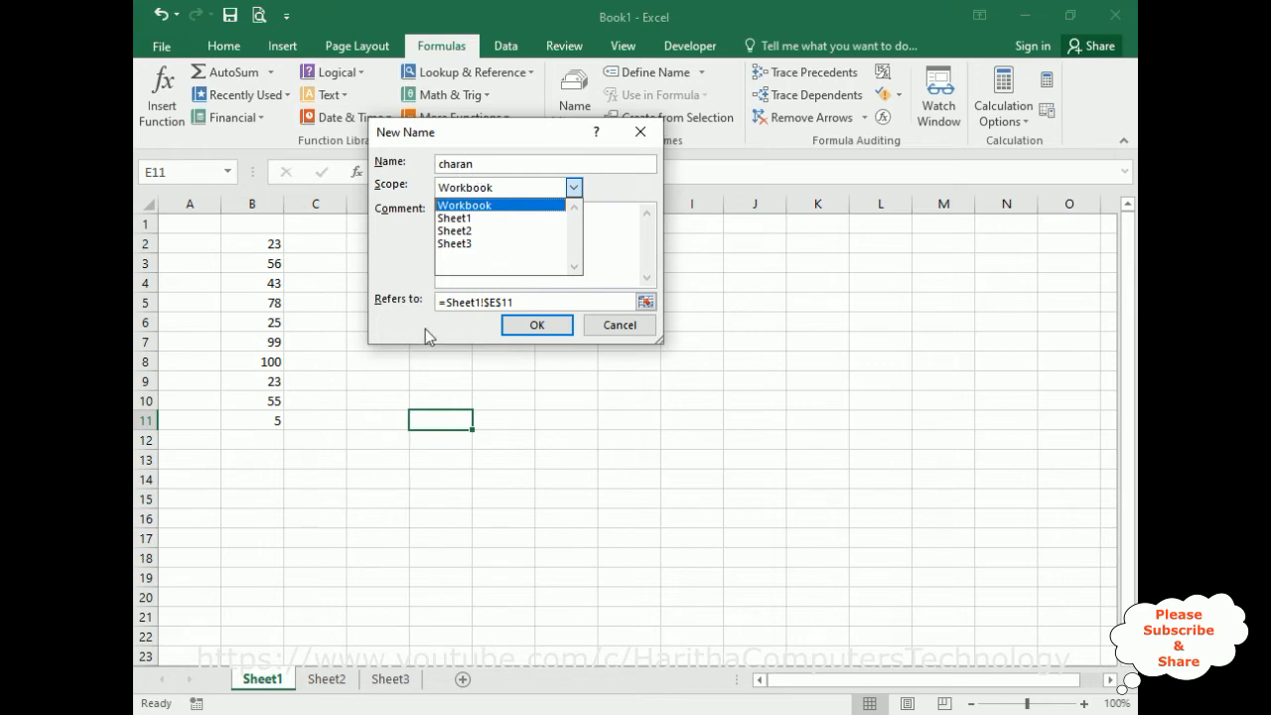
{"action": "left_click", "coordinate": [453, 242]}
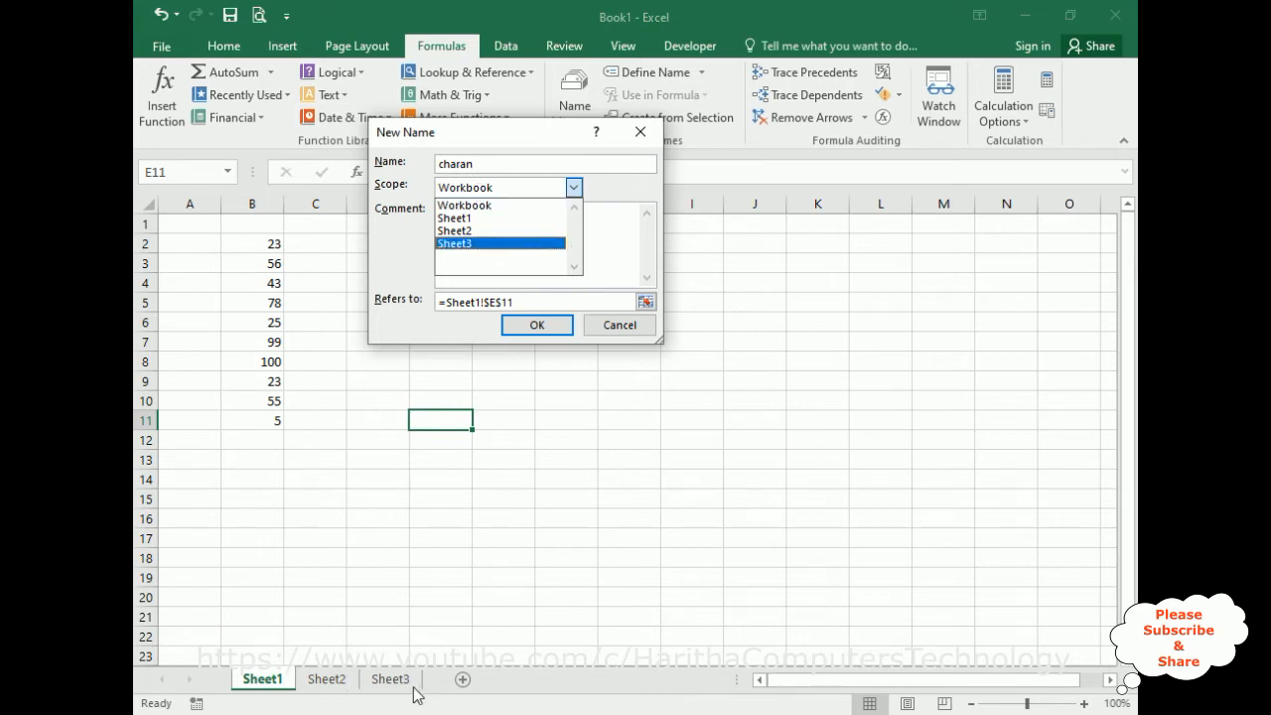
{"action": "left_click", "coordinate": [453, 231]}
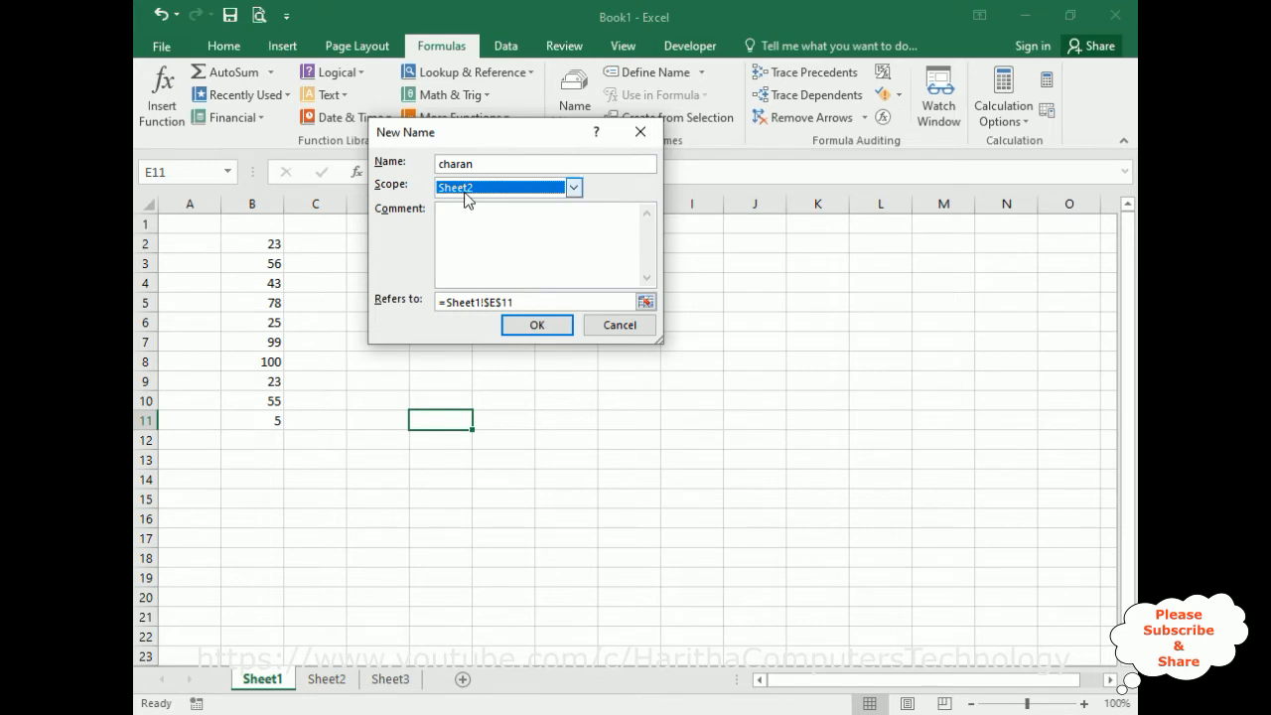
{"action": "mouse_move", "coordinate": [460, 326]}
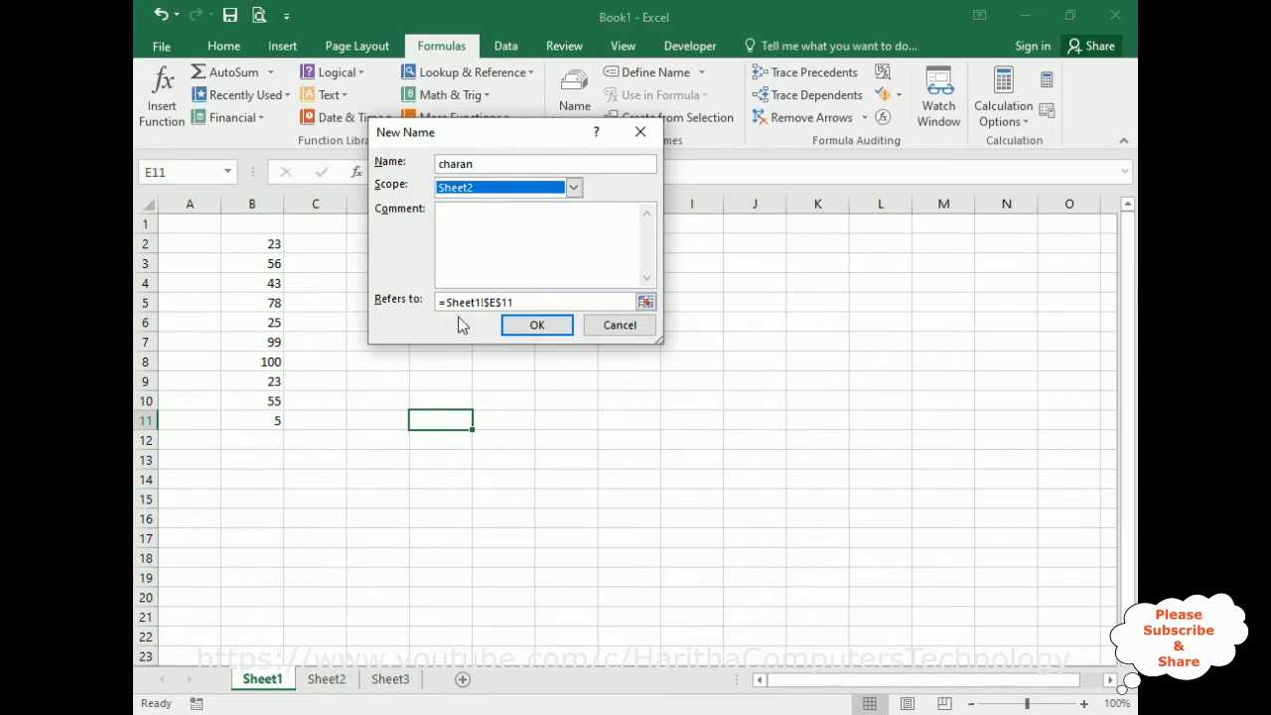
{"action": "mouse_move", "coordinate": [455, 342]}
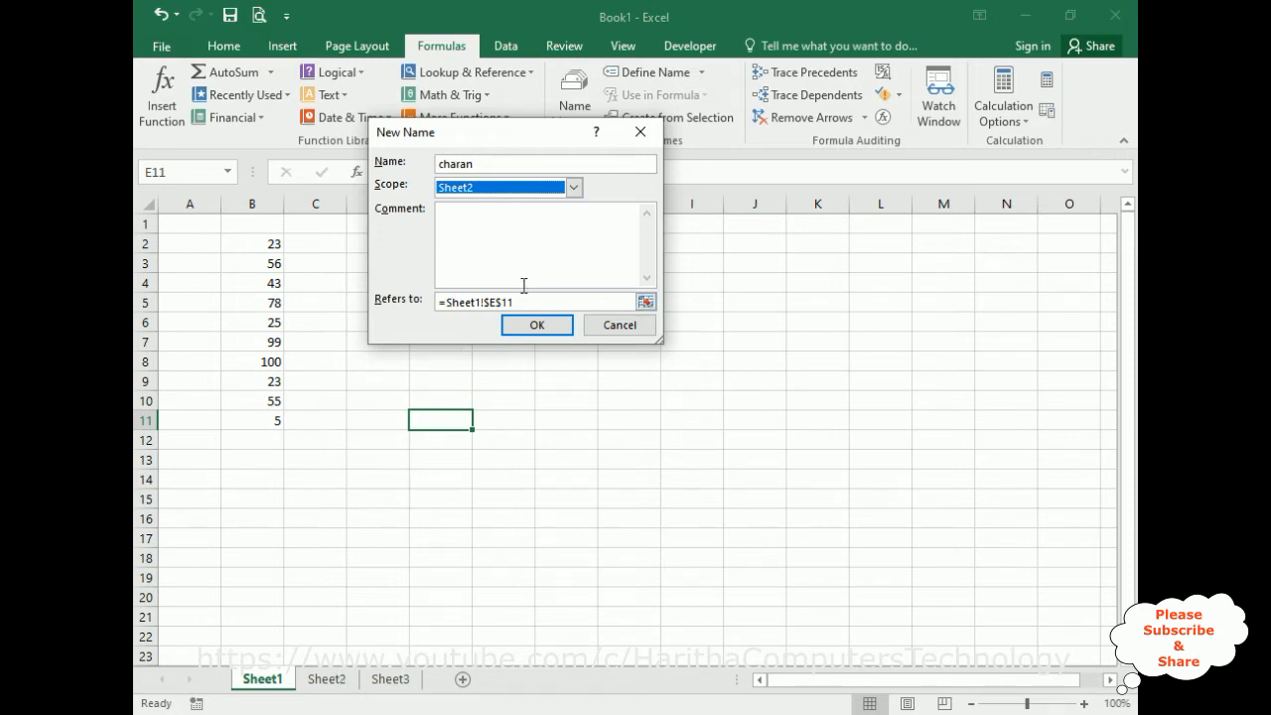
{"action": "left_click", "coordinate": [508, 186]}
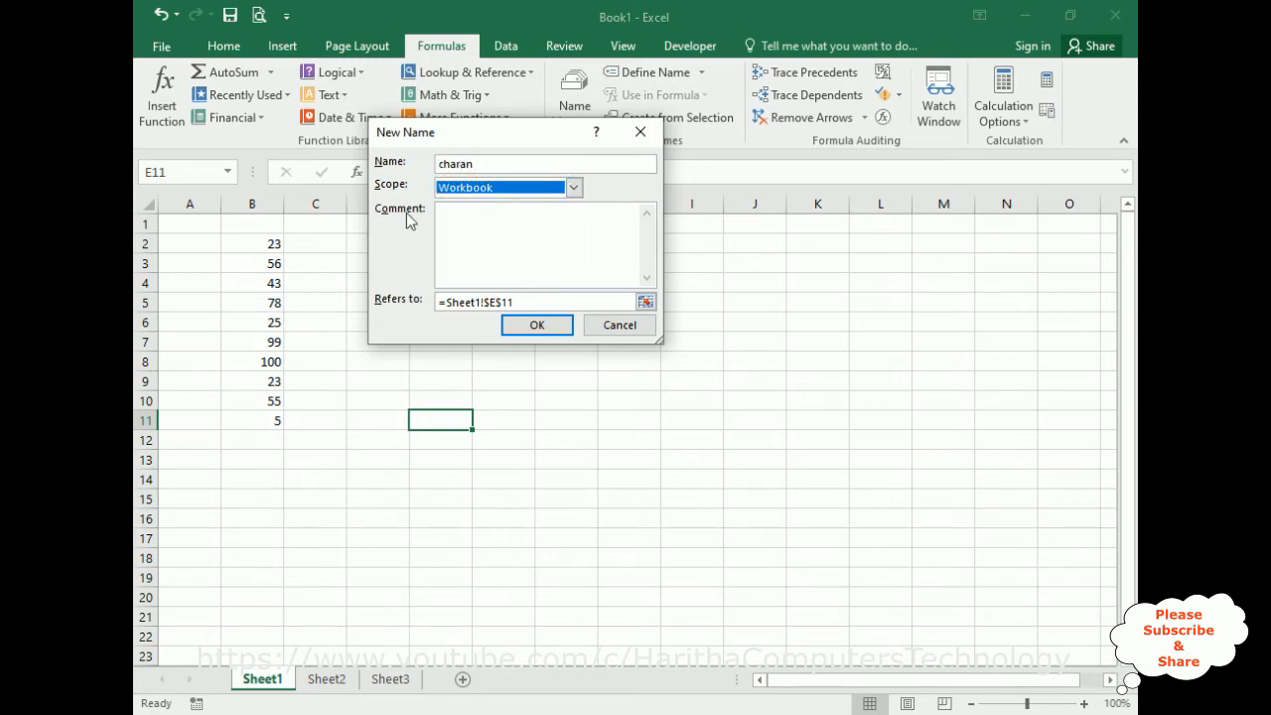
{"action": "mouse_move", "coordinate": [865, 485]}
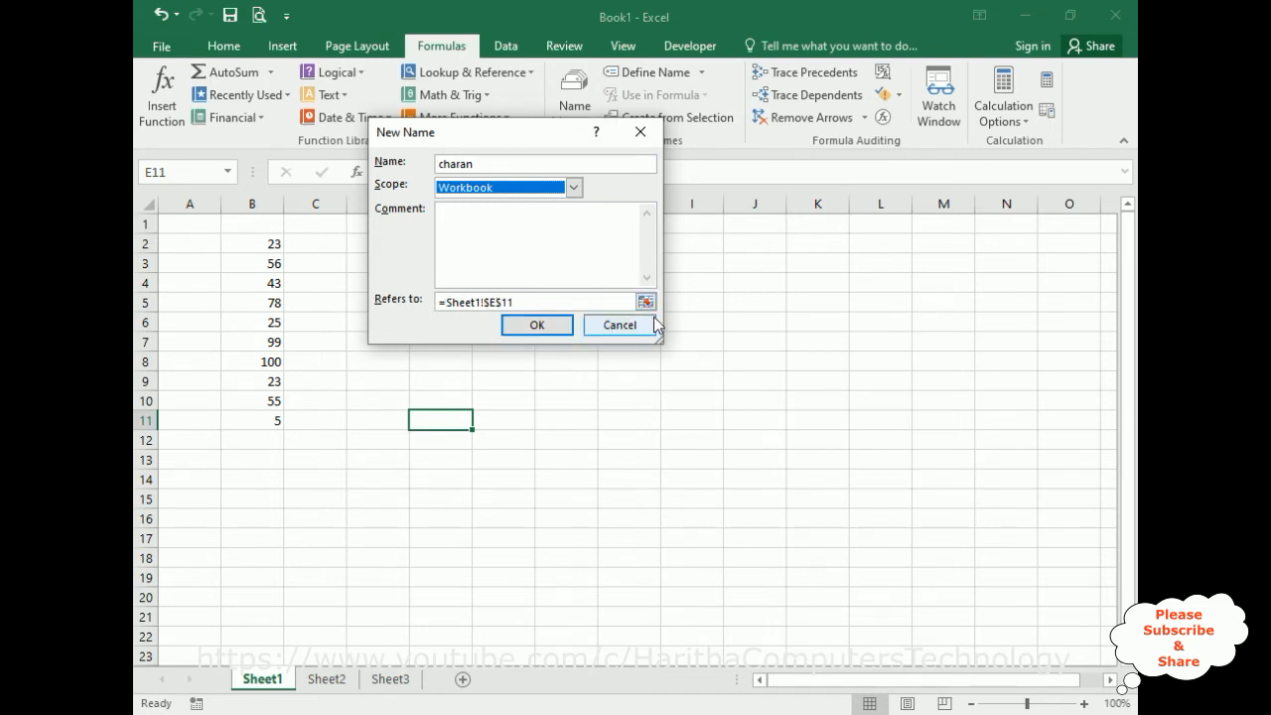
- Set charan to refer to Sheet1 B2:B11 and confirm the new name
{"action": "left_click", "coordinate": [647, 302]}
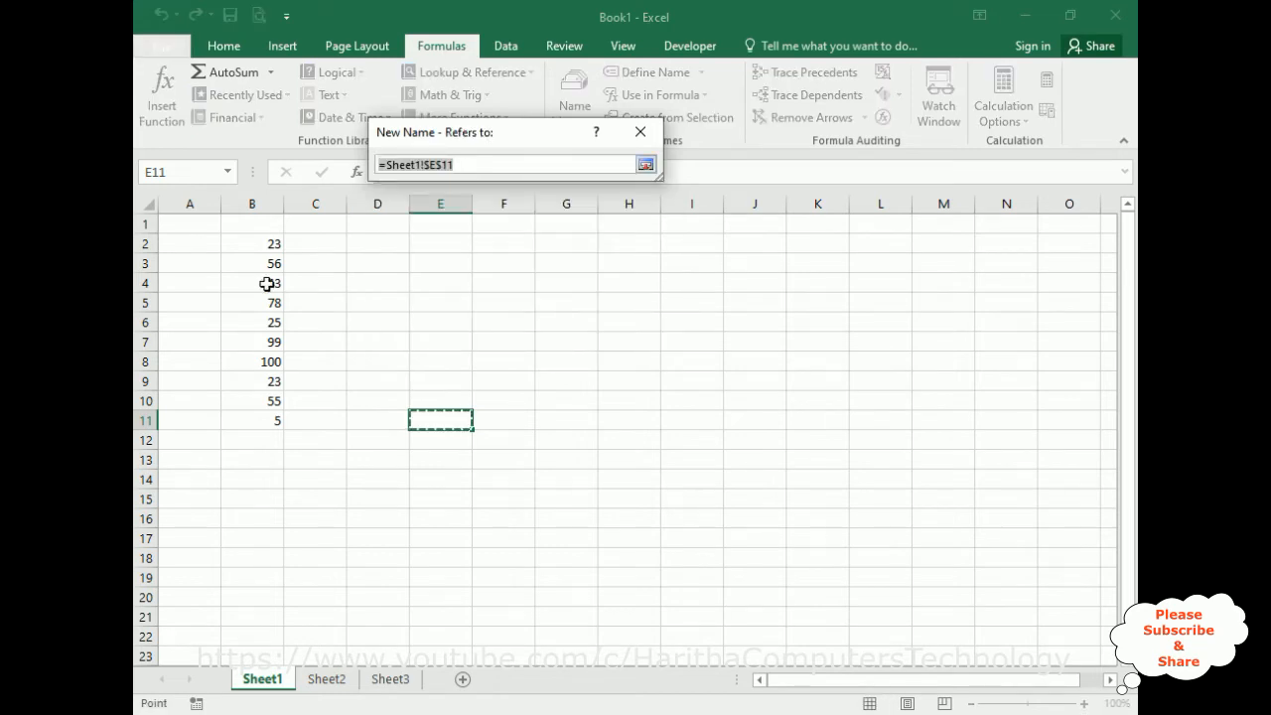
{"action": "left_click_drag", "start_coordinate": [251, 242], "coordinate": [250, 421]}
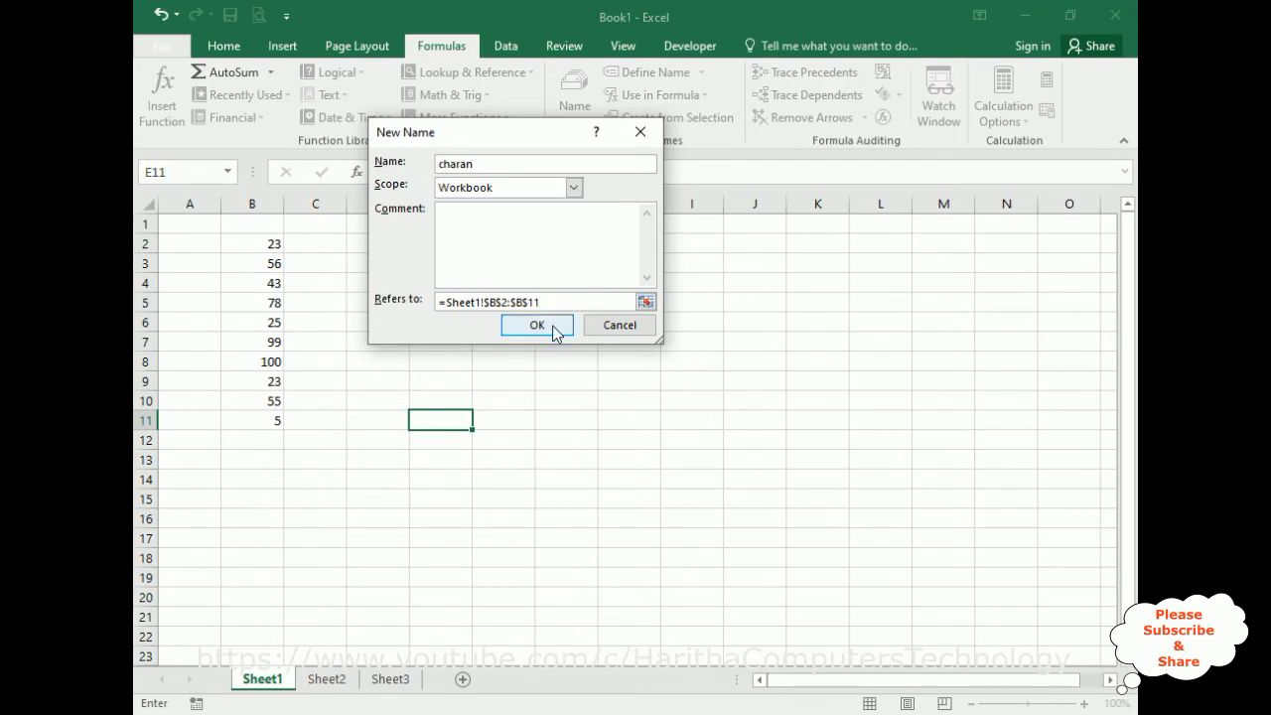
{"action": "left_click", "coordinate": [537, 326]}
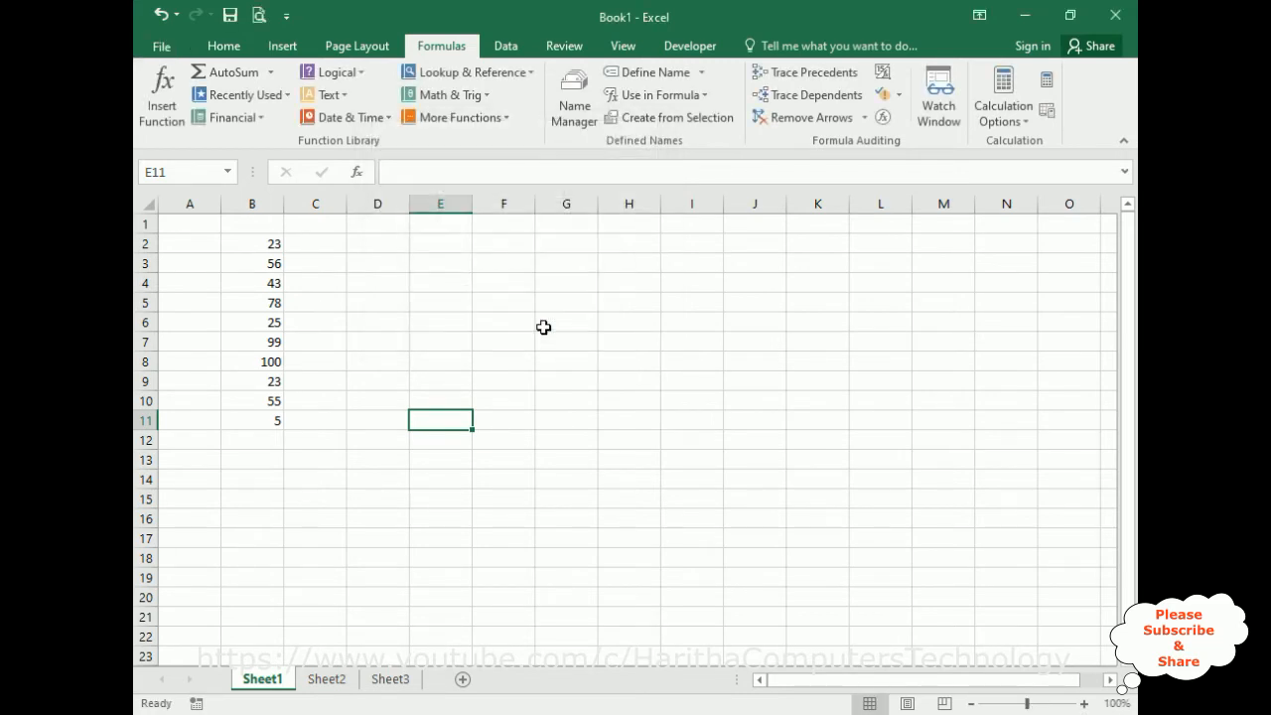
{"action": "mouse_move", "coordinate": [572, 120]}
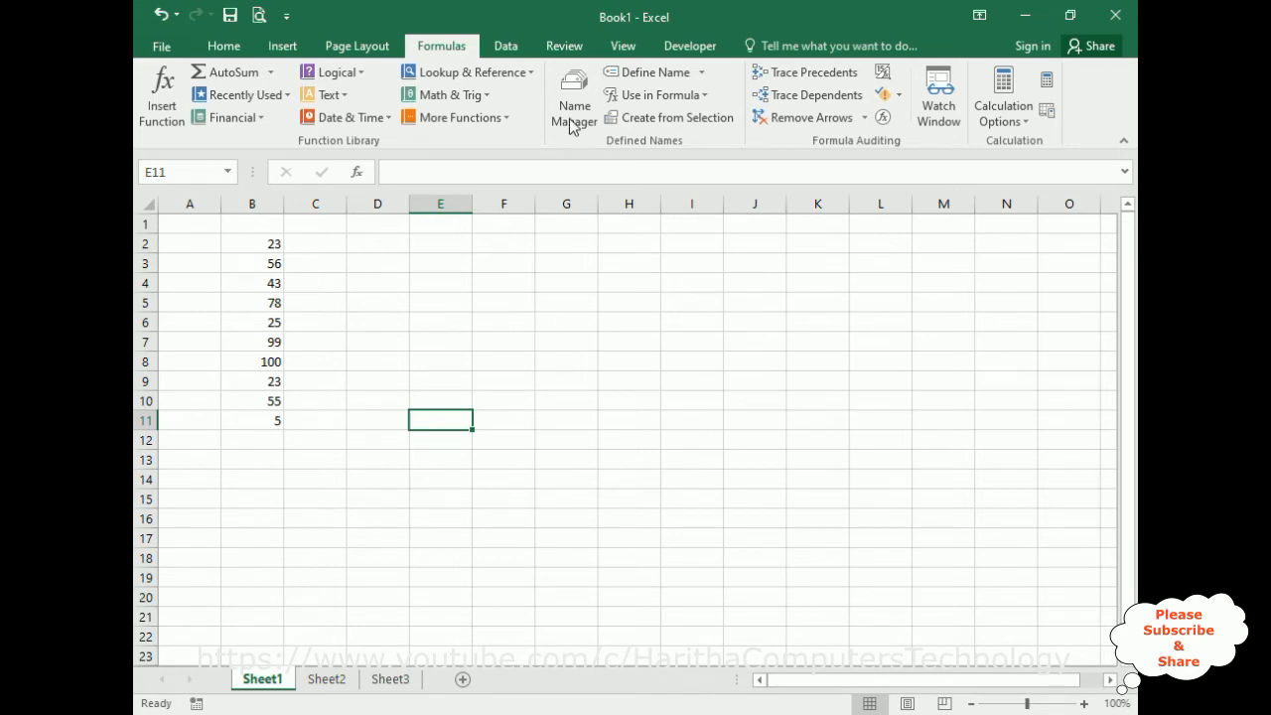
- Review charan in the Name Manager, then move to the empty Sheet3
{"action": "left_click", "coordinate": [573, 95]}
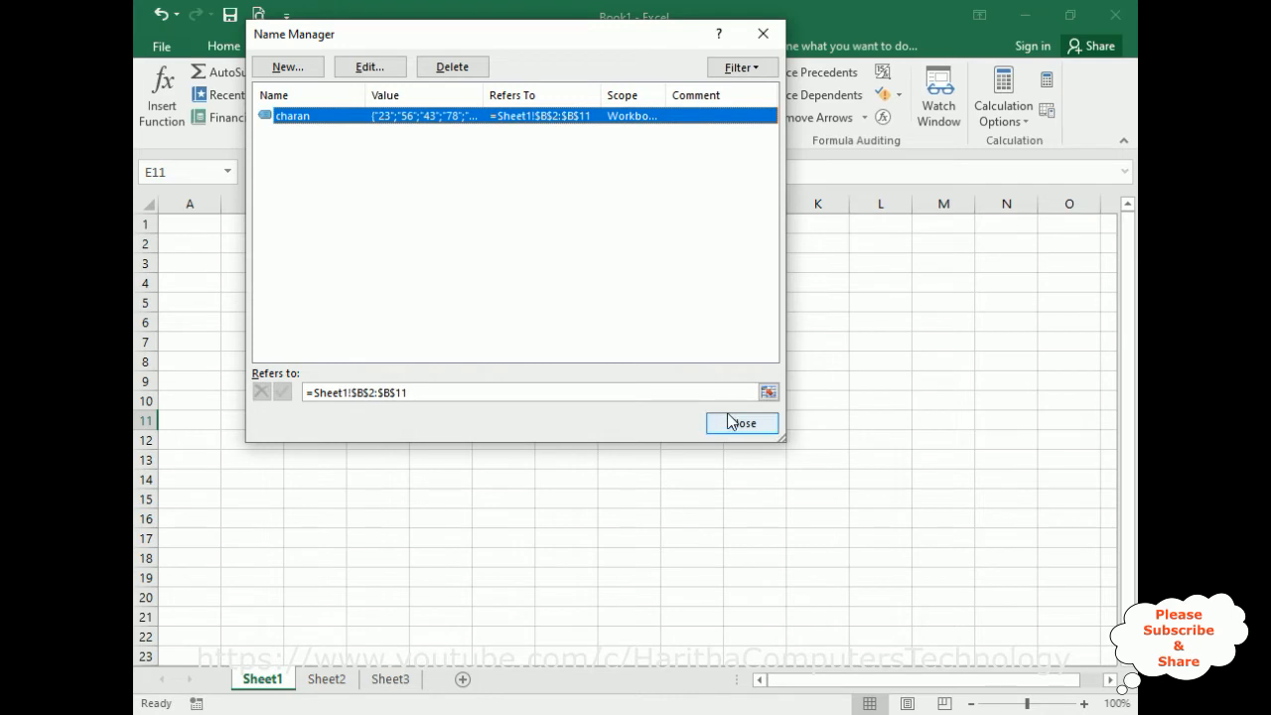
{"action": "left_click", "coordinate": [741, 423]}
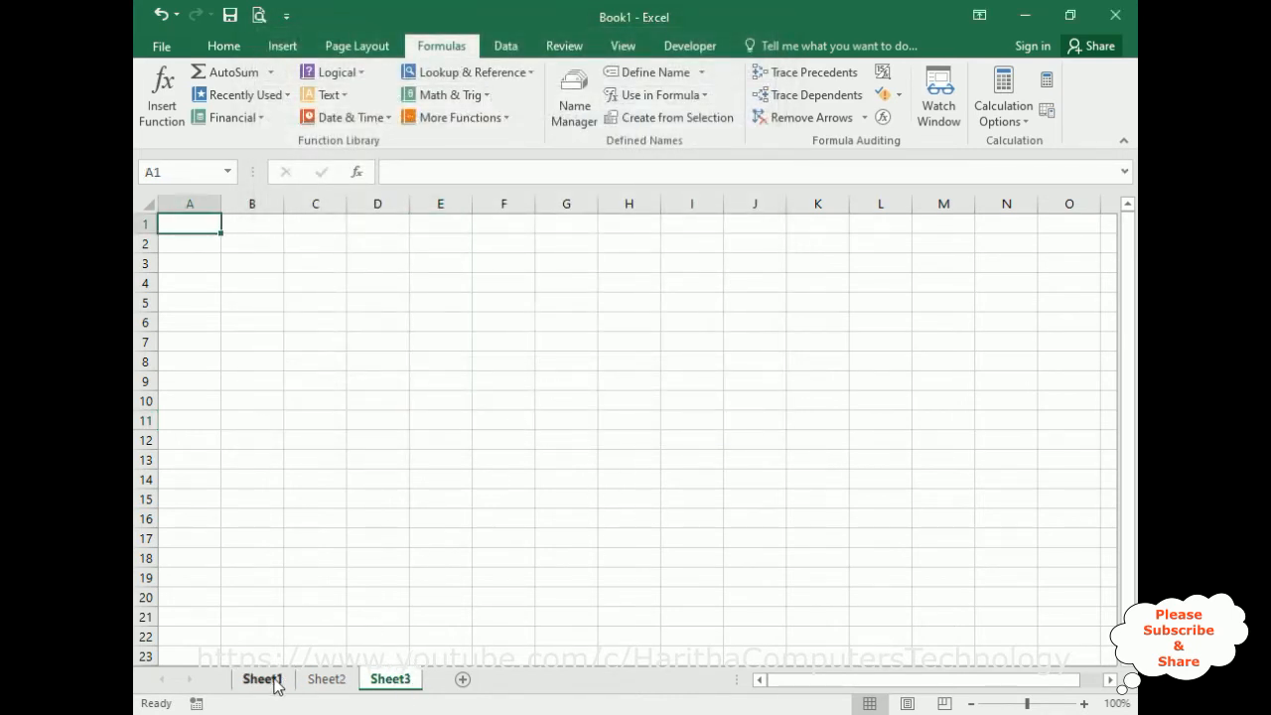
{"action": "left_click", "coordinate": [262, 679]}
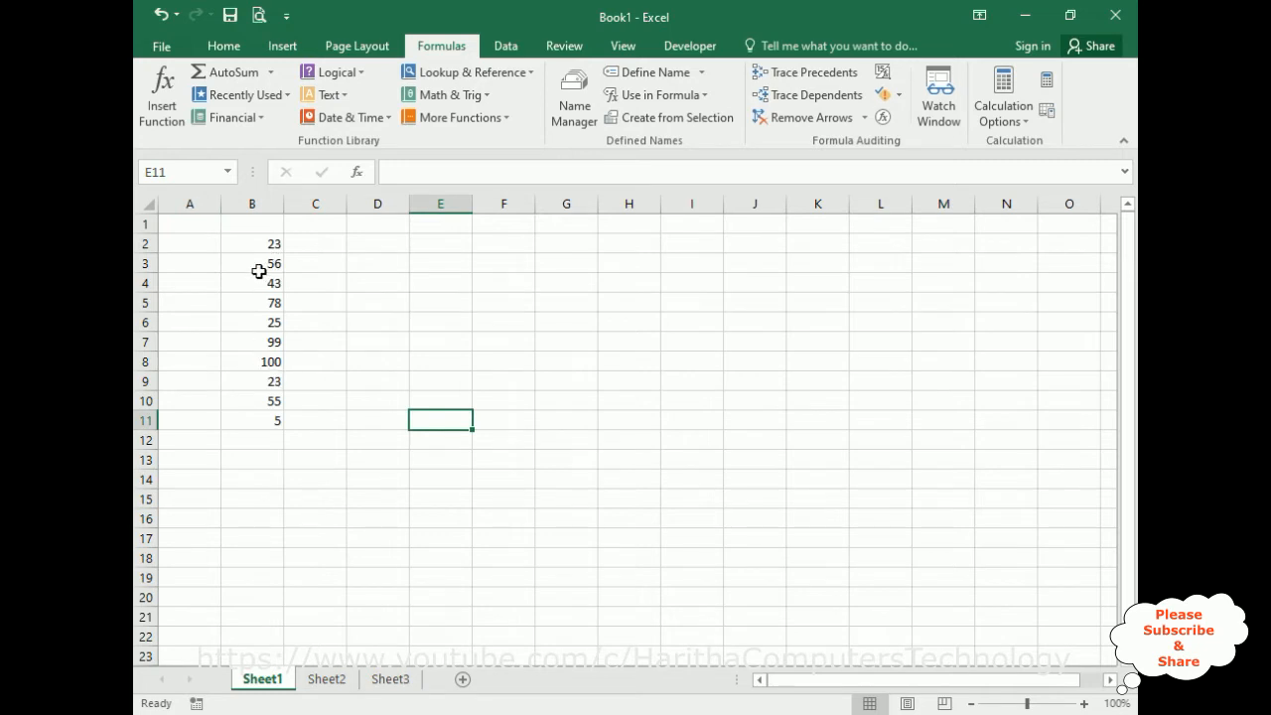
{"action": "mouse_move", "coordinate": [263, 422]}
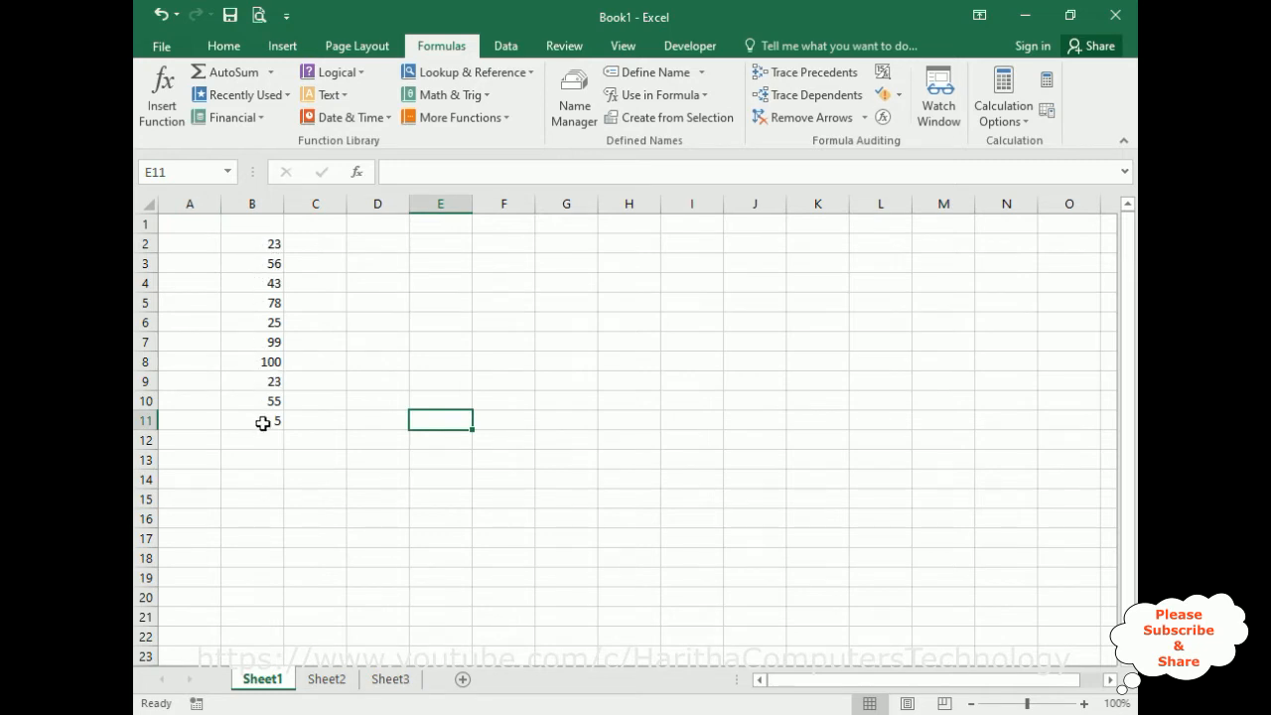
{"action": "left_click", "coordinate": [389, 680]}
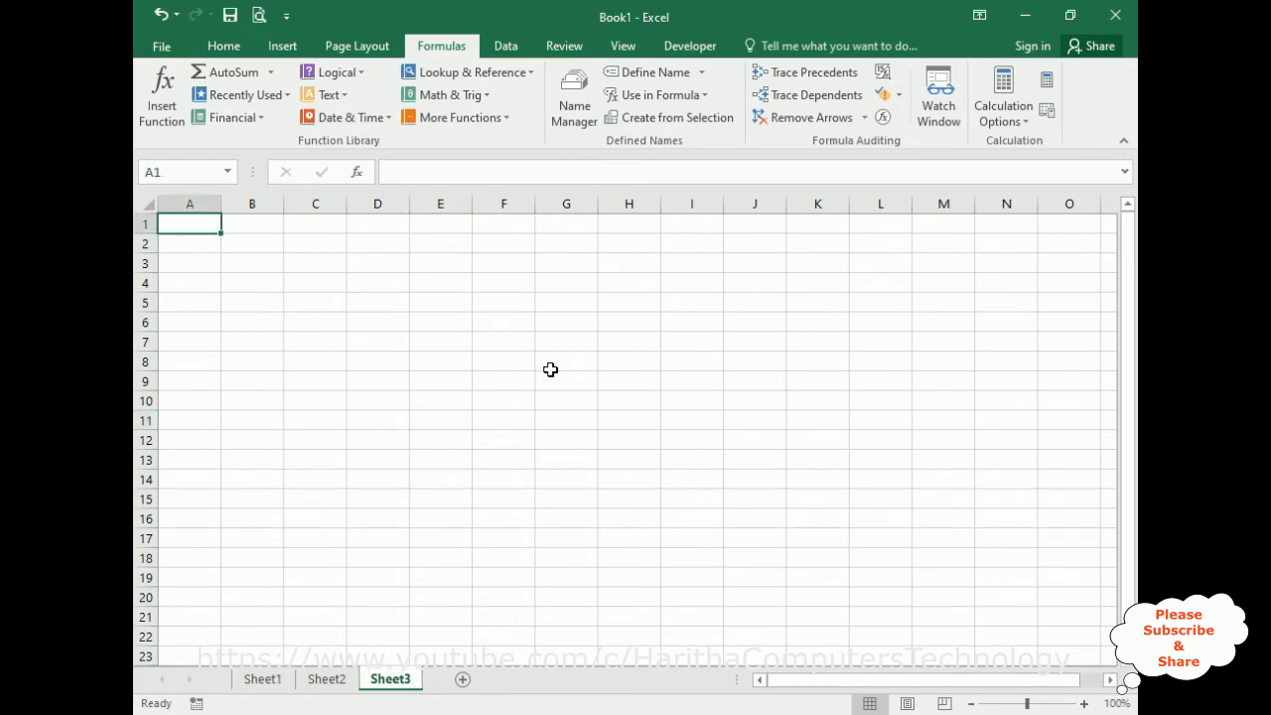
- Enter =MIN(charan) in Sheet3 G8 showing 5, then check against Sheet1's numbers
{"action": "type", "text": "=m"}
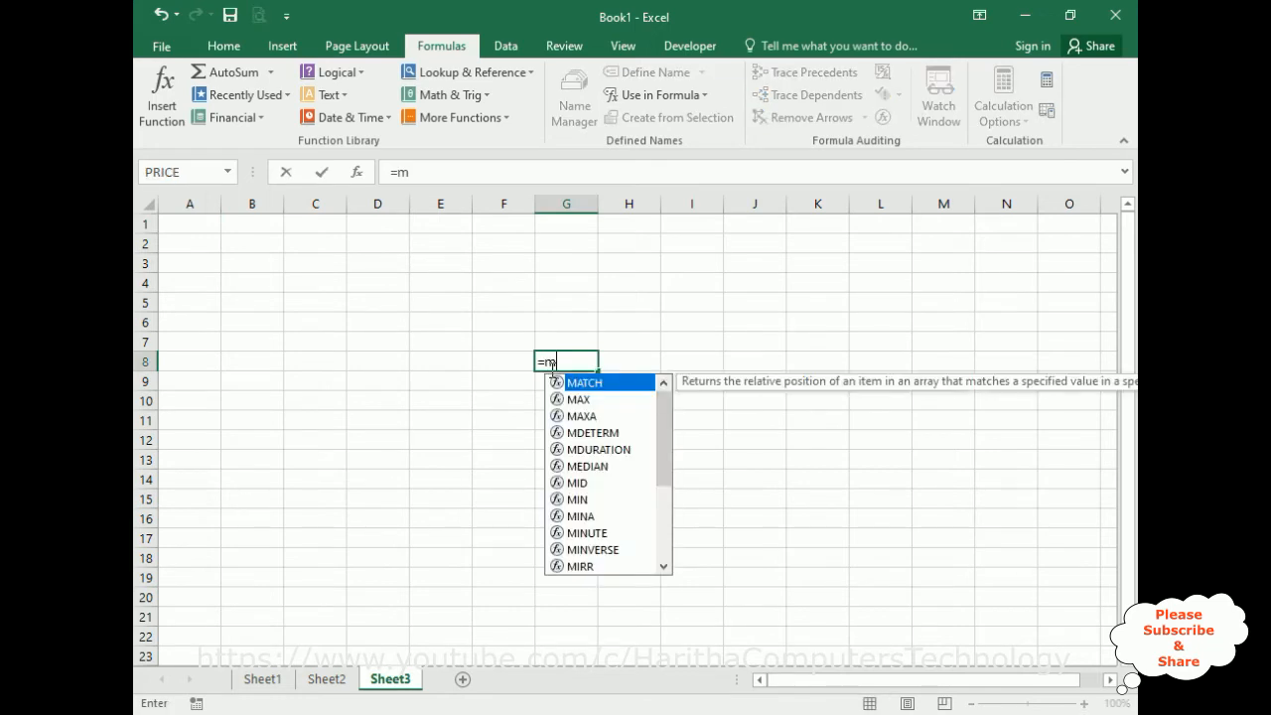
{"action": "type", "text": "i"}
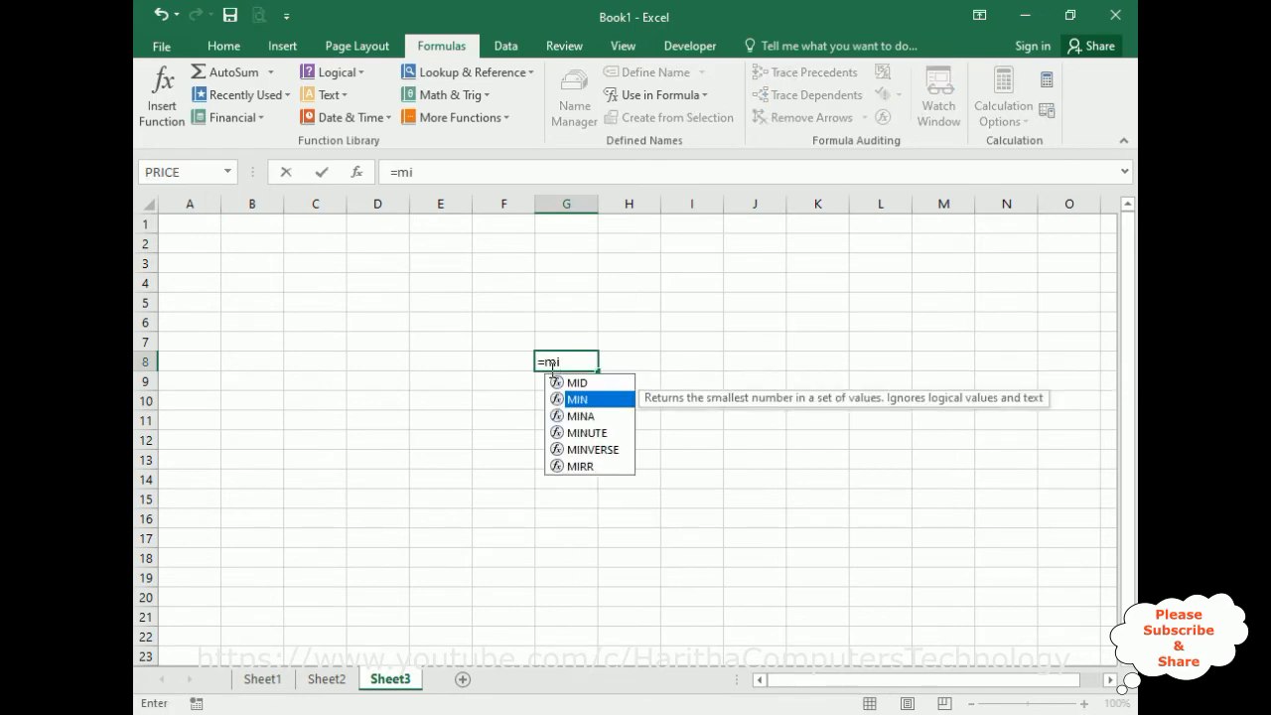
{"action": "mouse_move", "coordinate": [846, 409]}
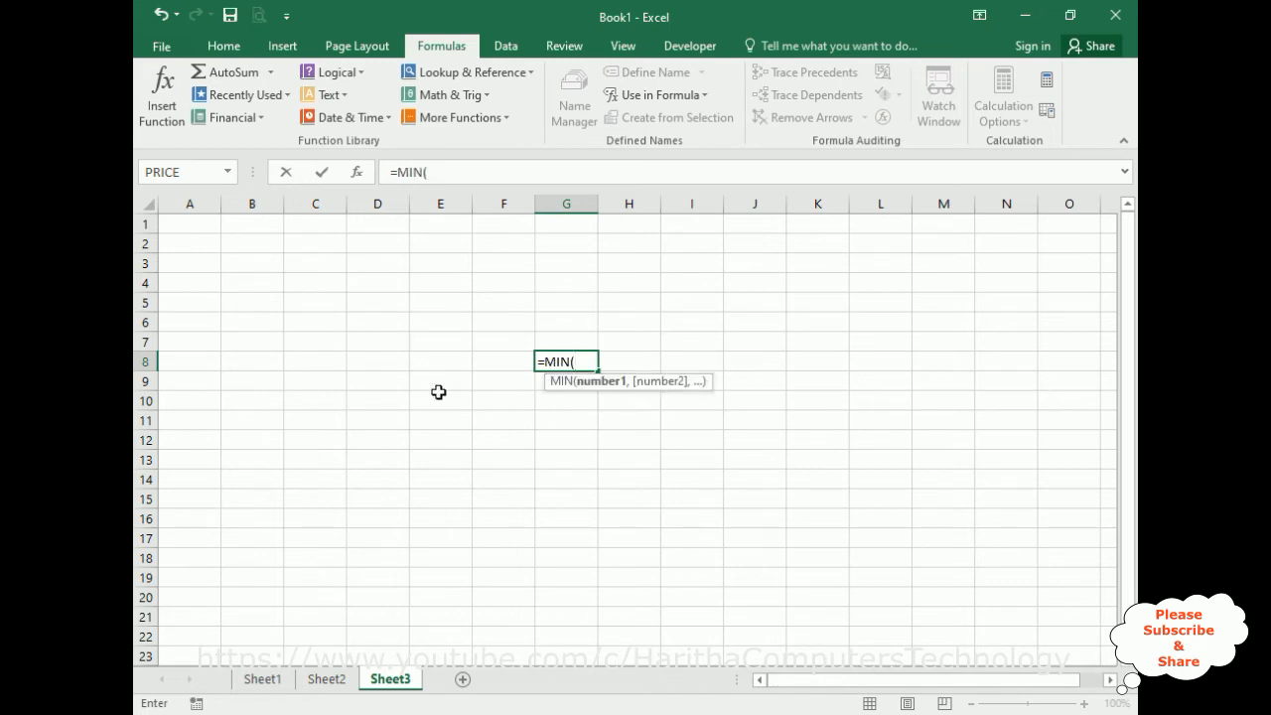
{"action": "left_click", "coordinate": [262, 679]}
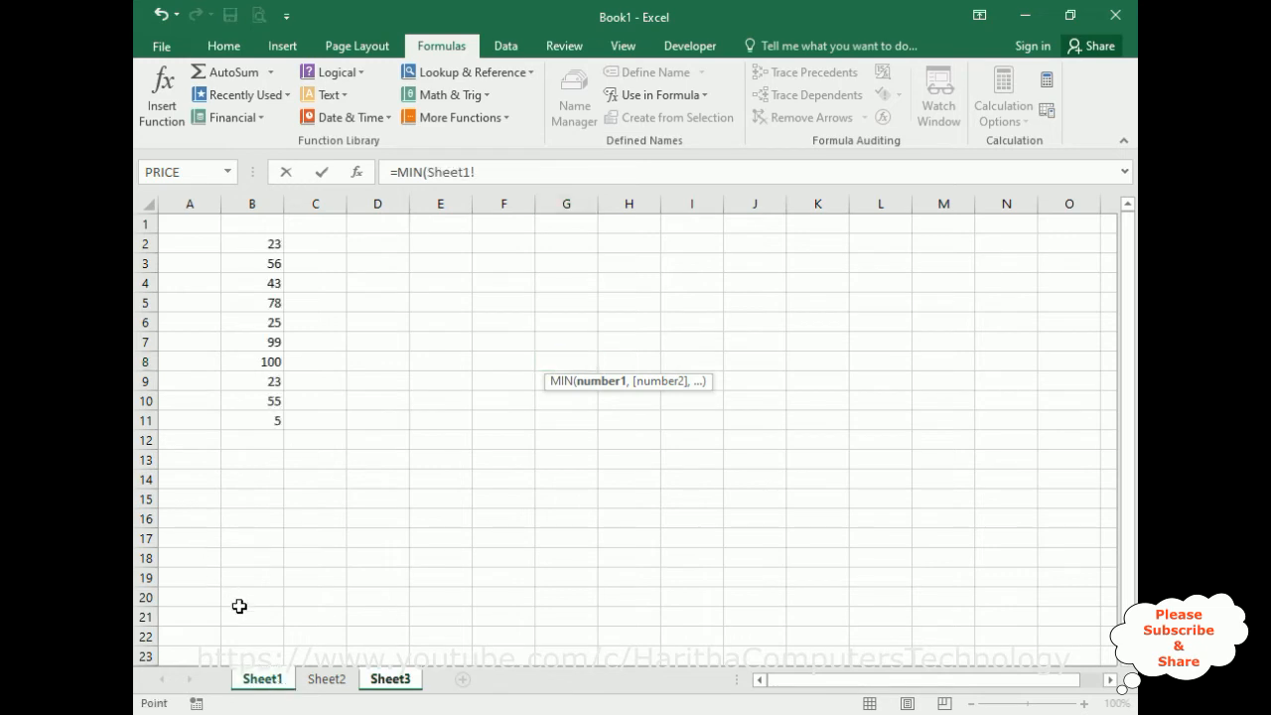
{"action": "mouse_move", "coordinate": [258, 246]}
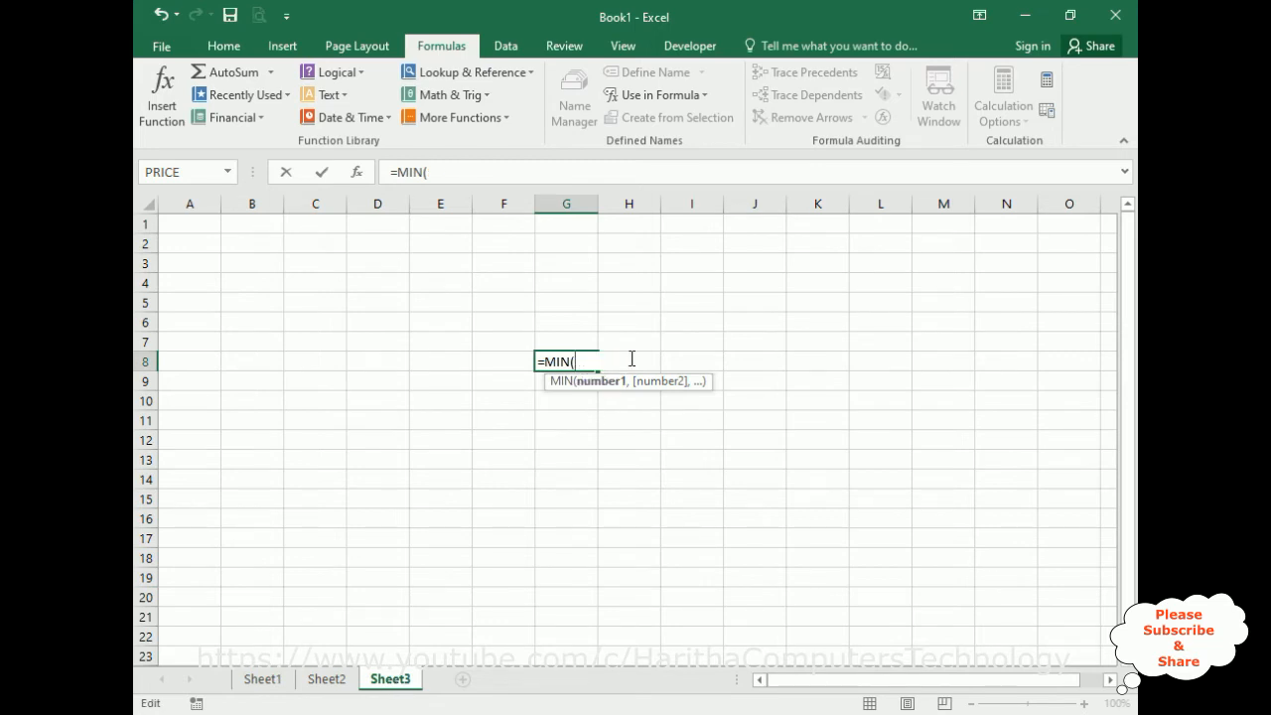
{"action": "type", "text": "c"}
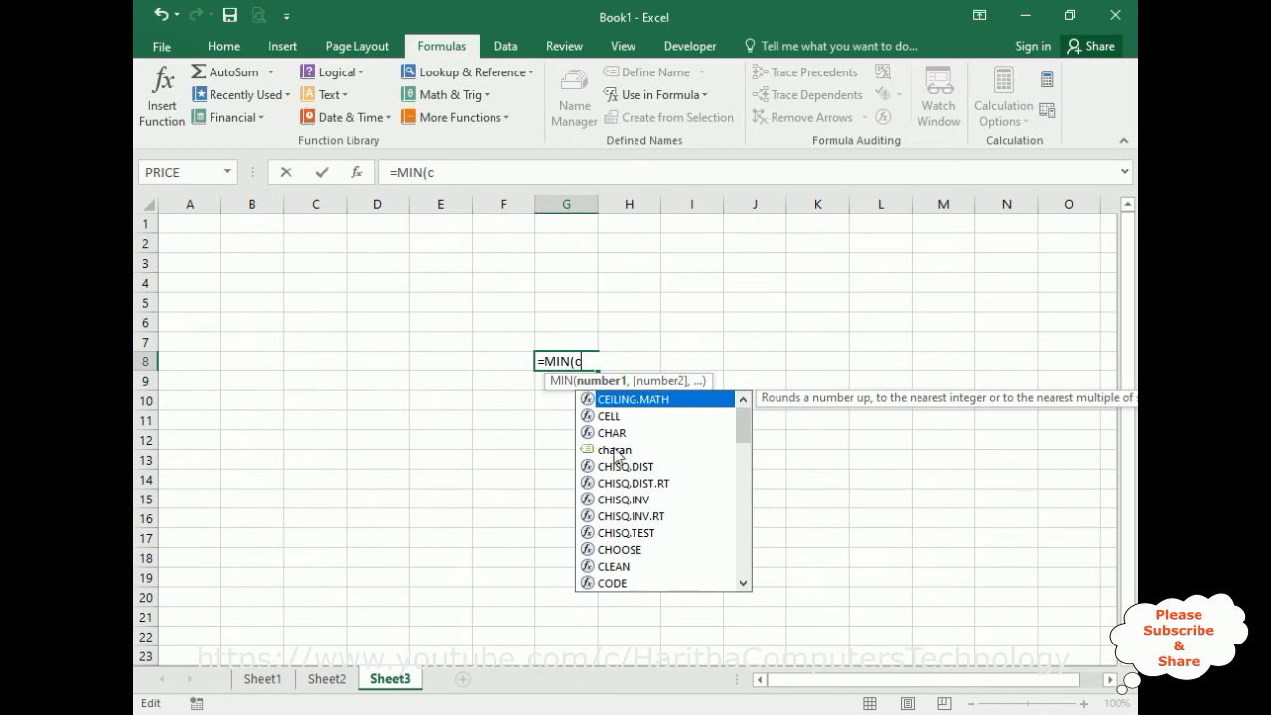
{"action": "mouse_move", "coordinate": [616, 449]}
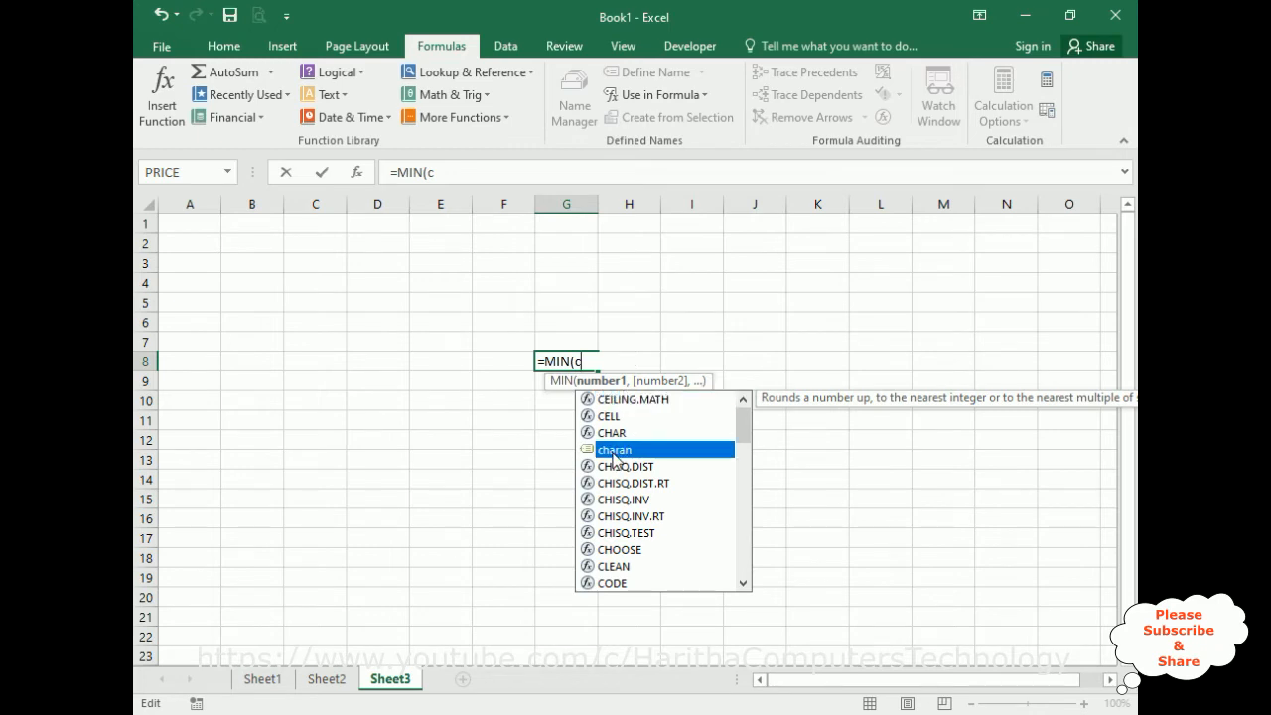
{"action": "type", "text": "haran"}
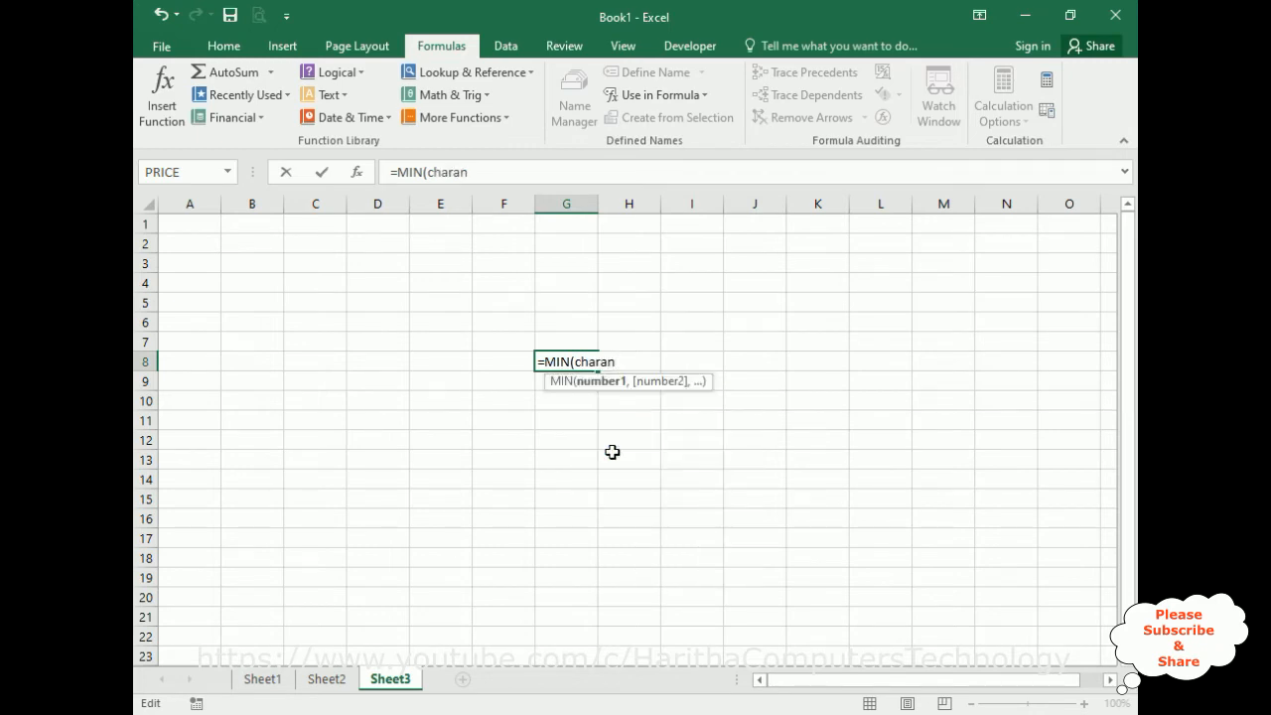
{"action": "type", "text": ")"}
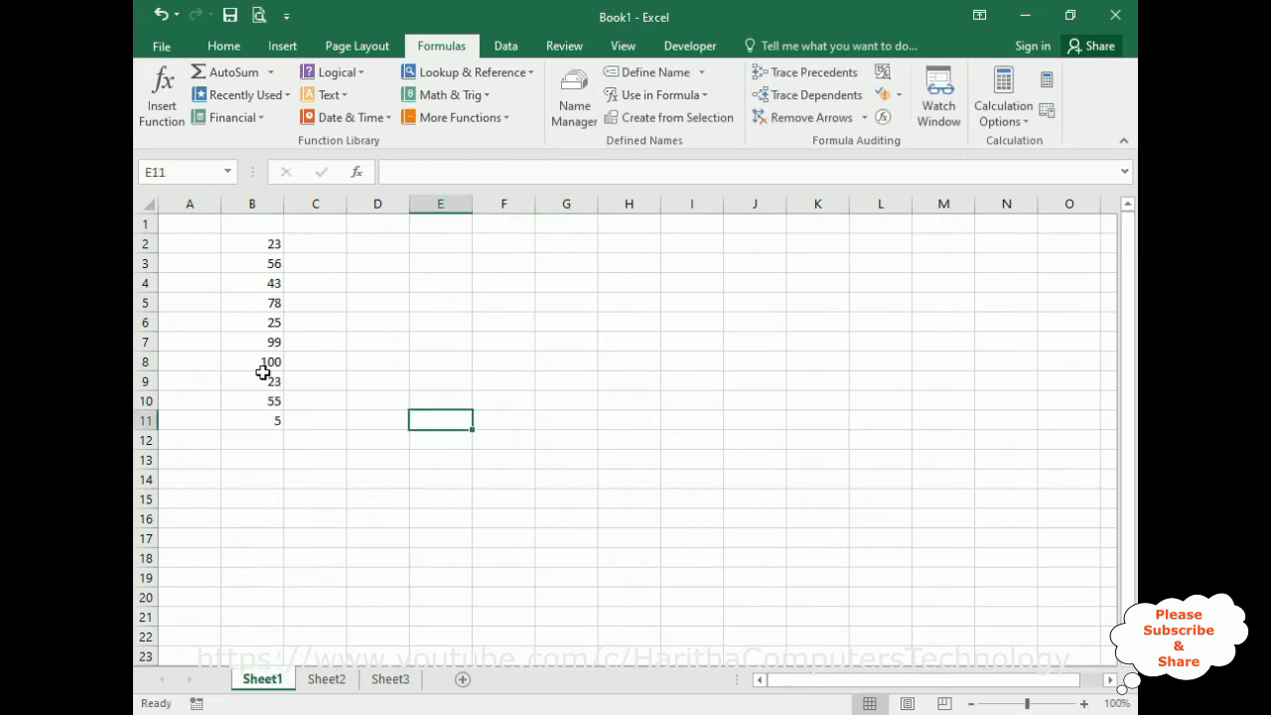
{"action": "left_click", "coordinate": [389, 679]}
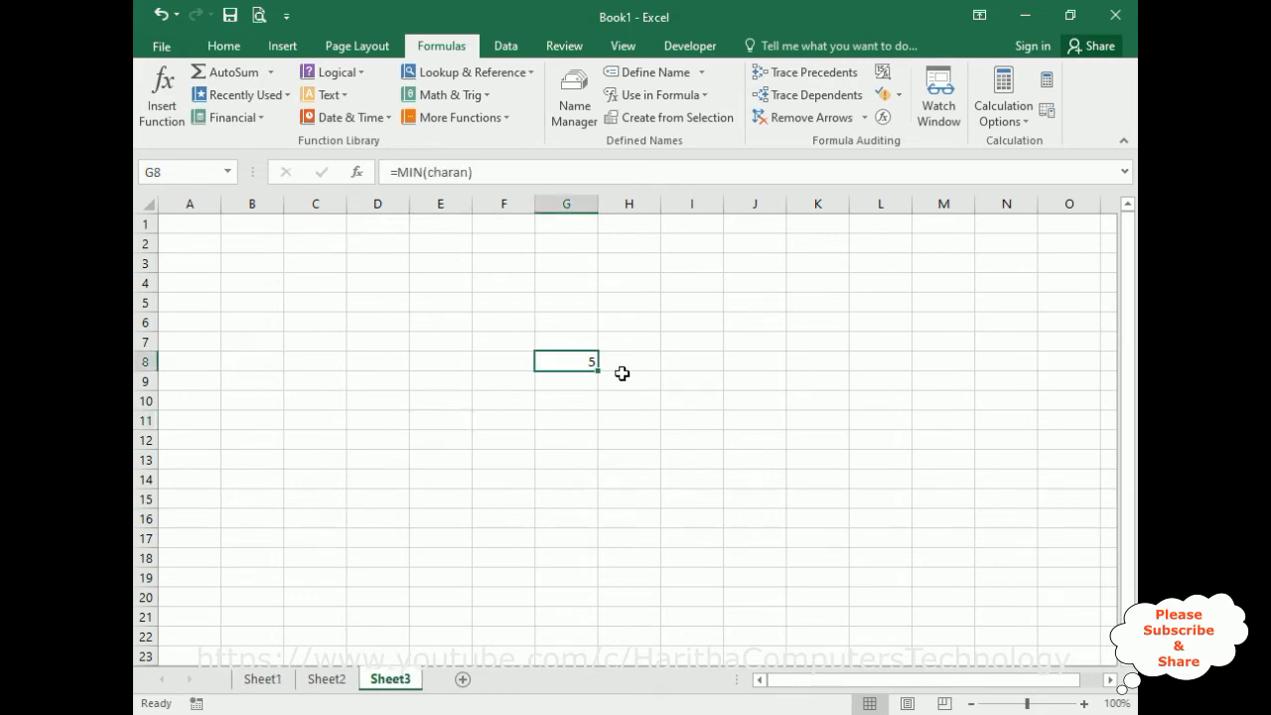
{"action": "mouse_move", "coordinate": [306, 701]}
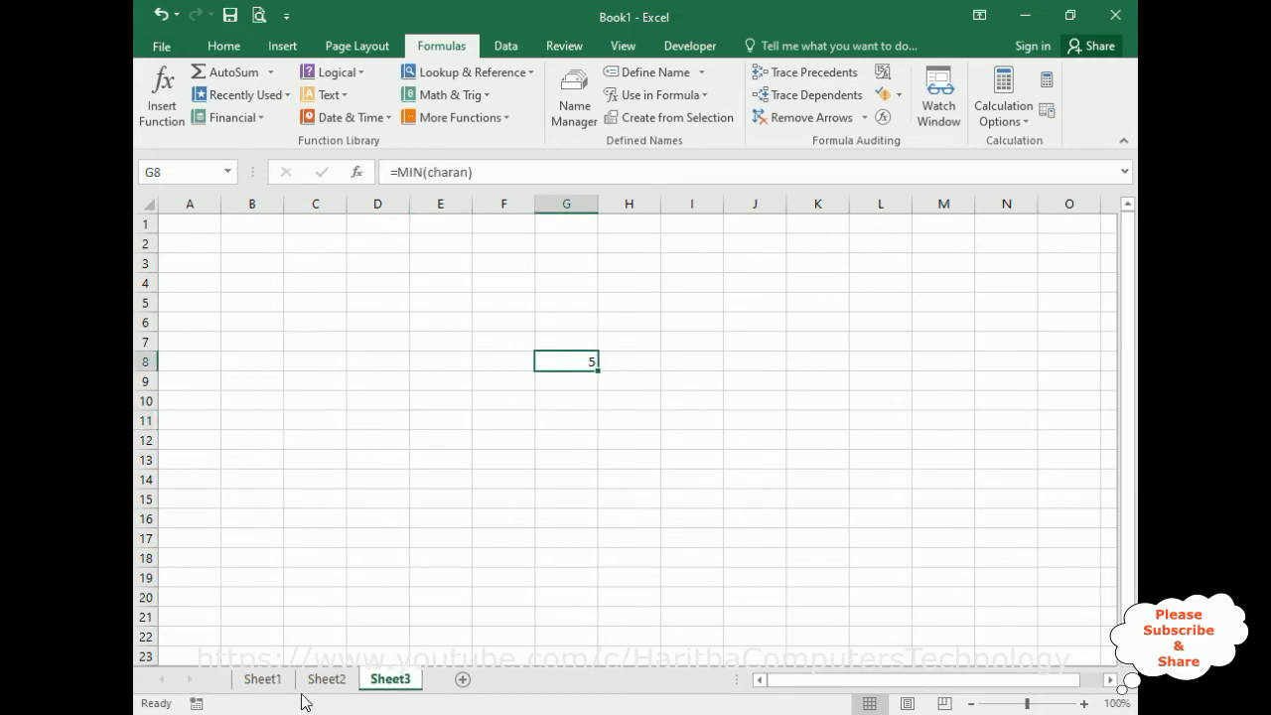
{"action": "left_click", "coordinate": [263, 679]}
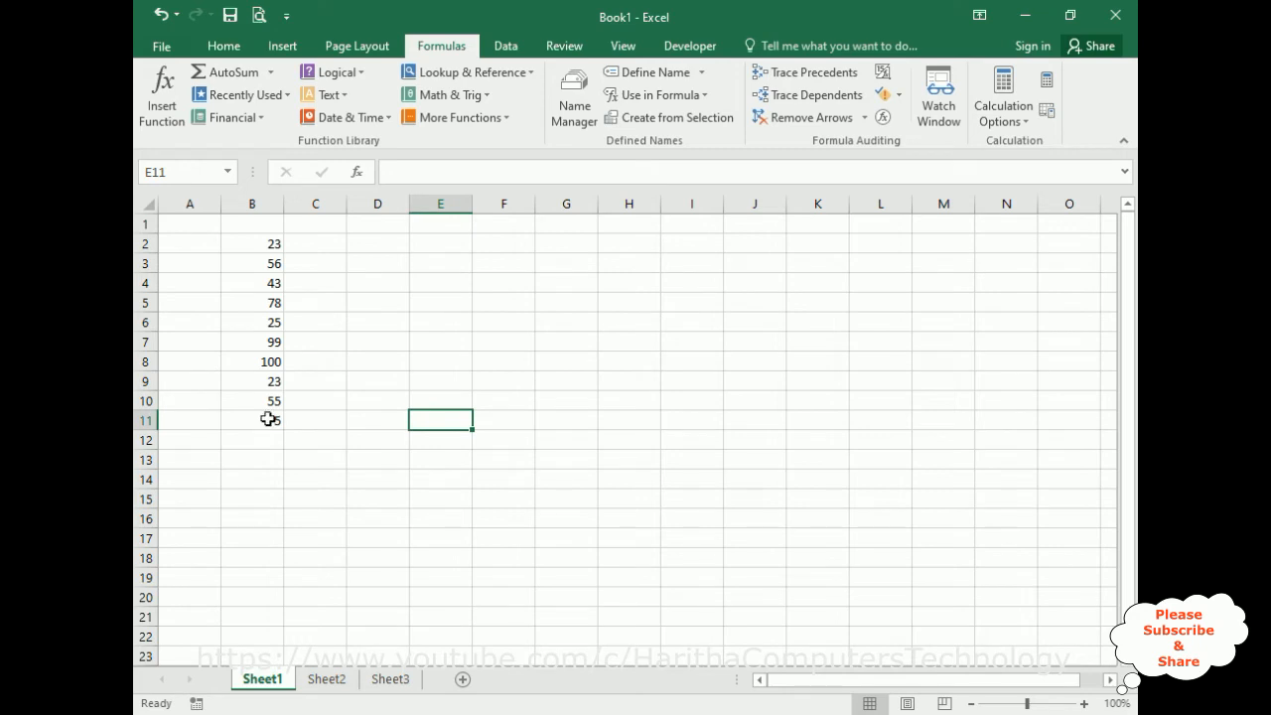
- On Sheet2 discard a stray 'su' entry and begin =sum(charan in J9
{"action": "left_click", "coordinate": [326, 679]}
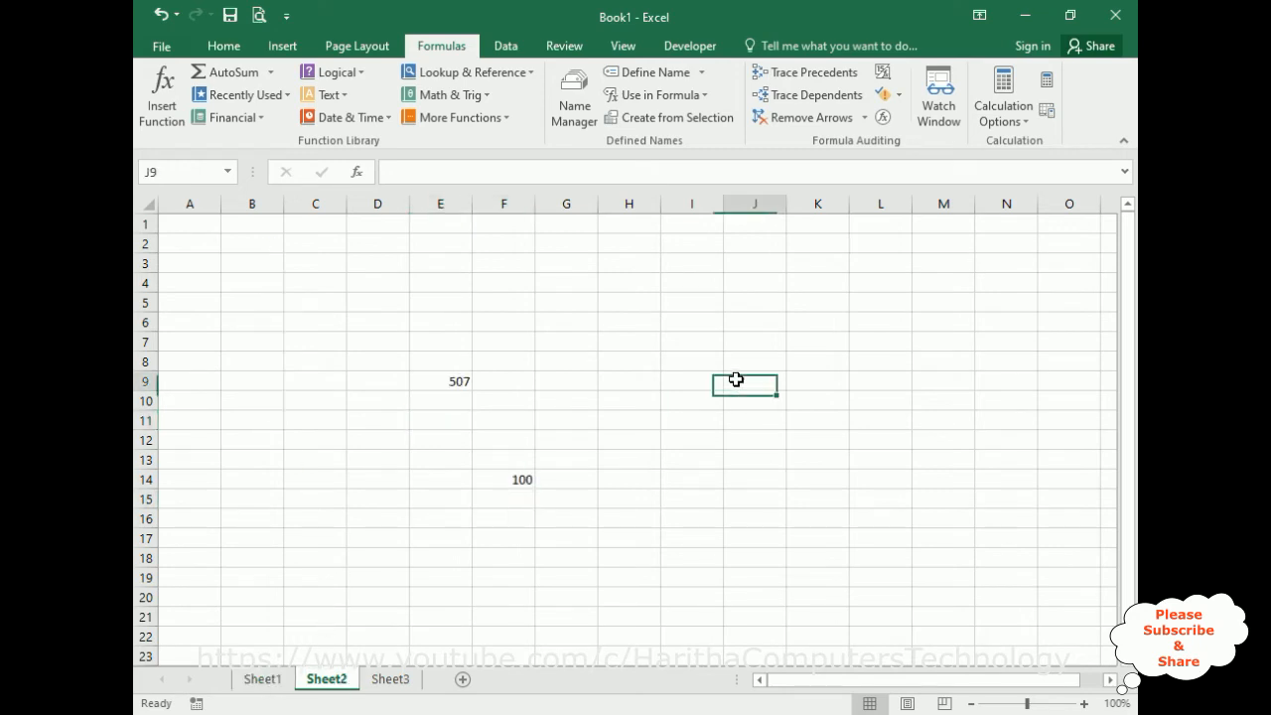
{"action": "type", "text": "su"}
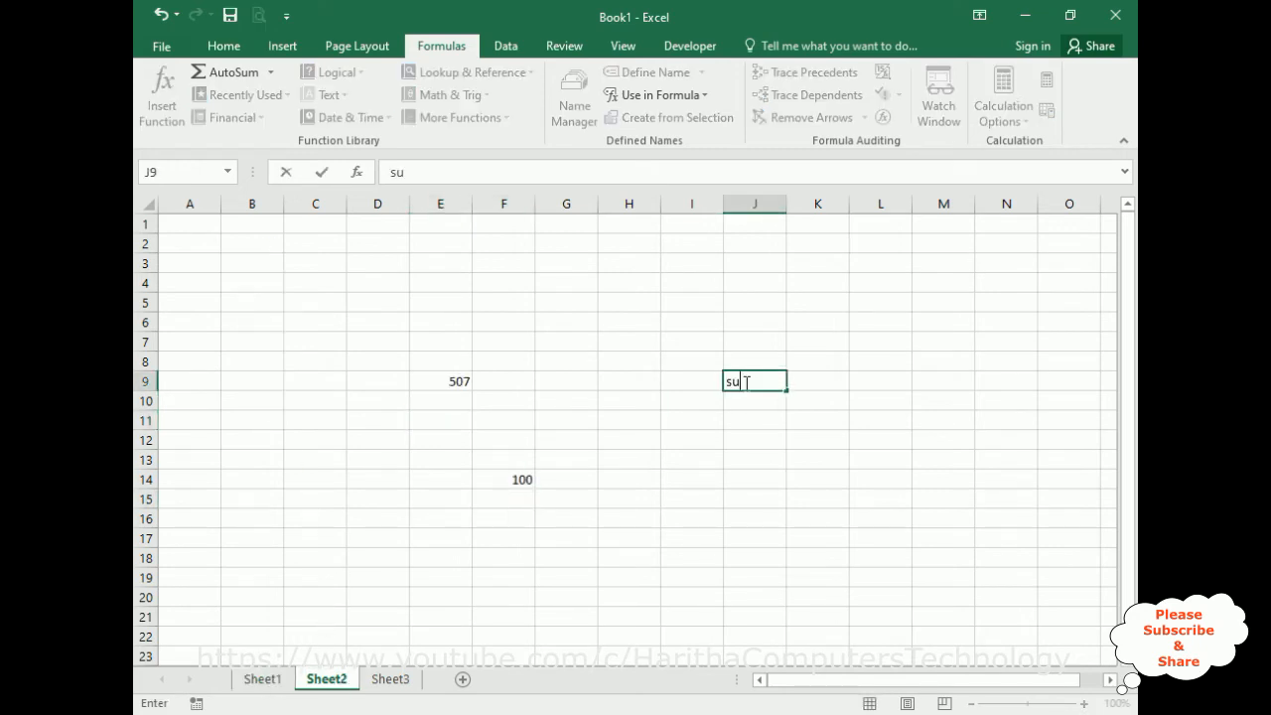
{"action": "key", "text": "Escape"}
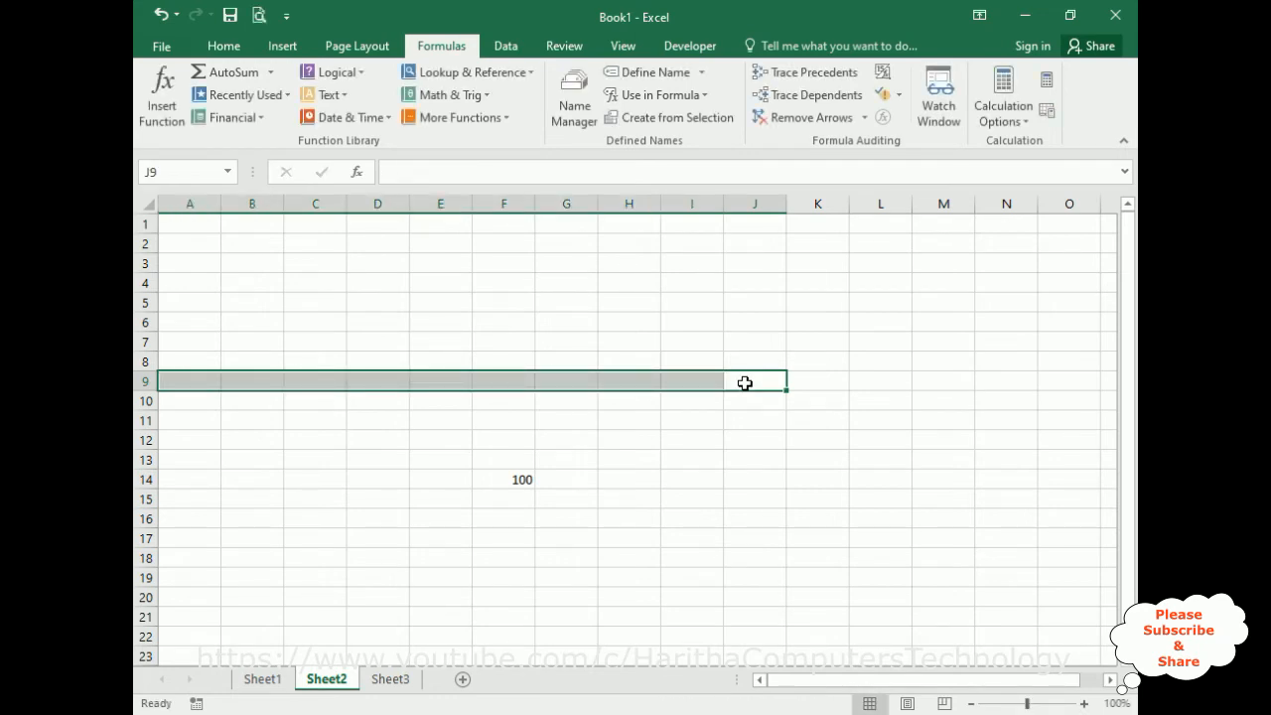
{"action": "type", "text": "=sum"}
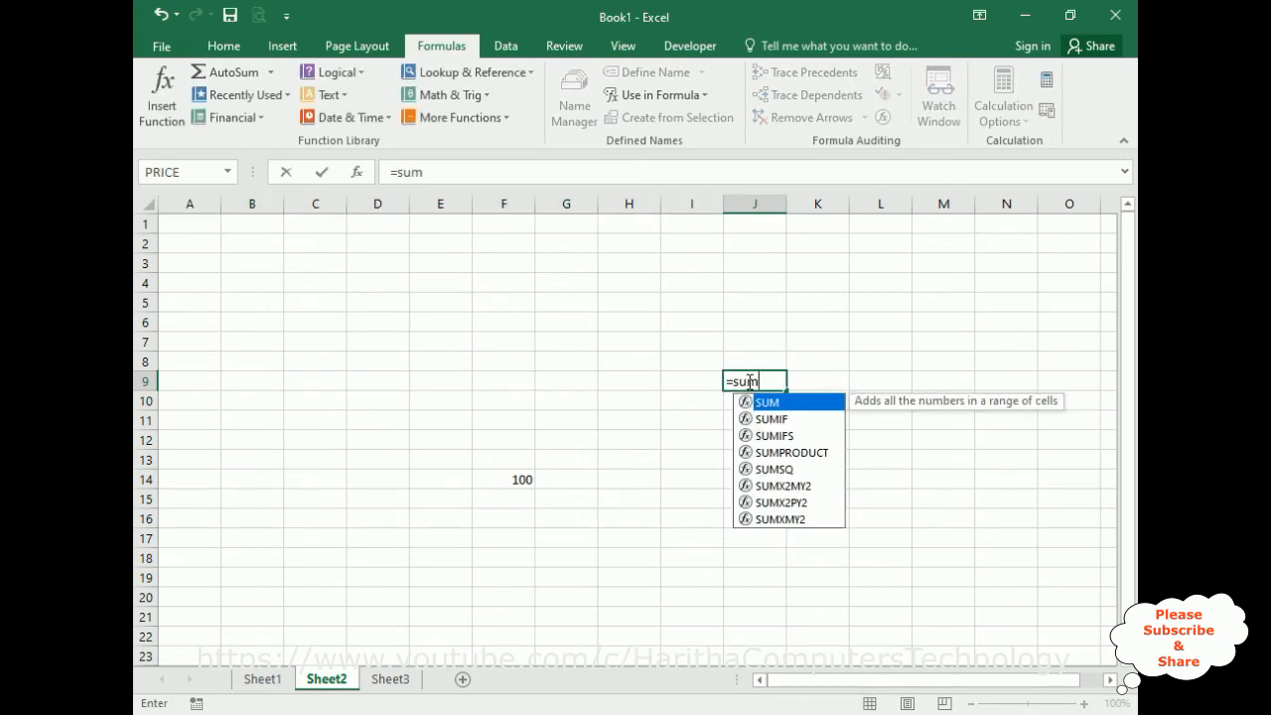
{"action": "type", "text": "("}
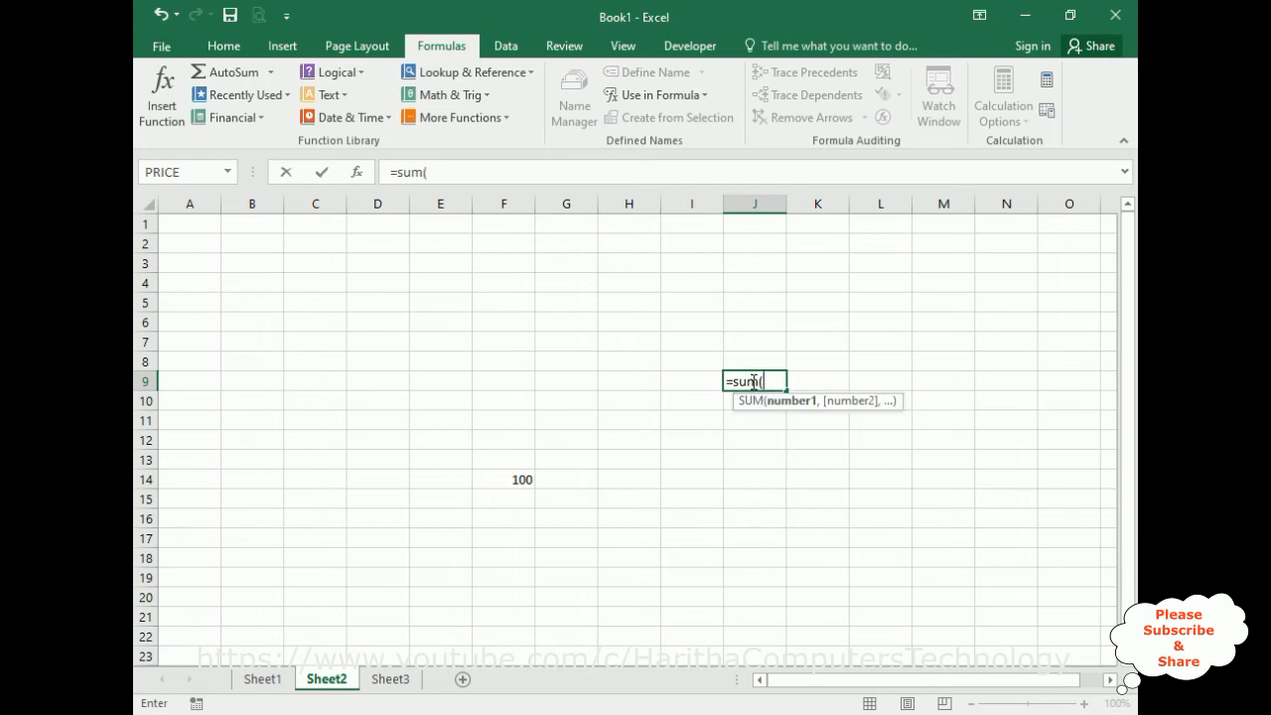
{"action": "type", "text": "cha"}
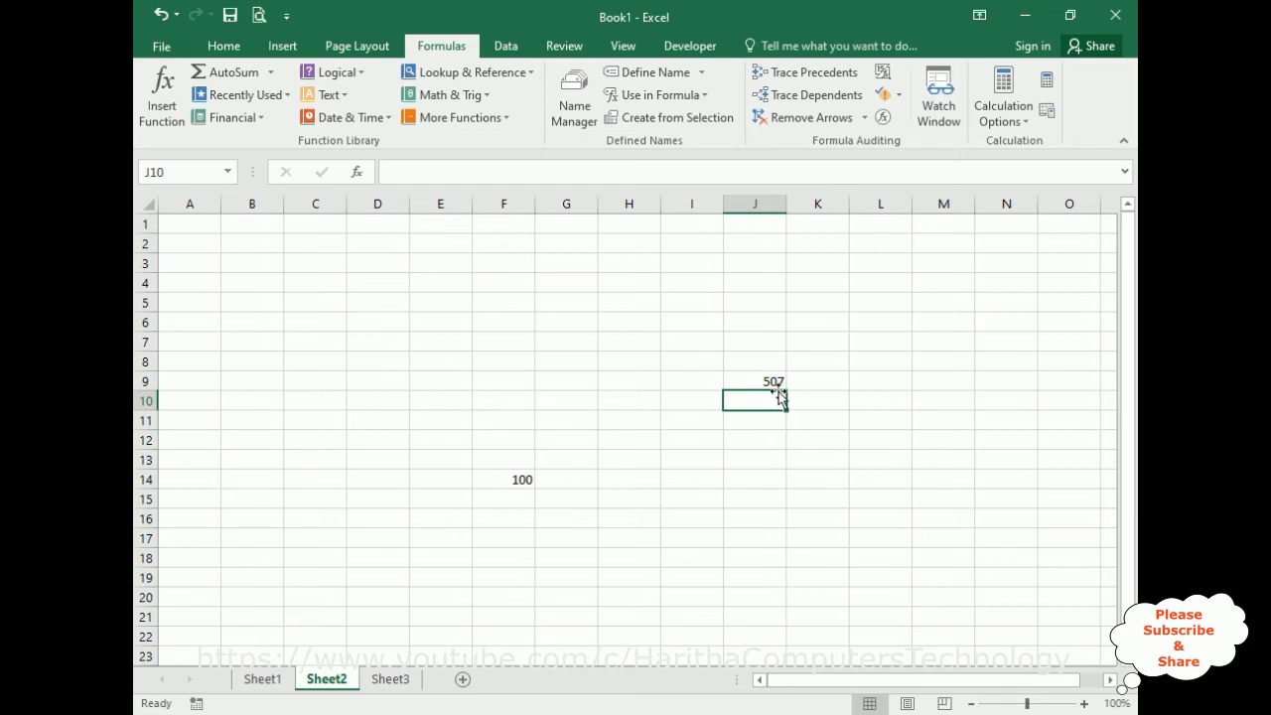
{"action": "mouse_move", "coordinate": [747, 451]}
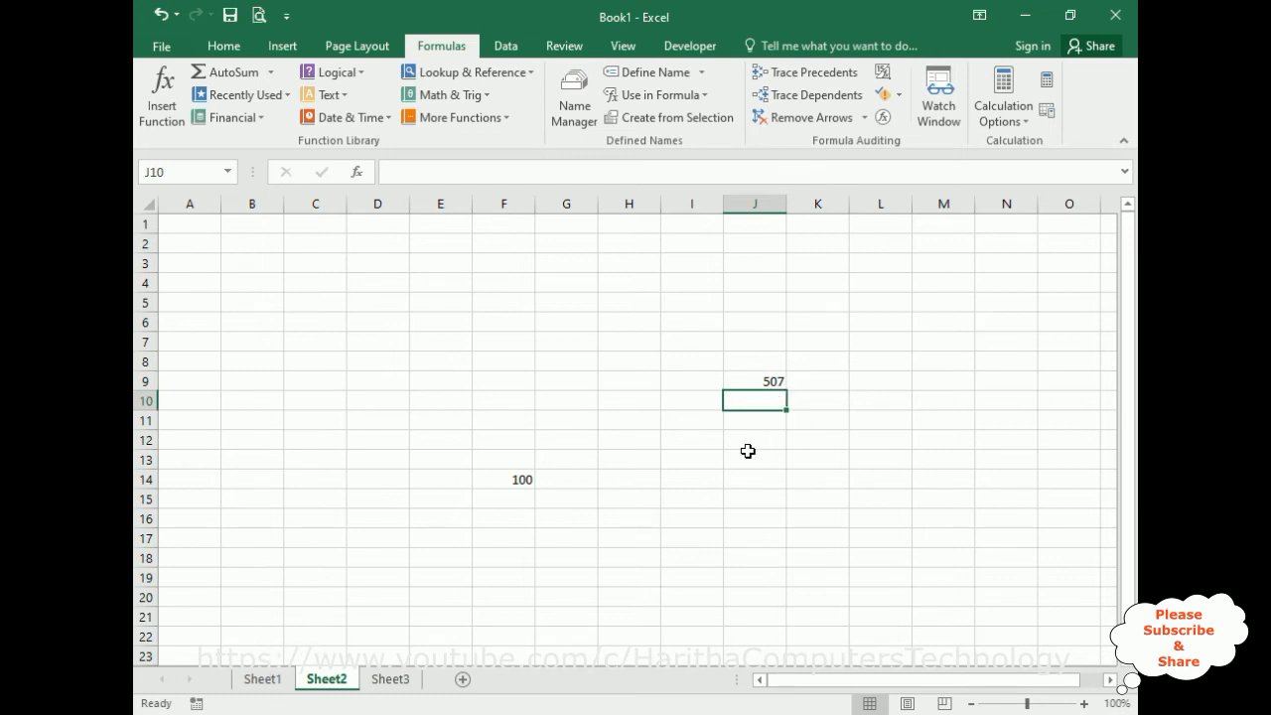
- Enter =MAX(charan) in Sheet2 E7 showing 100, then return to Sheet1 to verify
{"action": "left_click", "coordinate": [263, 679]}
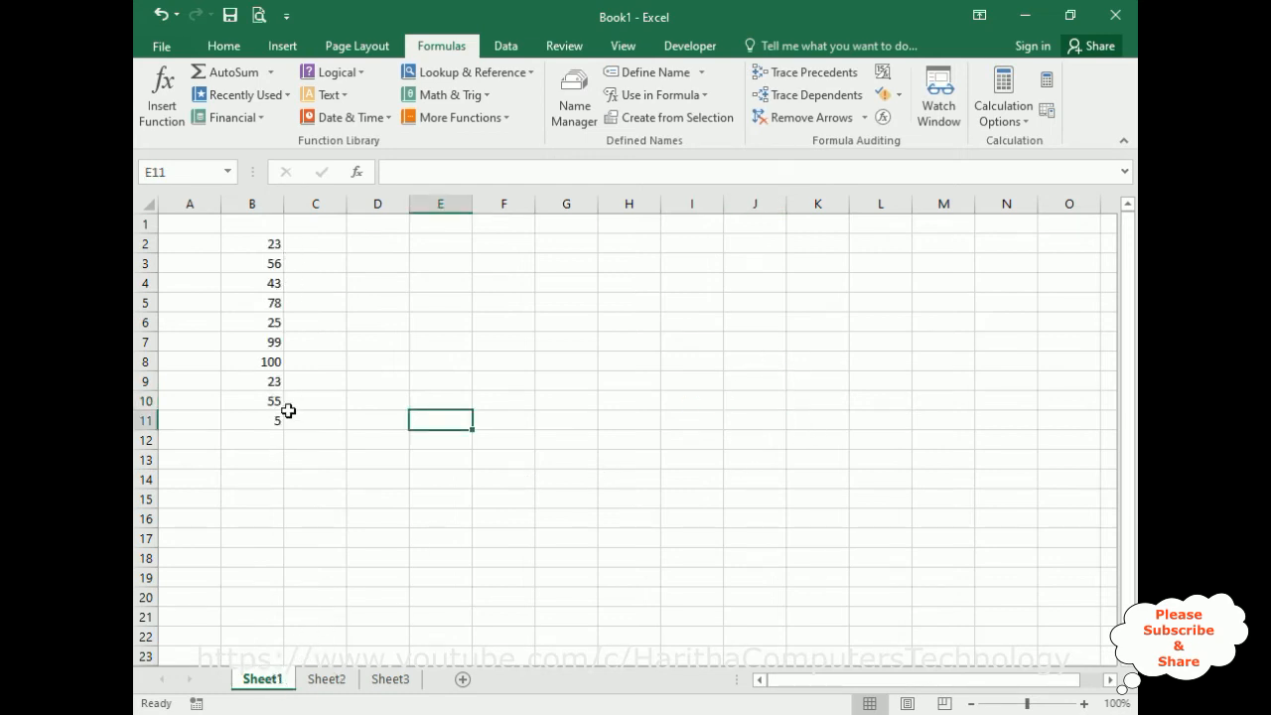
{"action": "left_click", "coordinate": [326, 680]}
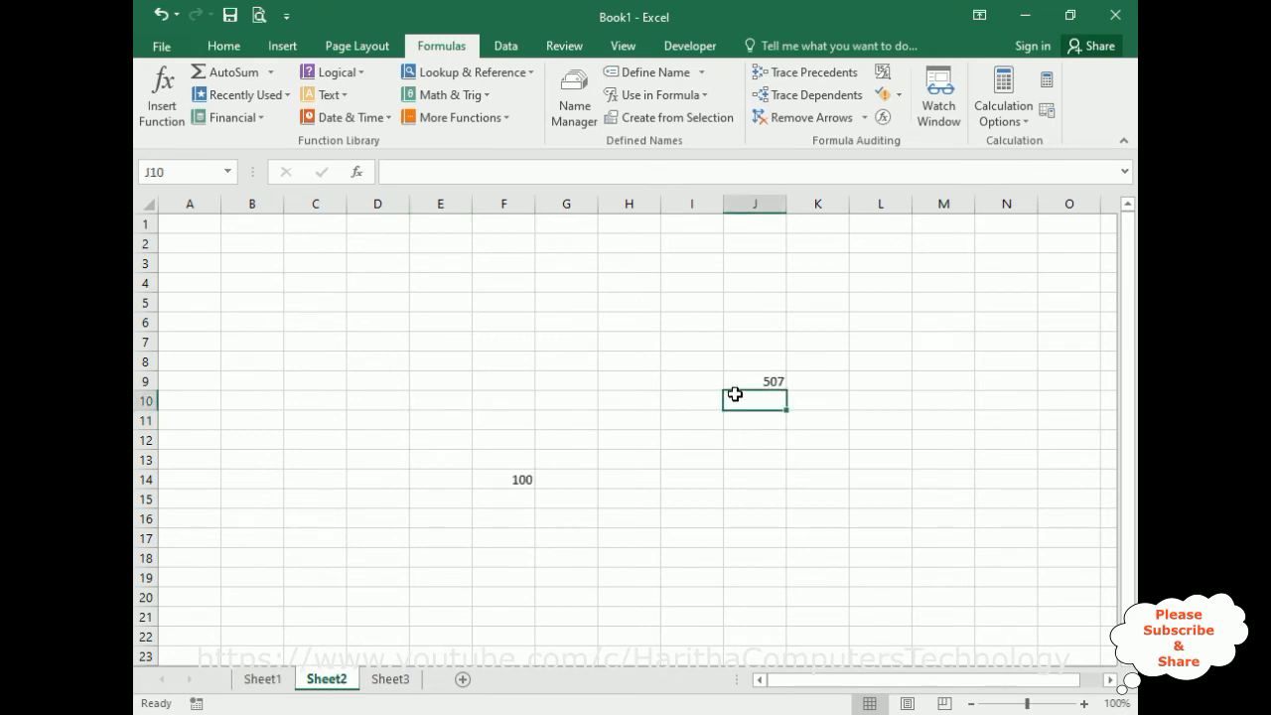
{"action": "left_click", "coordinate": [441, 342]}
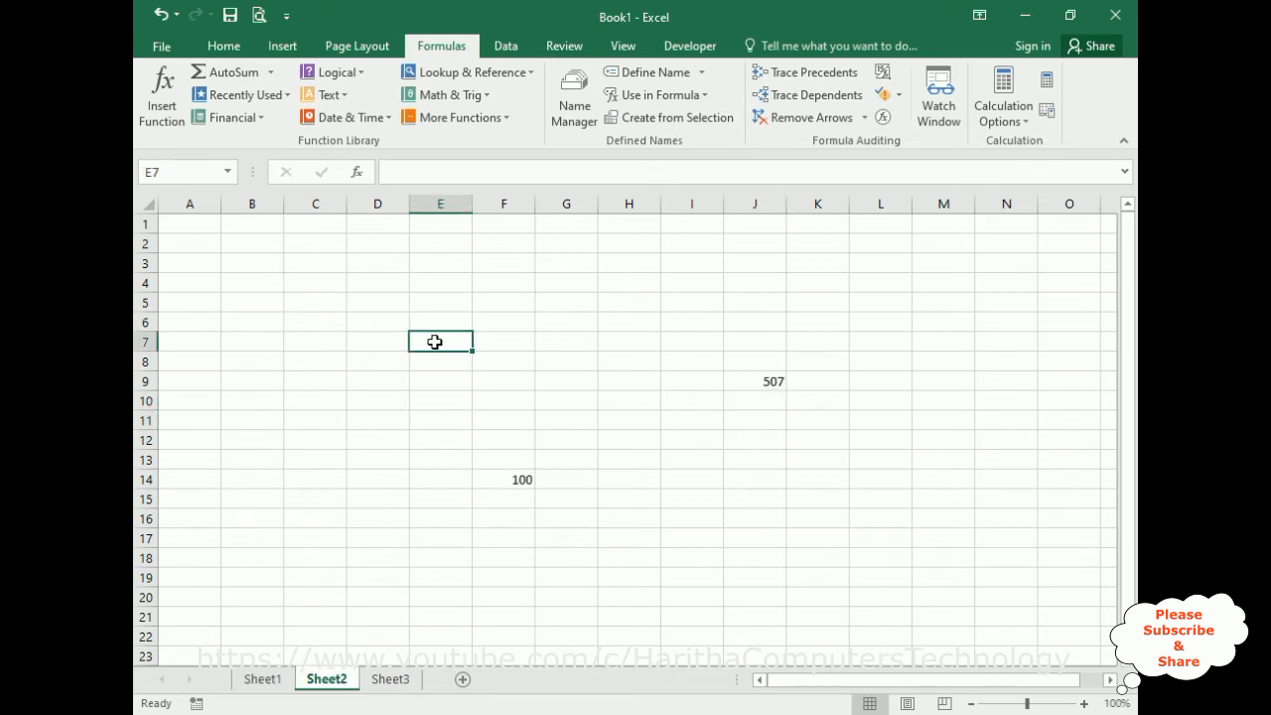
{"action": "type", "text": "="}
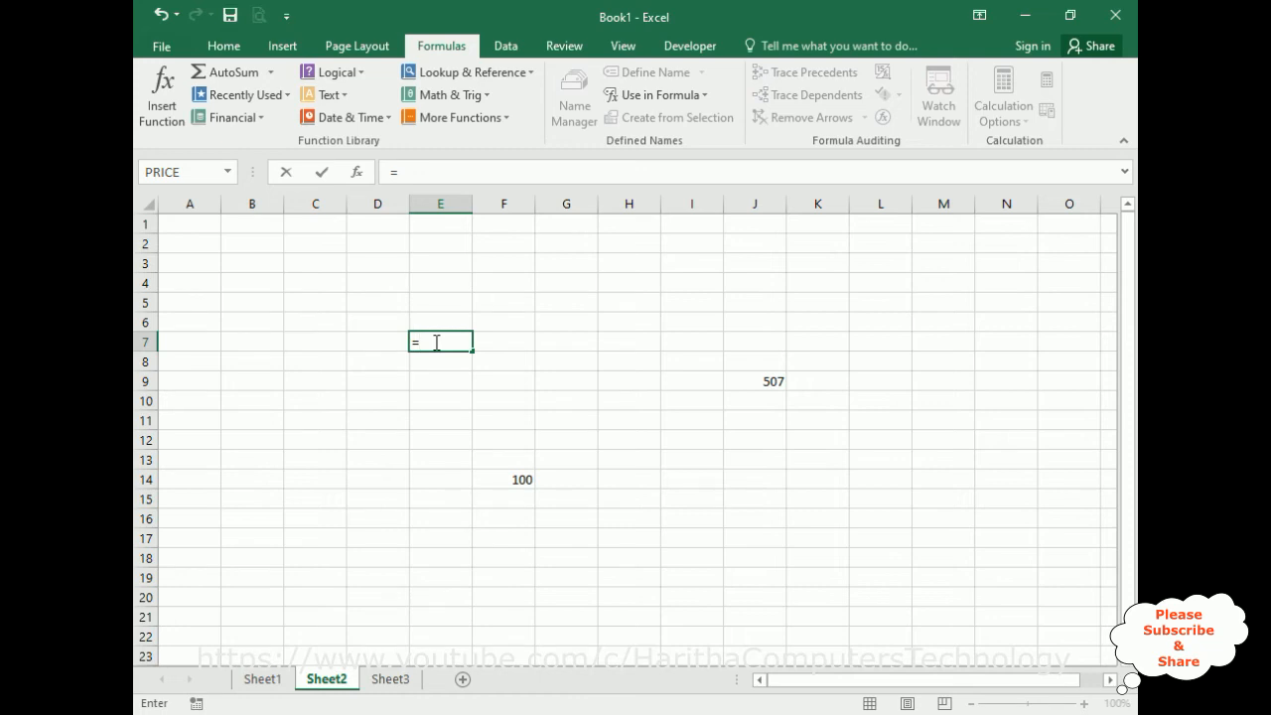
{"action": "type", "text": "MAX("}
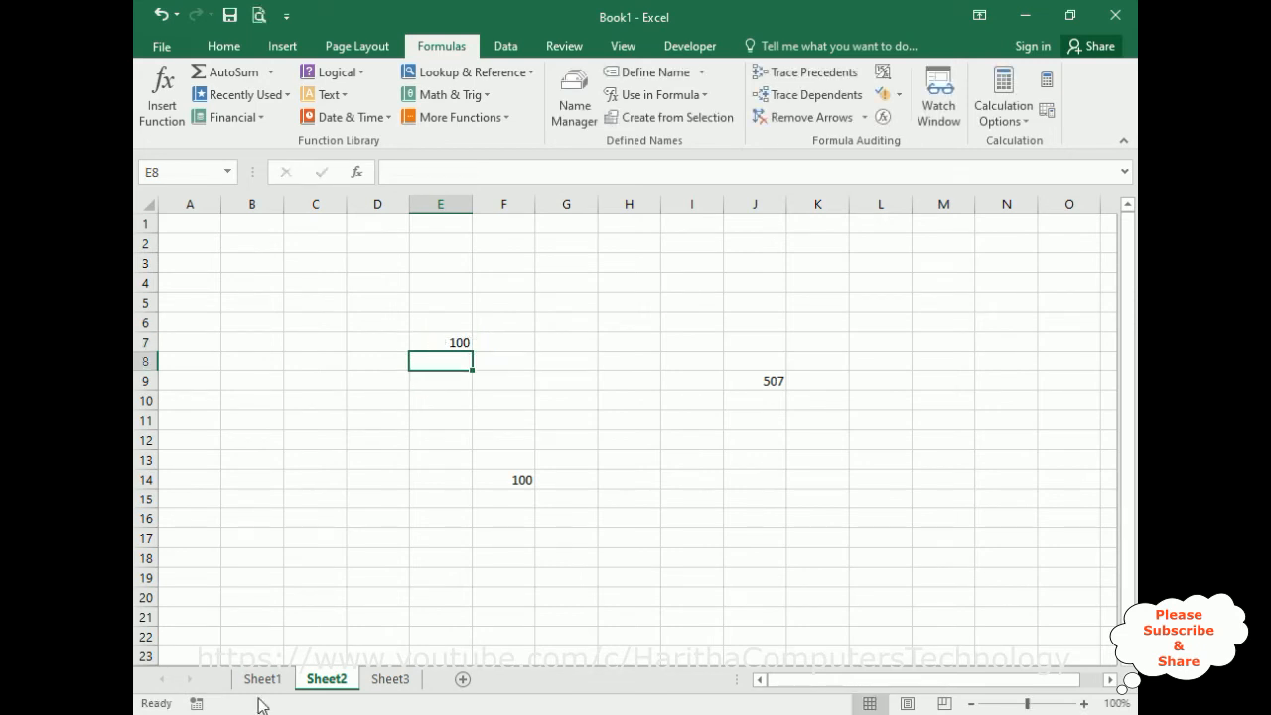
{"action": "left_click", "coordinate": [262, 680]}
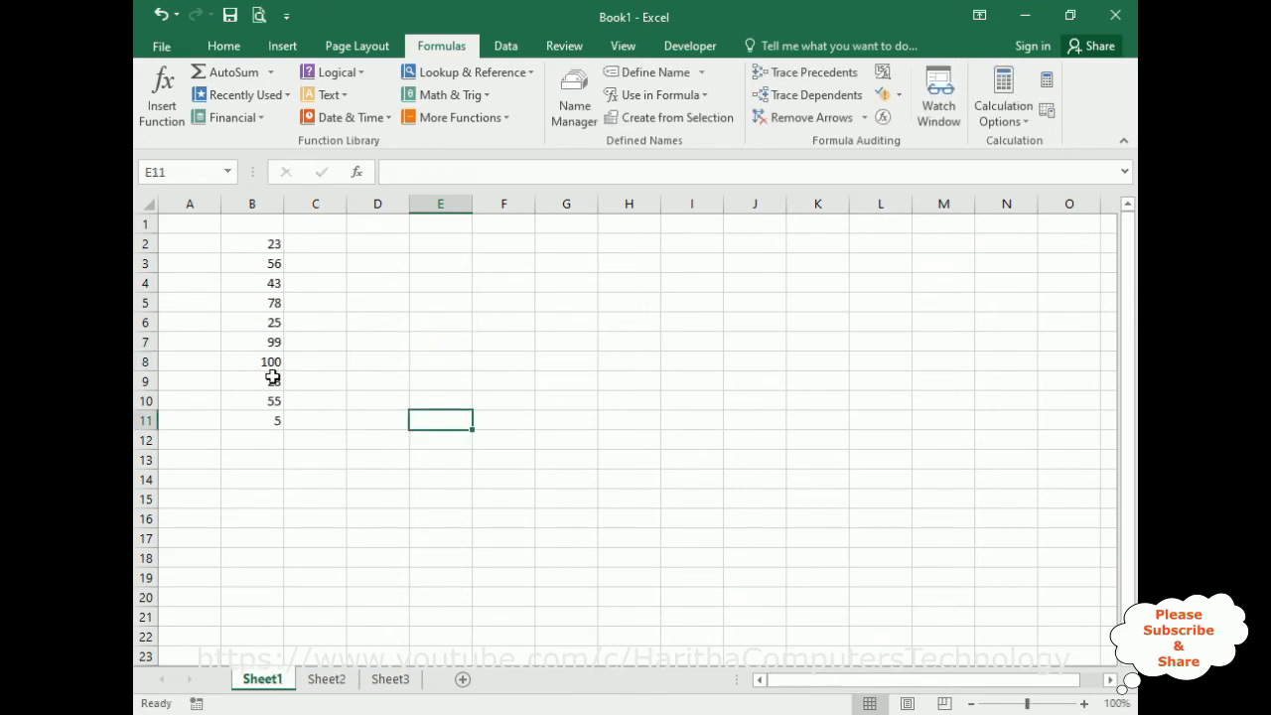
- Enter =COUNT(charan) in G14, returning 10 values from column B
{"action": "left_click", "coordinate": [567, 477]}
{"action": "type", "text": "="}
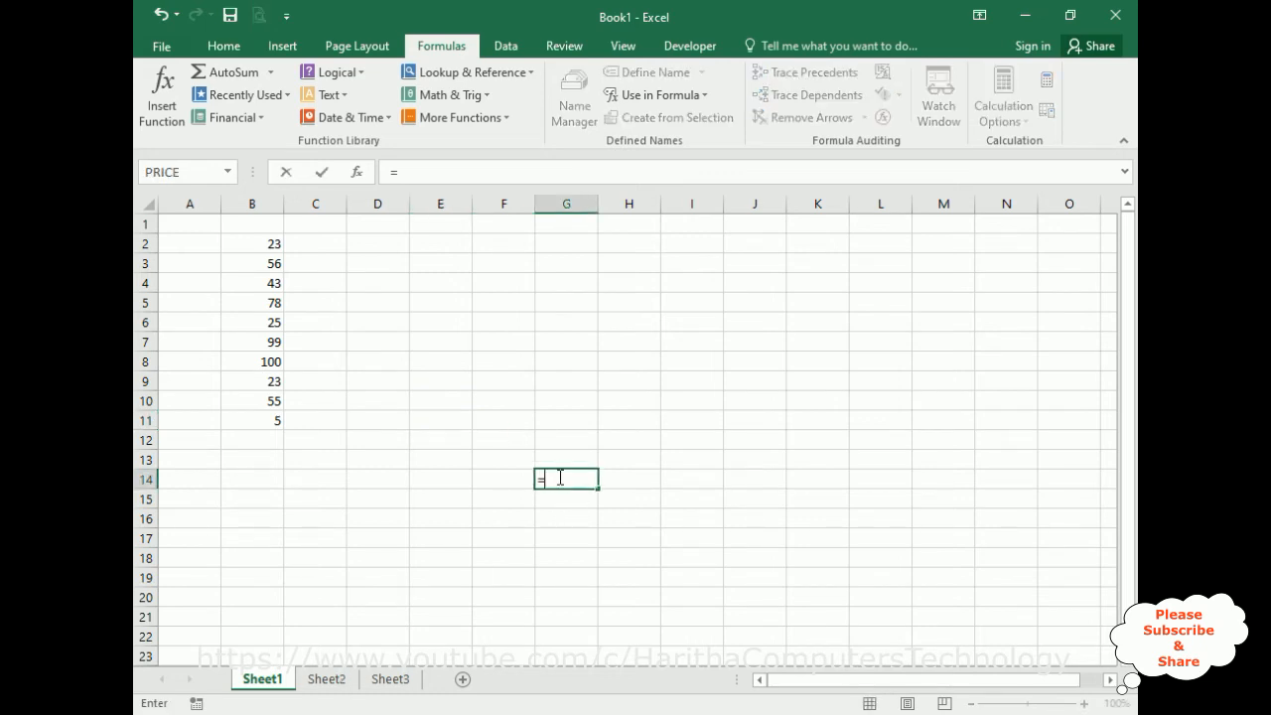
{"action": "type", "text": "COUNT("}
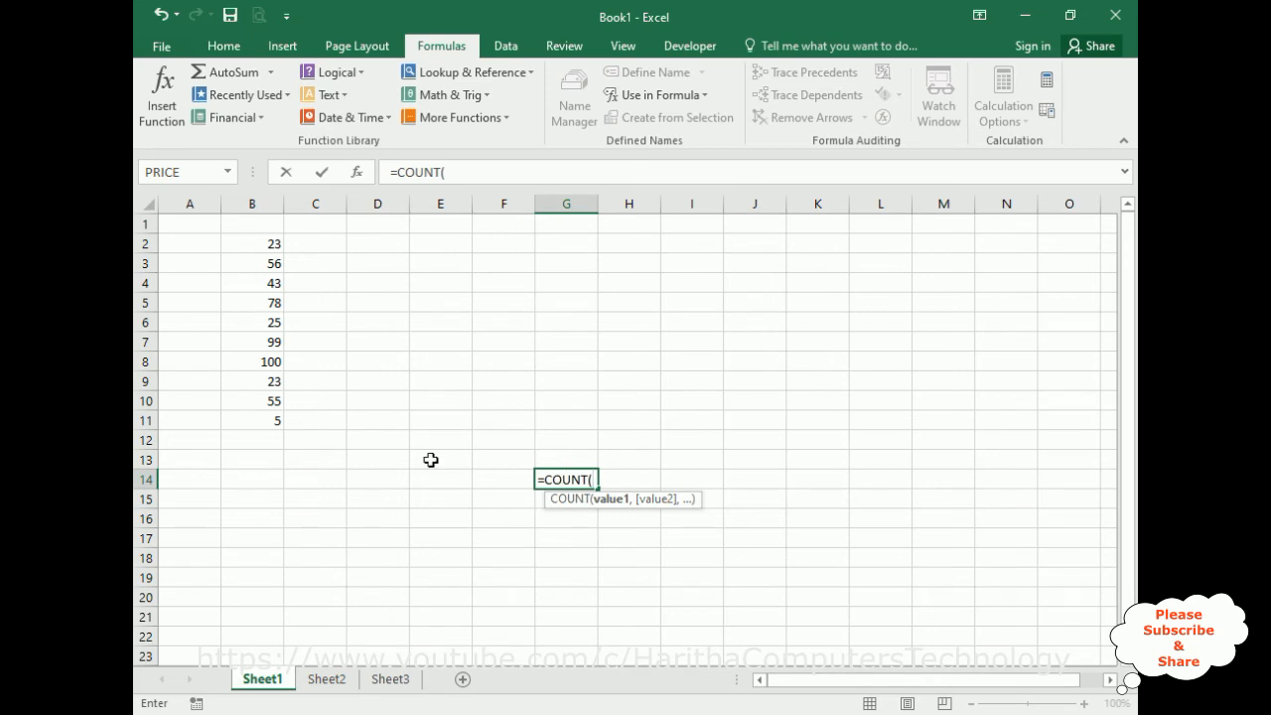
{"action": "mouse_move", "coordinate": [231, 290]}
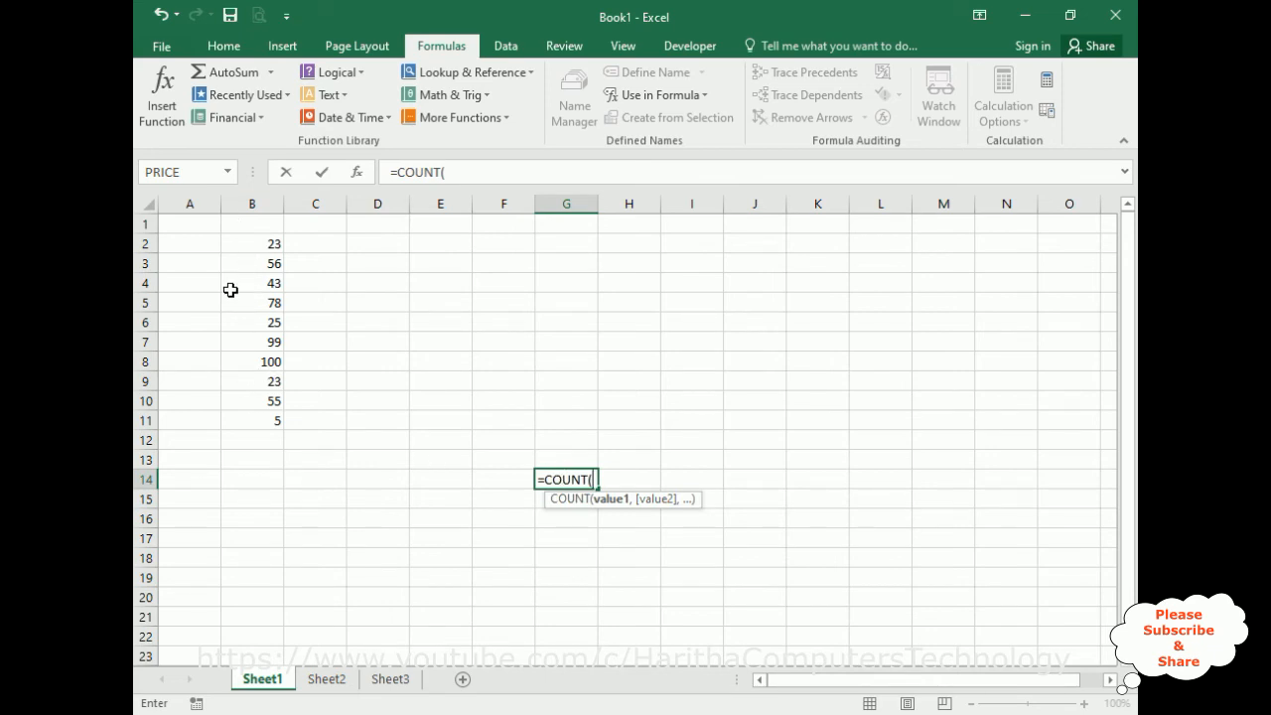
{"action": "mouse_move", "coordinate": [592, 493]}
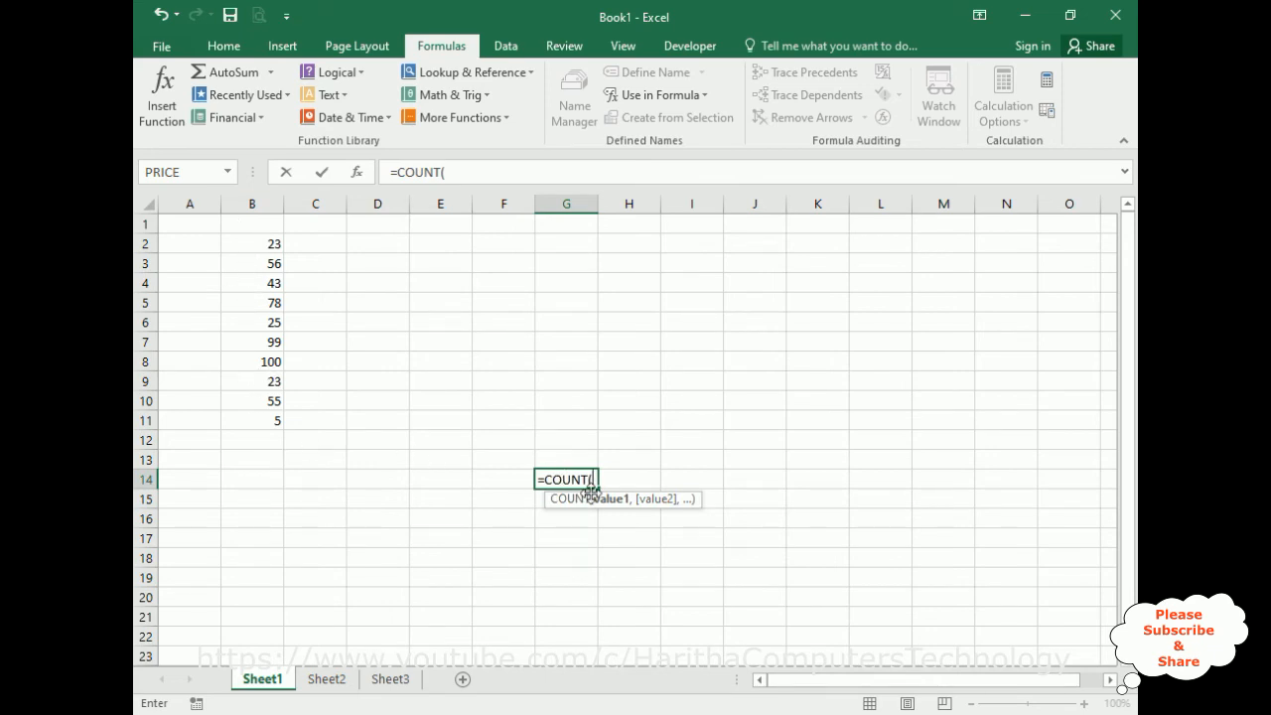
{"action": "mouse_move", "coordinate": [278, 294]}
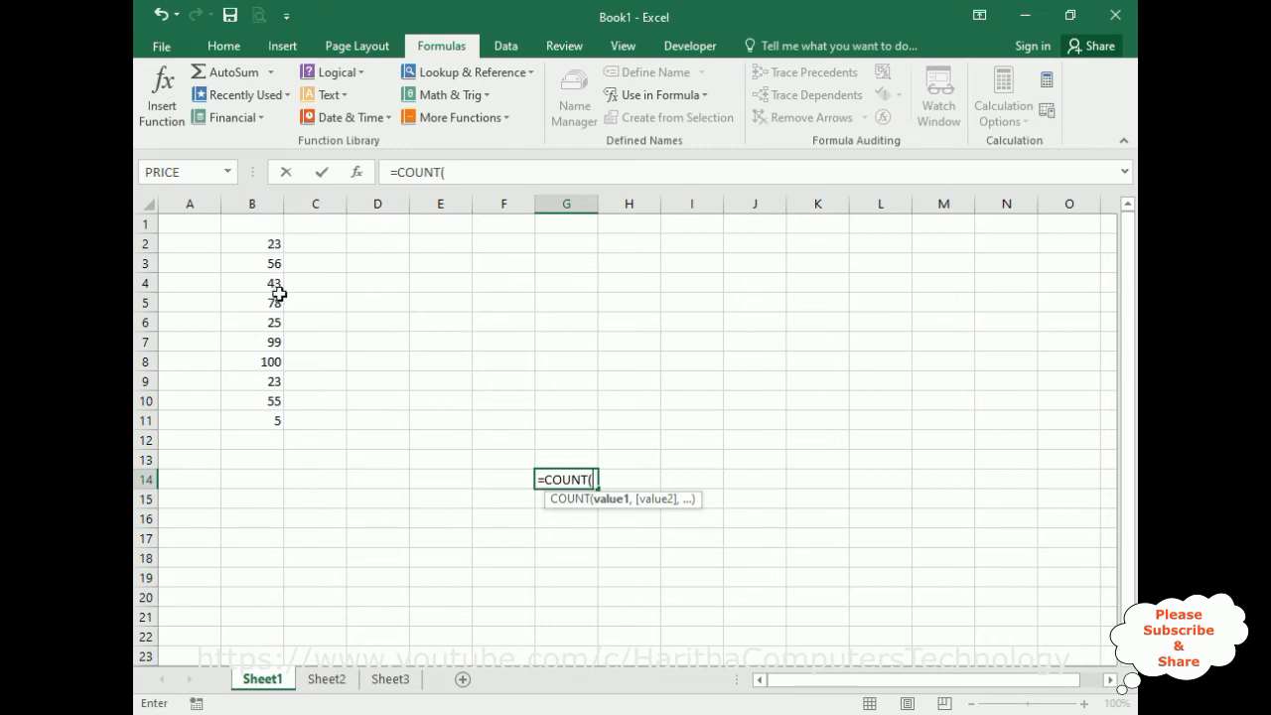
{"action": "type", "text": "charan"}
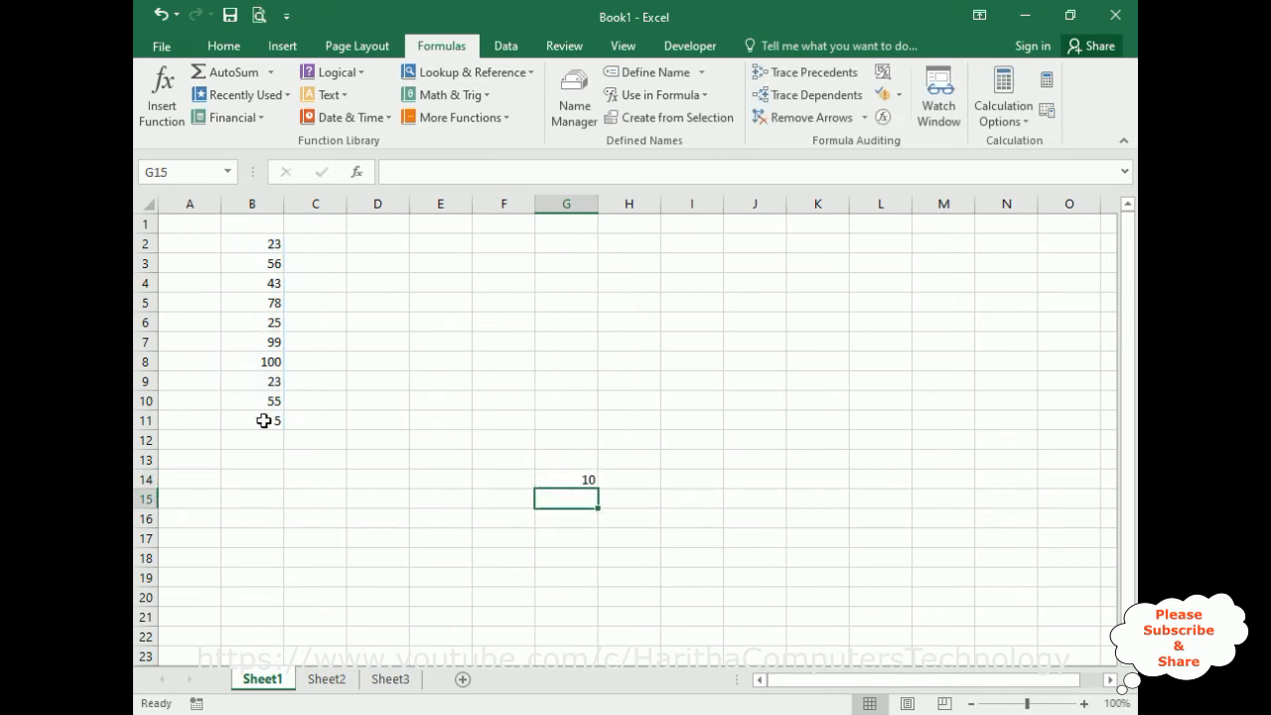
{"action": "mouse_move", "coordinate": [544, 386]}
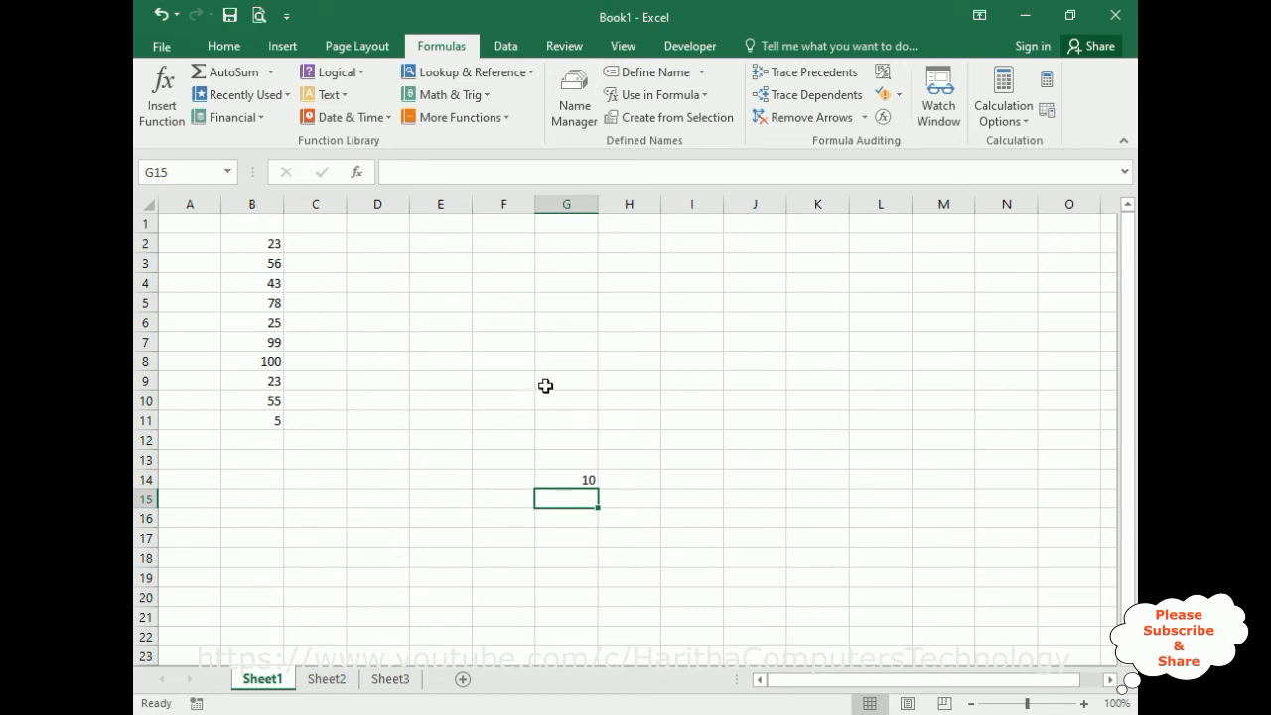
{"action": "left_click", "coordinate": [566, 381]}
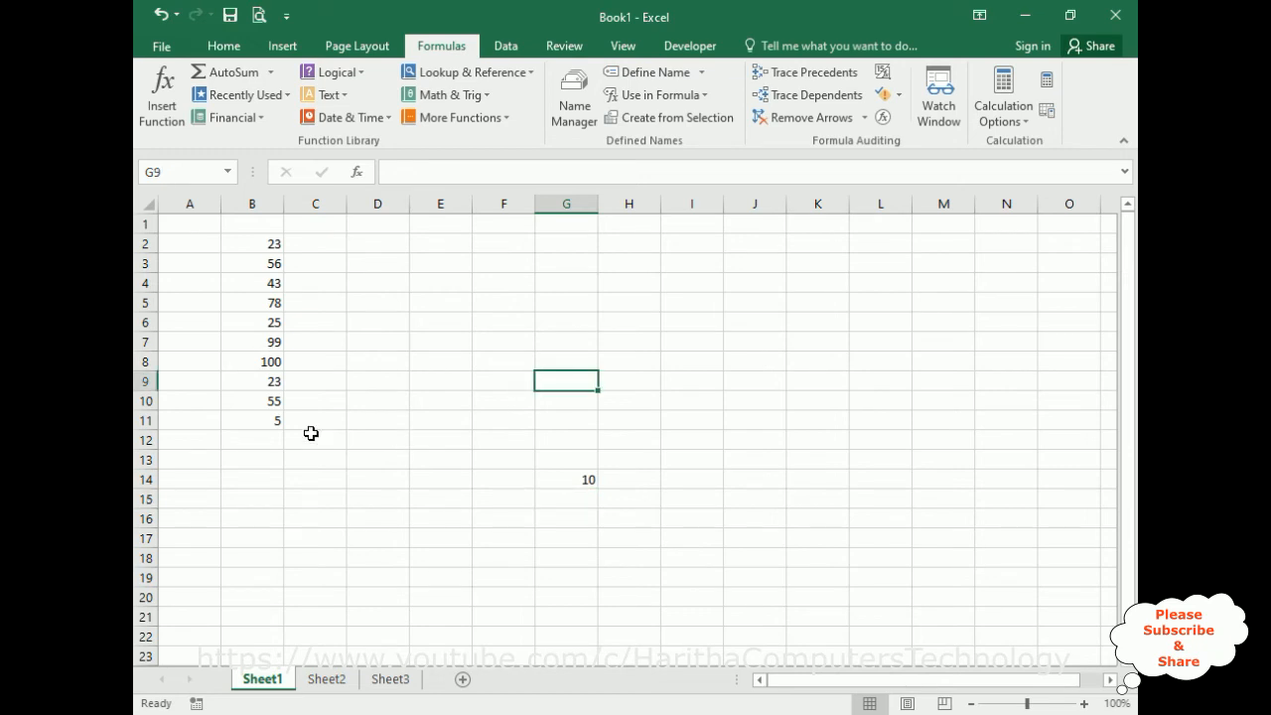
{"action": "mouse_move", "coordinate": [298, 358]}
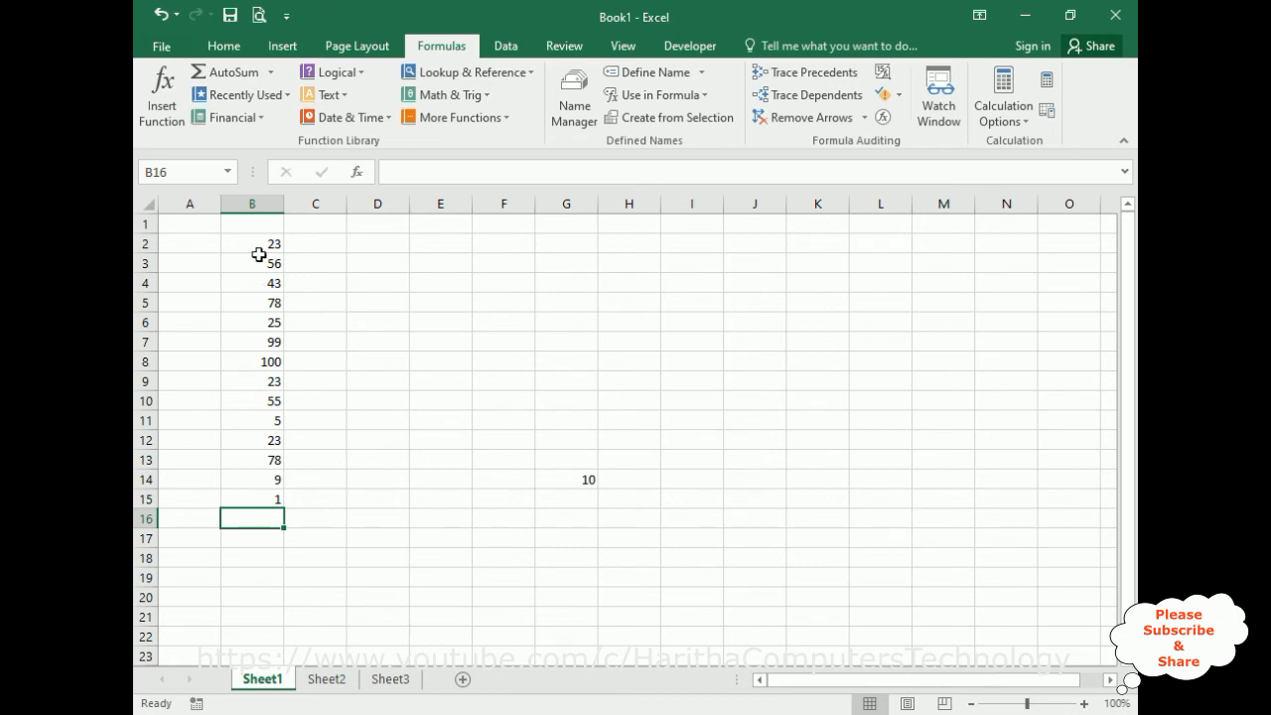
{"action": "mouse_move", "coordinate": [572, 95]}
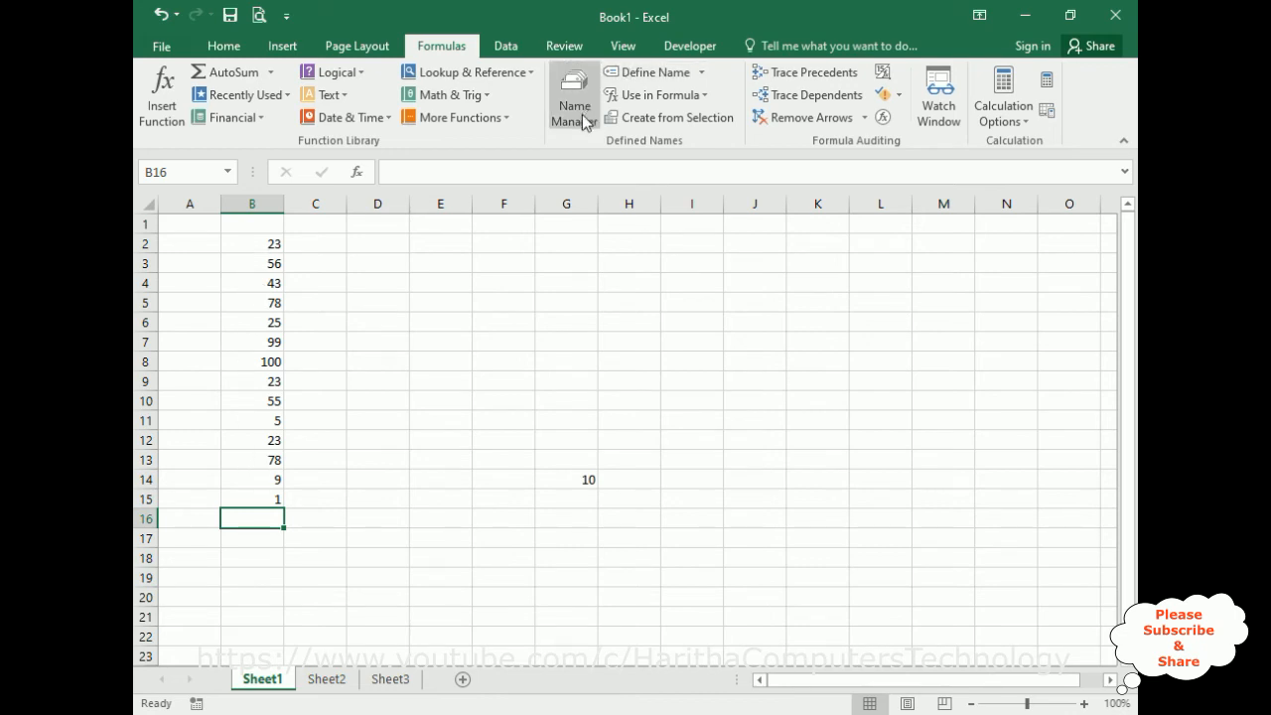
- Redefine charan in Name Manager to refer to Sheet1 B2:B15, raising G14's count to 14
{"action": "left_click", "coordinate": [573, 95]}
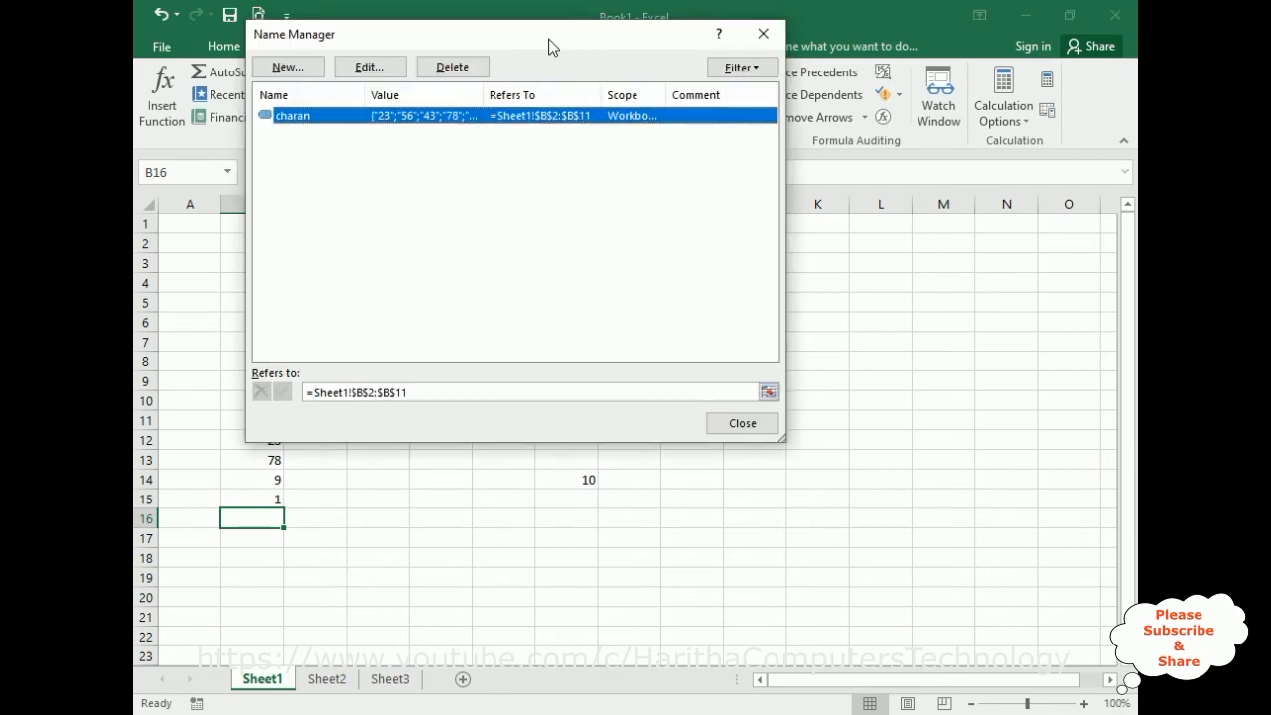
{"action": "left_click", "coordinate": [370, 68]}
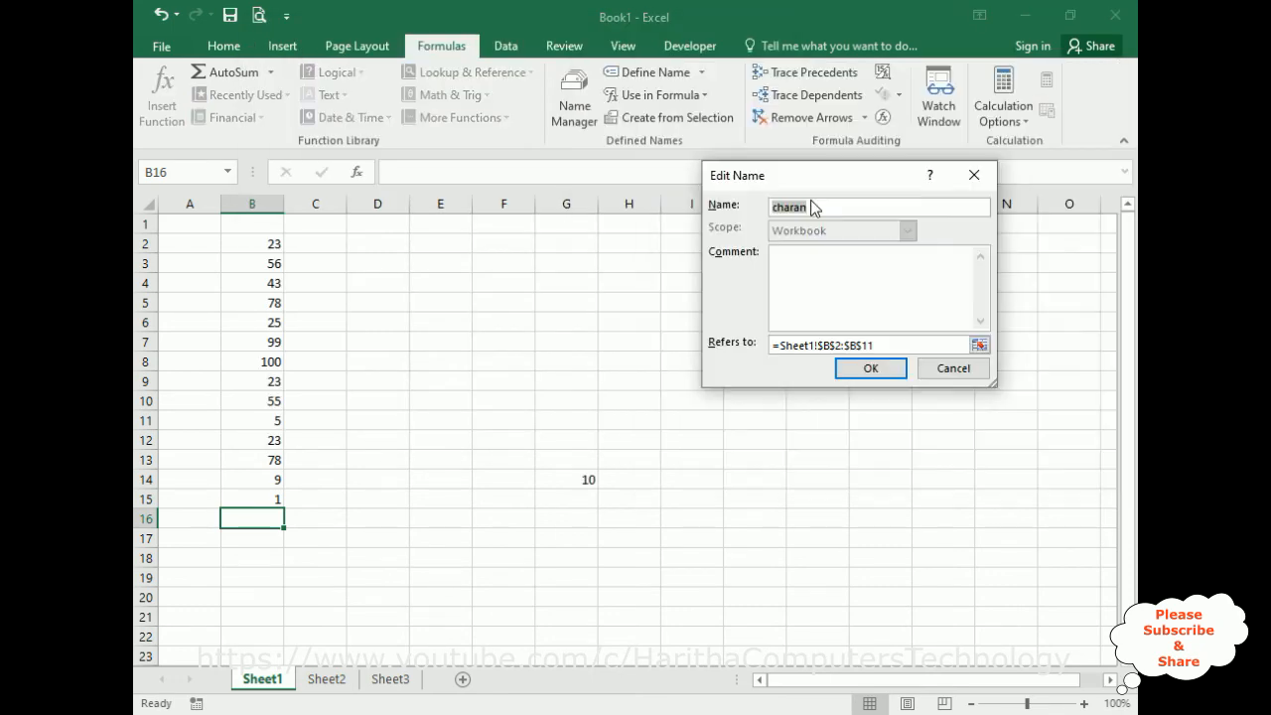
{"action": "left_click", "coordinate": [979, 346]}
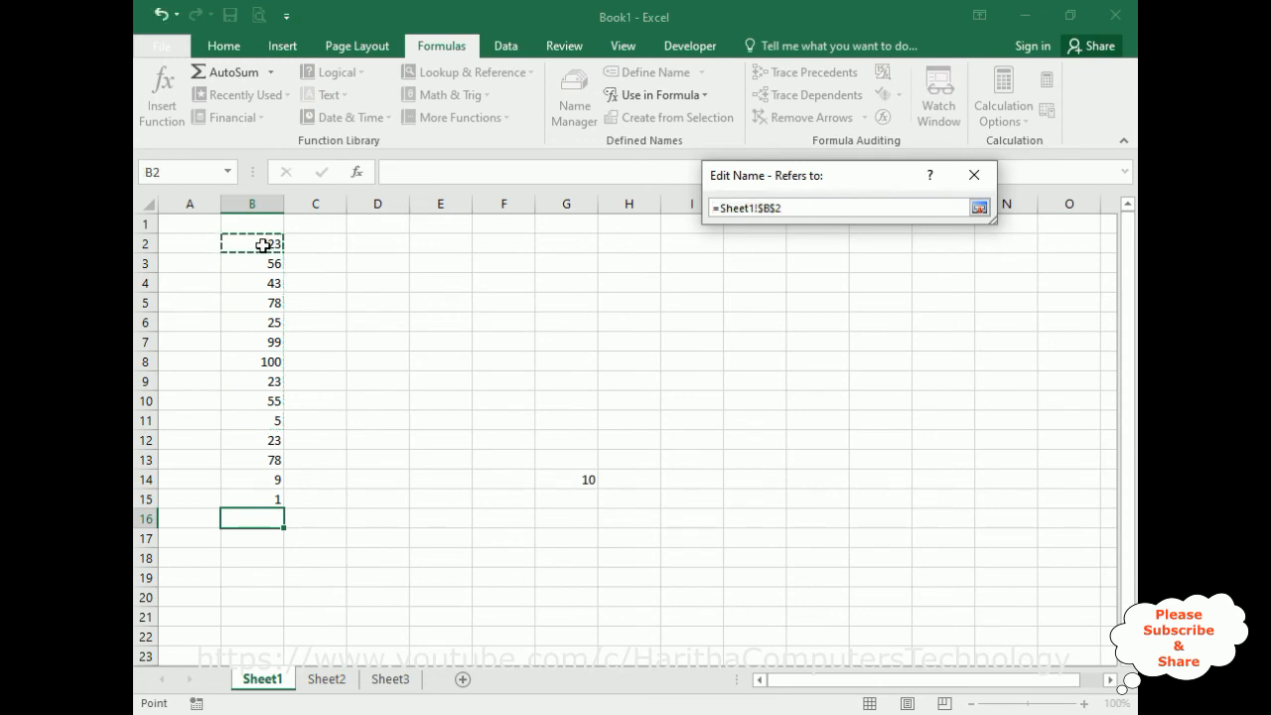
{"action": "left_click_drag", "start_coordinate": [250, 242], "coordinate": [250, 499]}
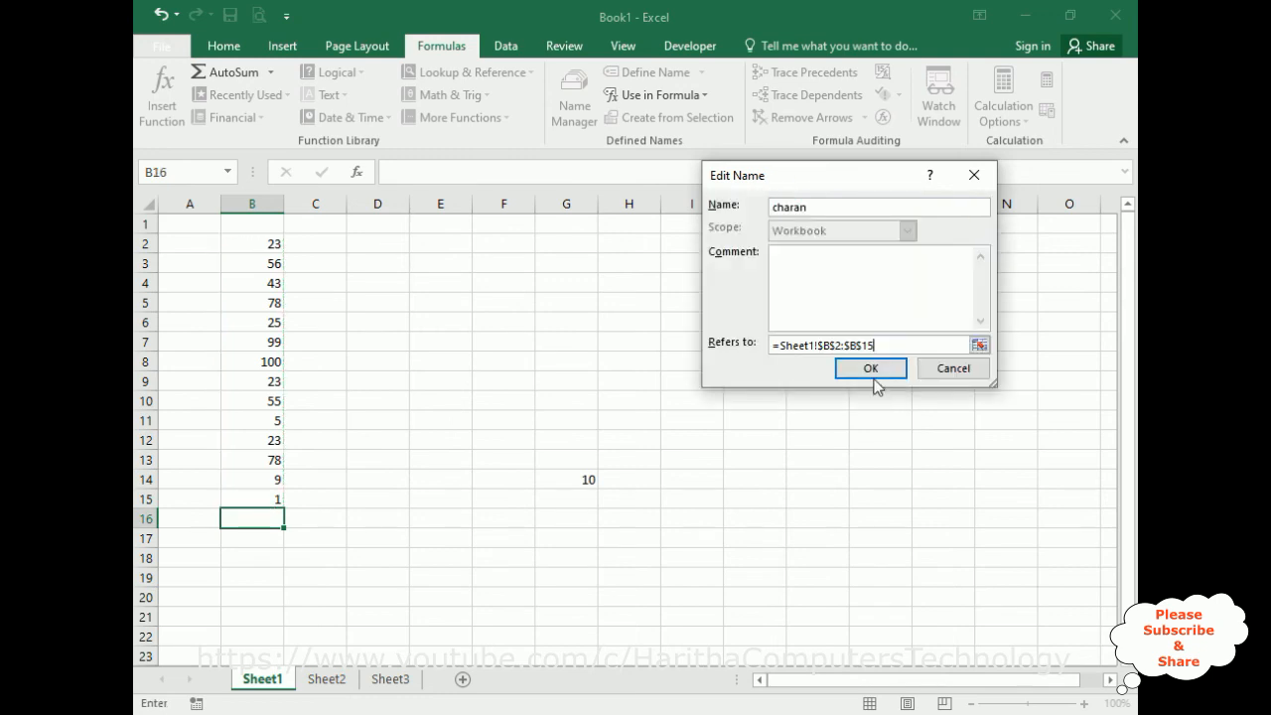
{"action": "left_click", "coordinate": [870, 368]}
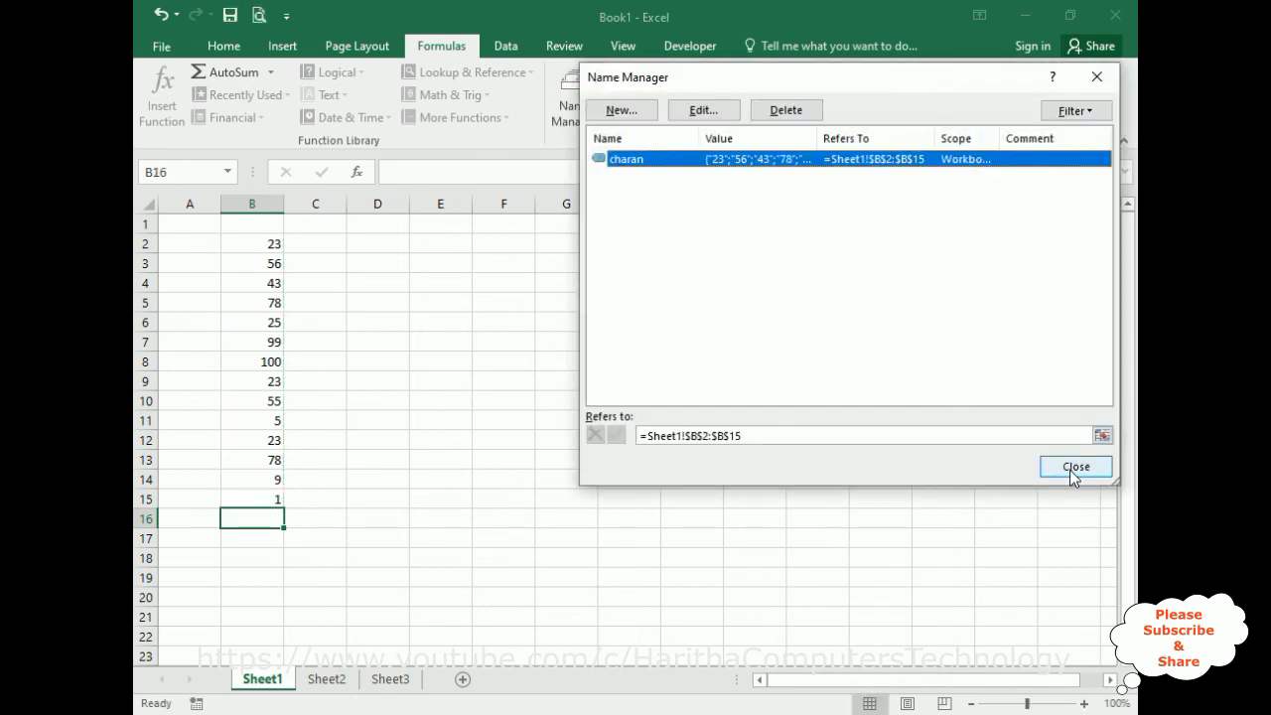
{"action": "left_click", "coordinate": [1075, 467]}
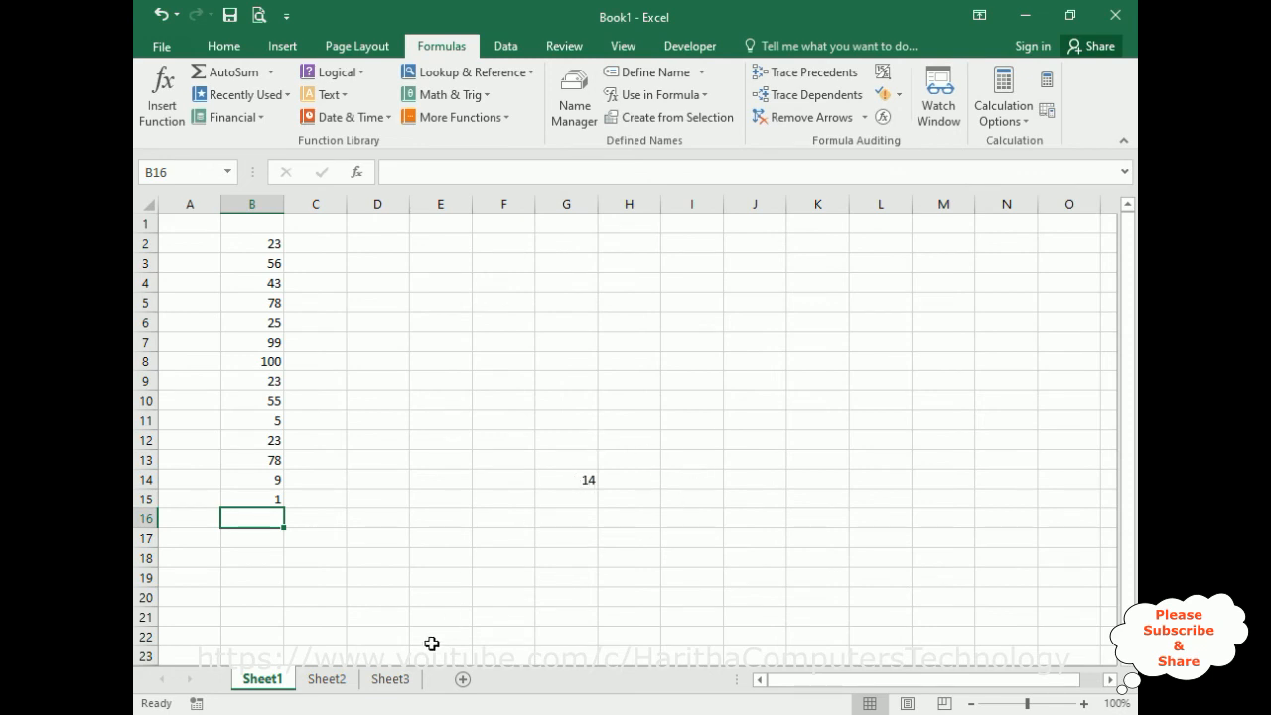
- Check MIN on Sheet3 and the sum on Sheet2, then change B8 on Sheet1 from 100 to 1000
{"action": "left_click", "coordinate": [390, 679]}
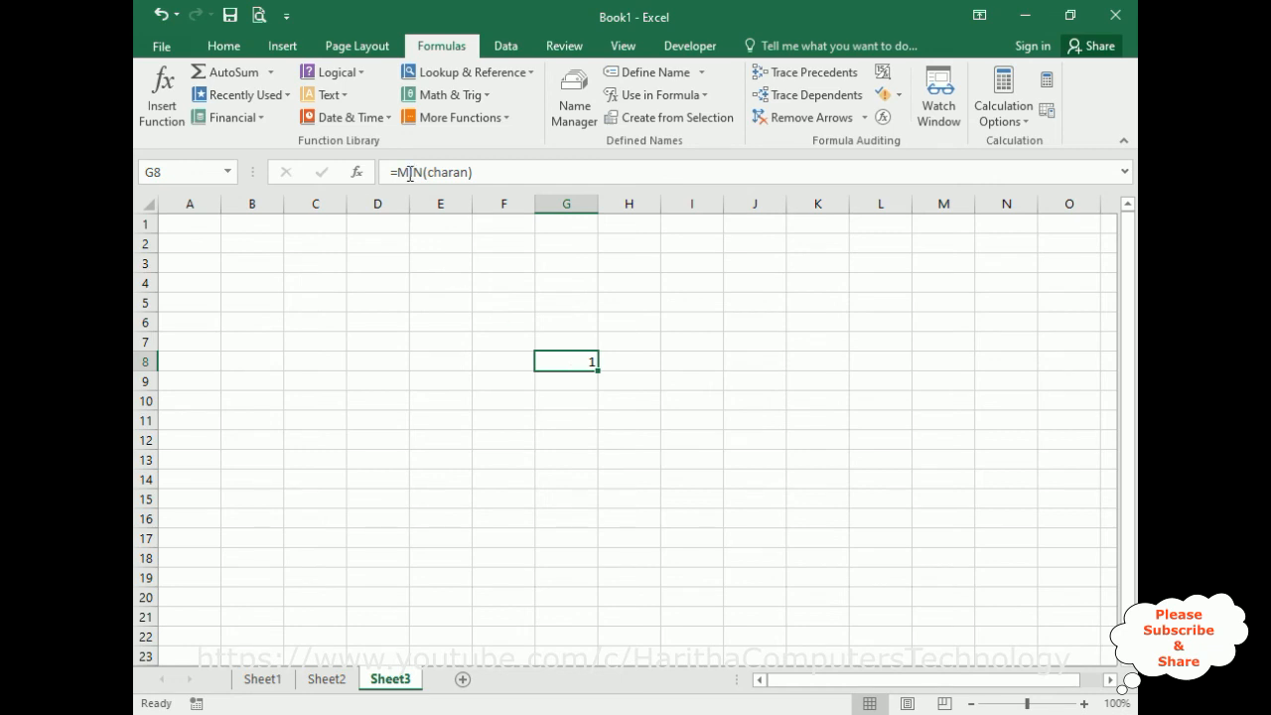
{"action": "left_click", "coordinate": [262, 680]}
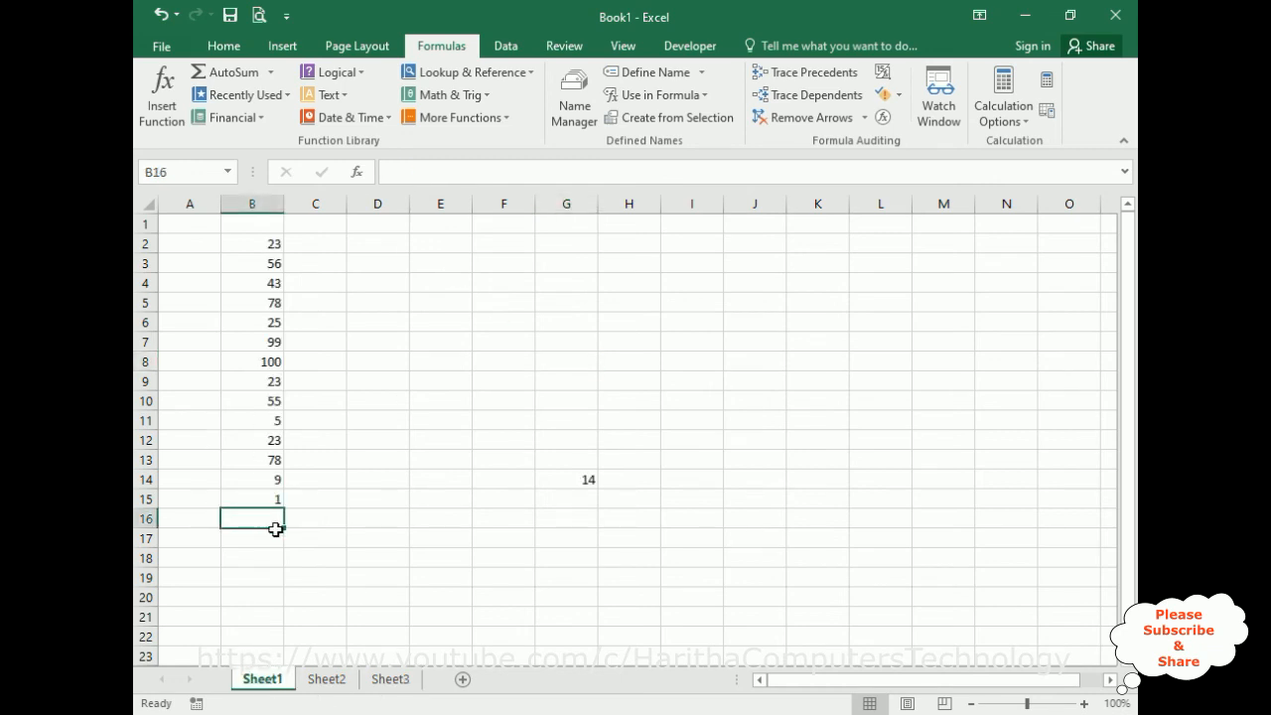
{"action": "left_click", "coordinate": [326, 680]}
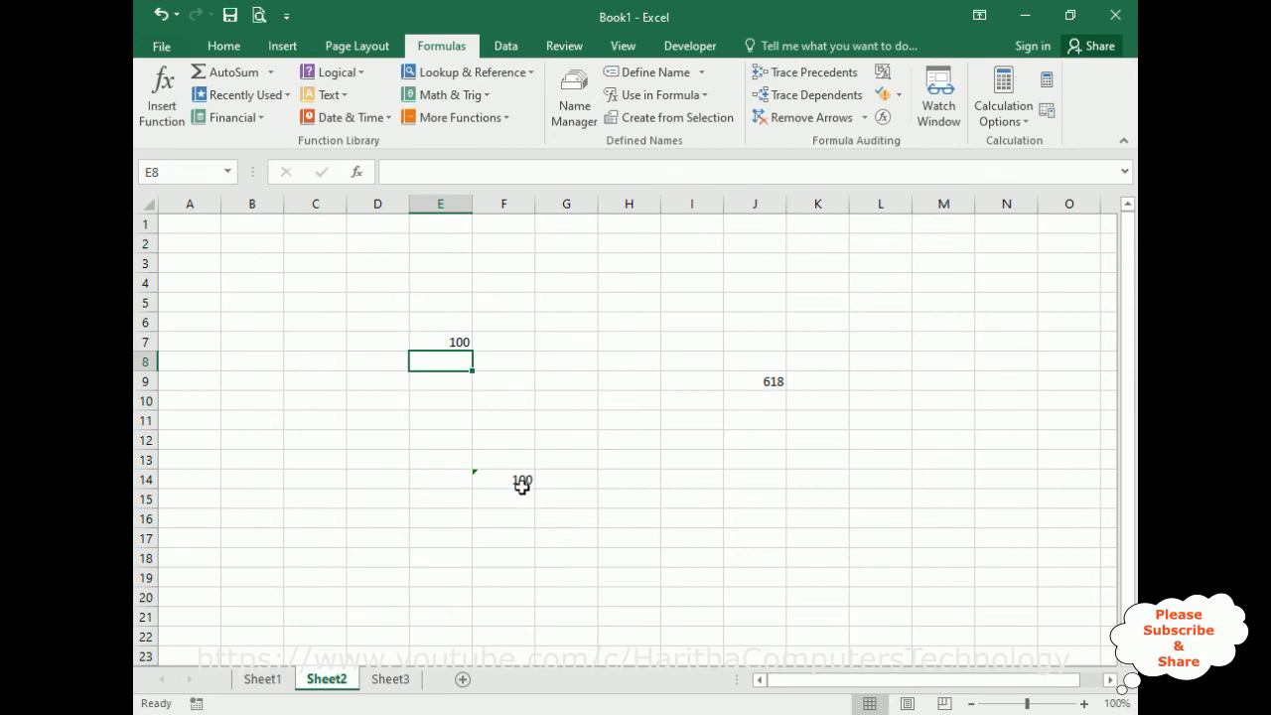
{"action": "left_click", "coordinate": [262, 679]}
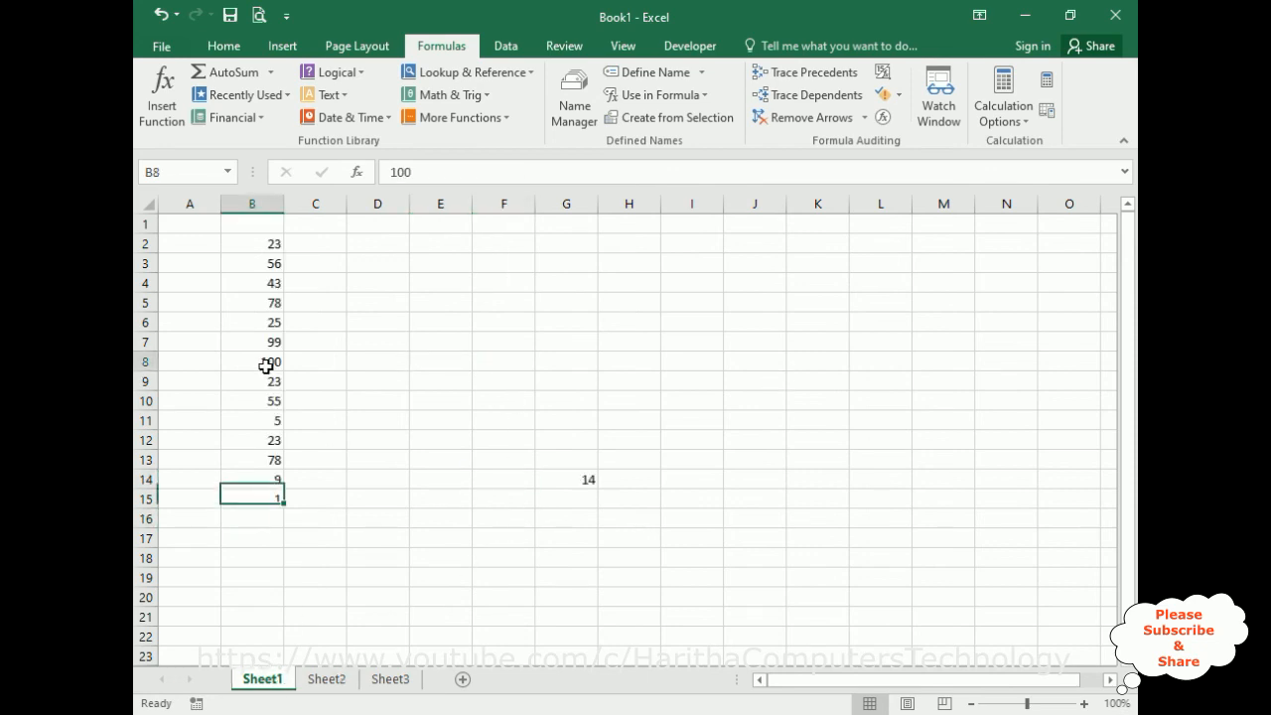
{"action": "type", "text": "1000"}
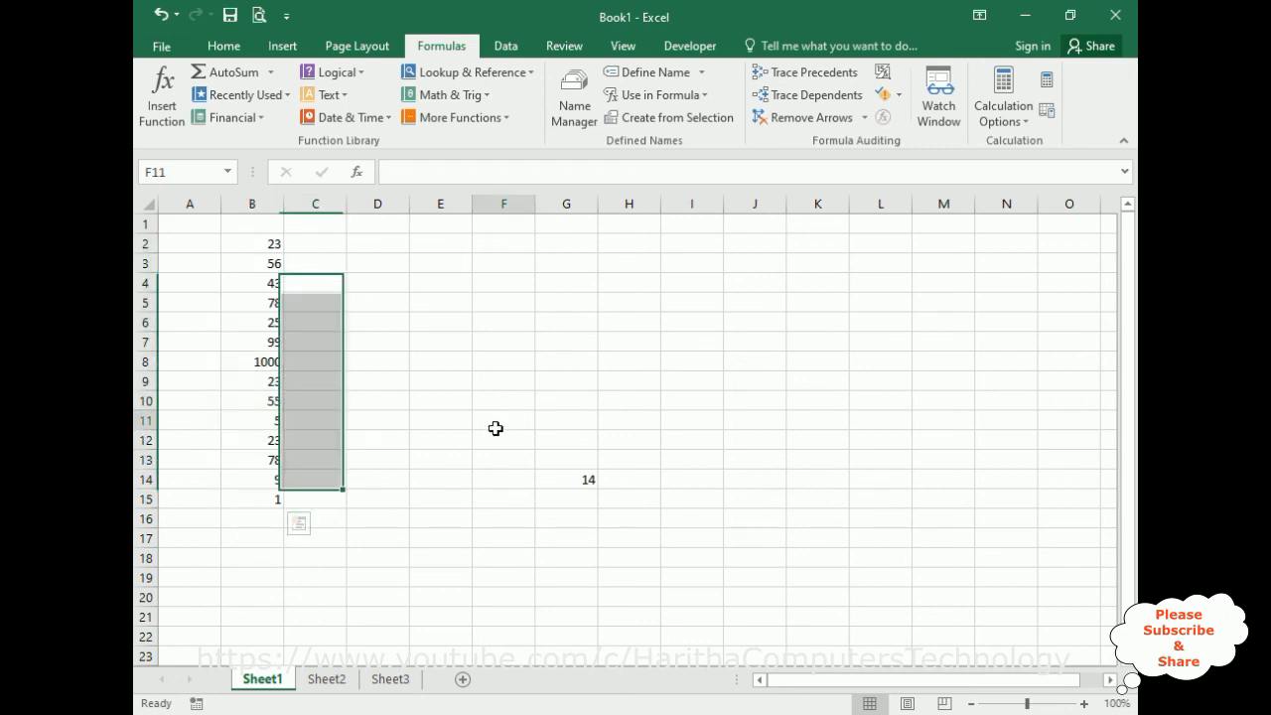
- Delete the name charan in Name Manager, leaving #NAME? on Sheet2 and a 0 count on Sheet1
{"action": "left_click", "coordinate": [572, 107]}
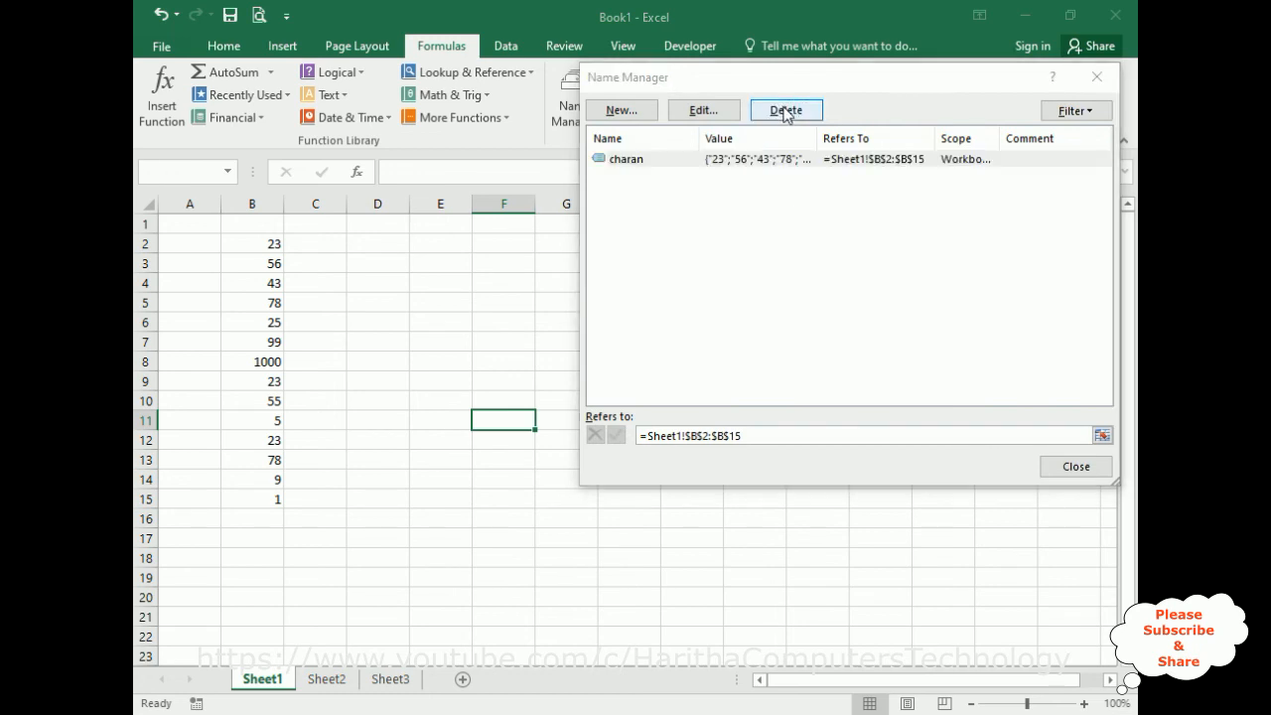
{"action": "left_click", "coordinate": [787, 109]}
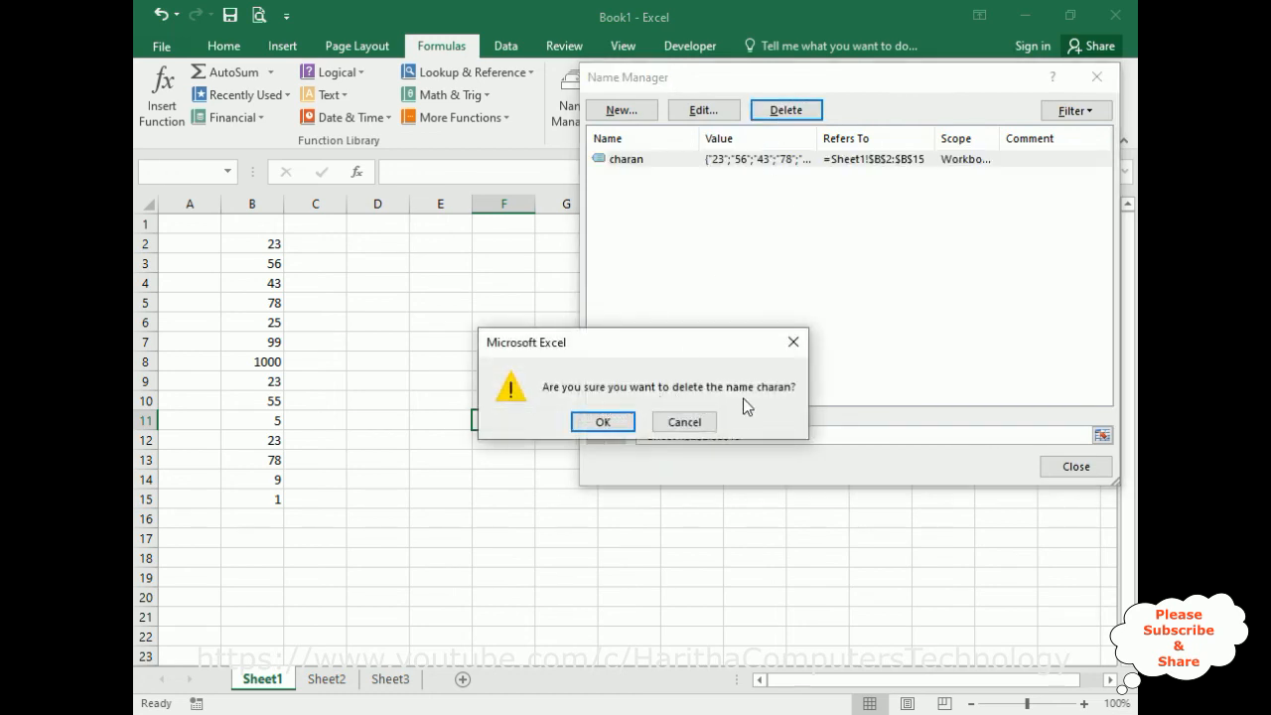
{"action": "left_click", "coordinate": [602, 422]}
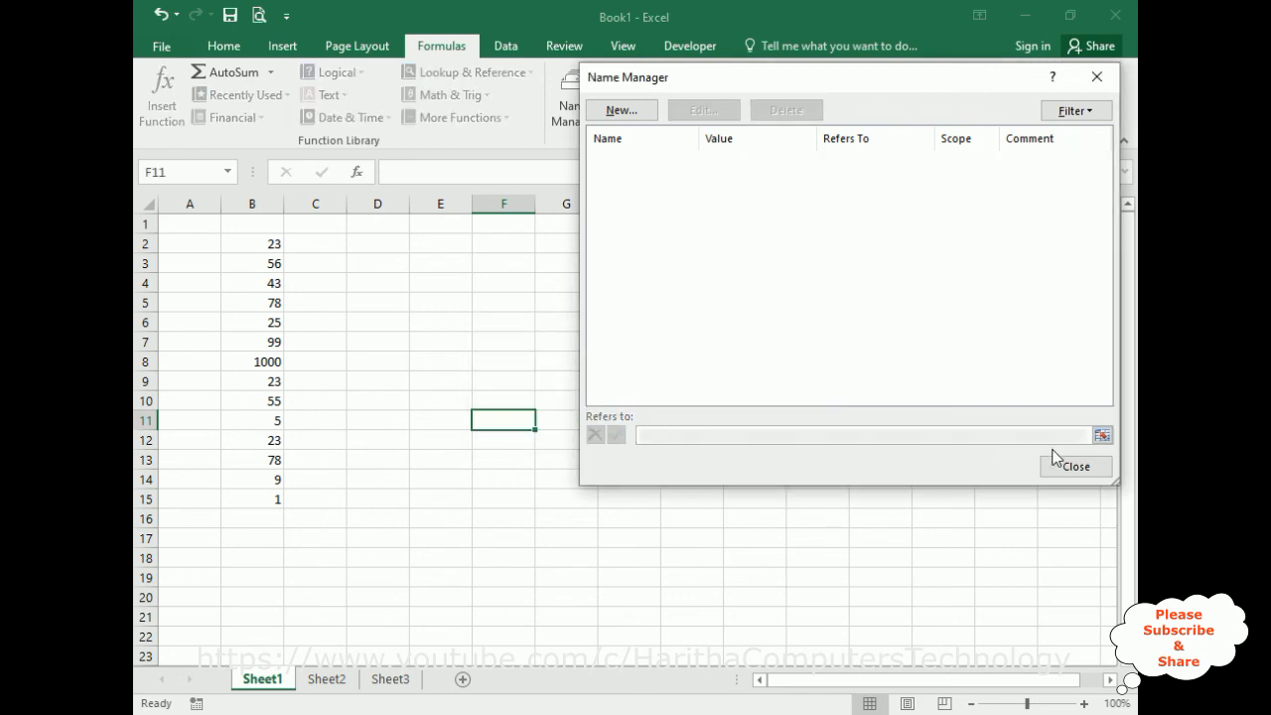
{"action": "left_click", "coordinate": [1075, 465]}
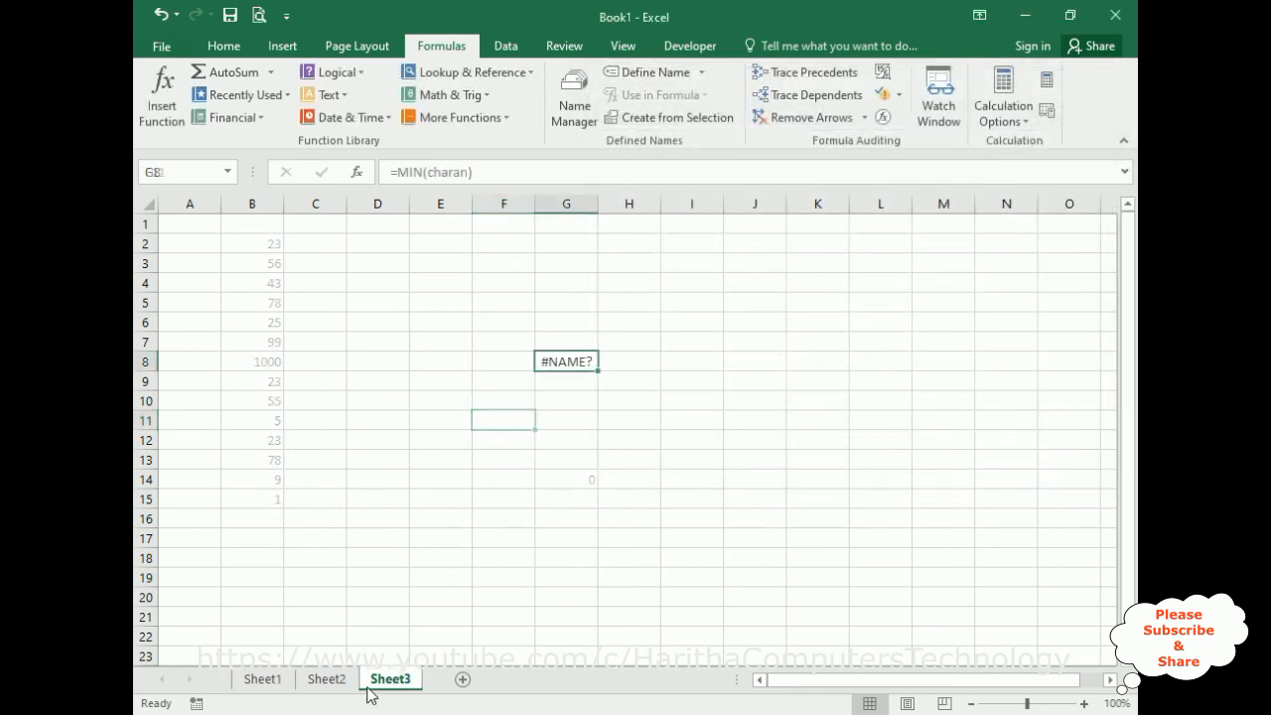
{"action": "left_click", "coordinate": [326, 680]}
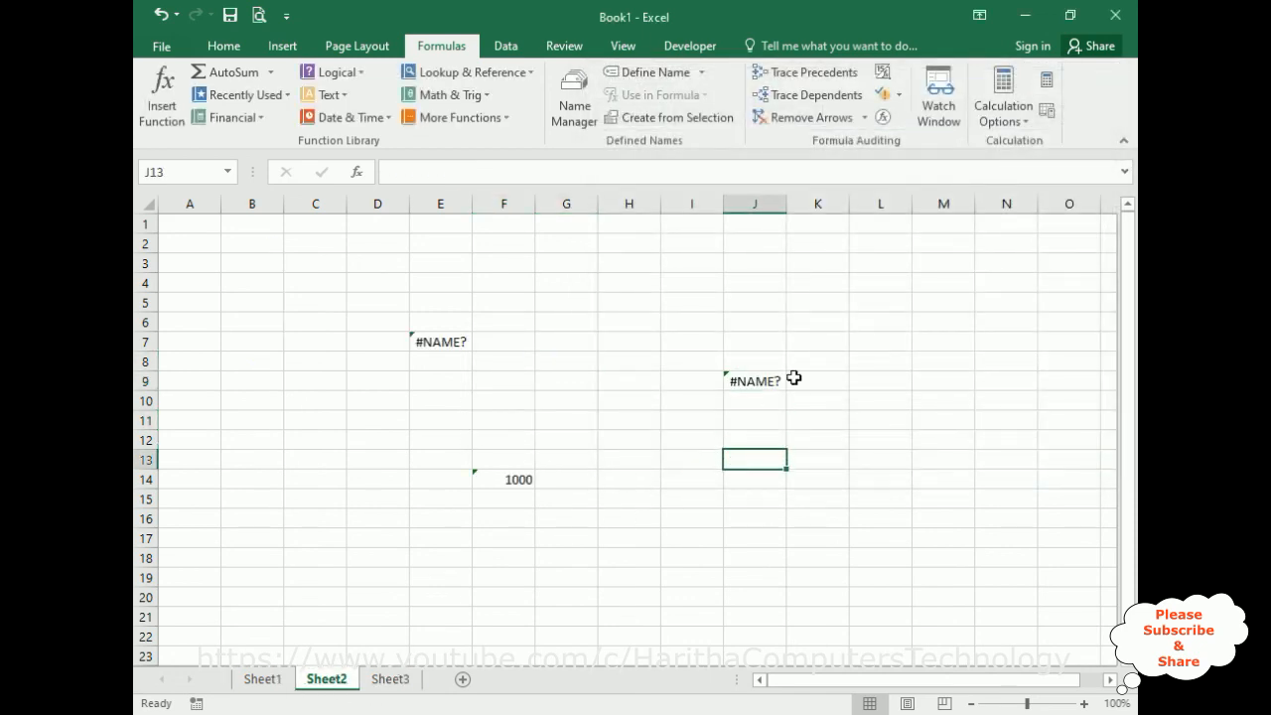
{"action": "left_click", "coordinate": [262, 680]}
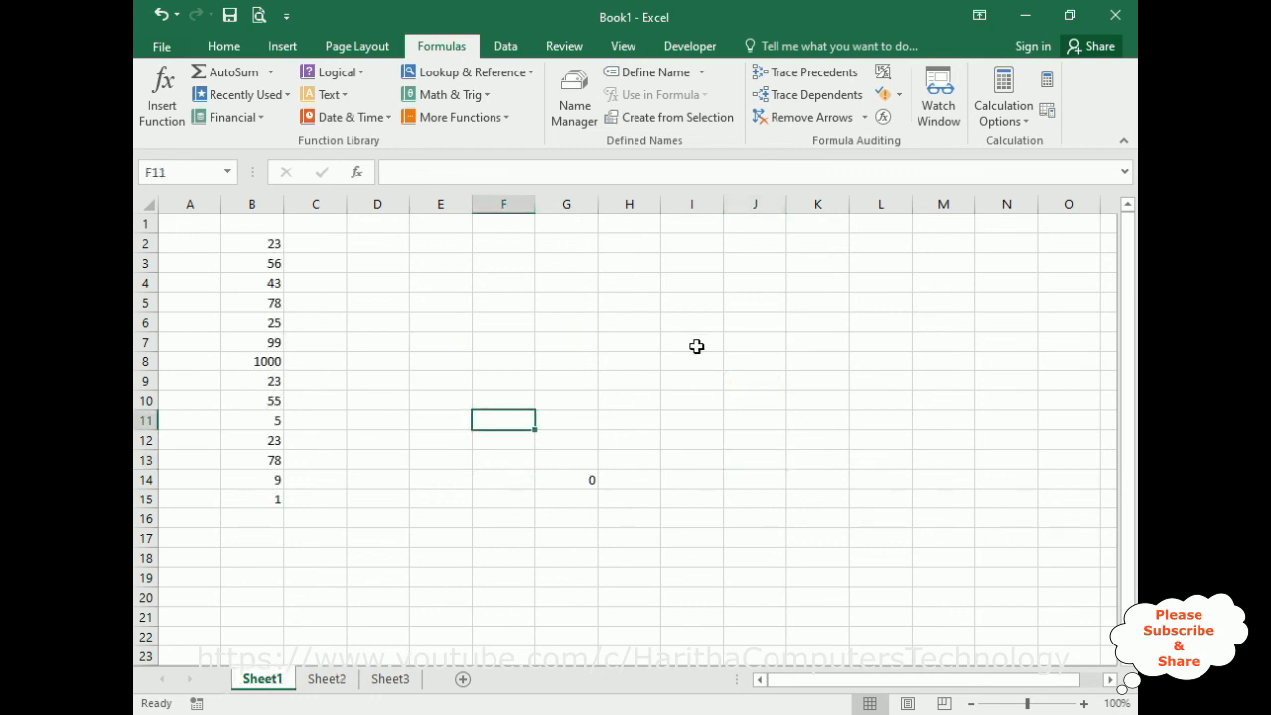